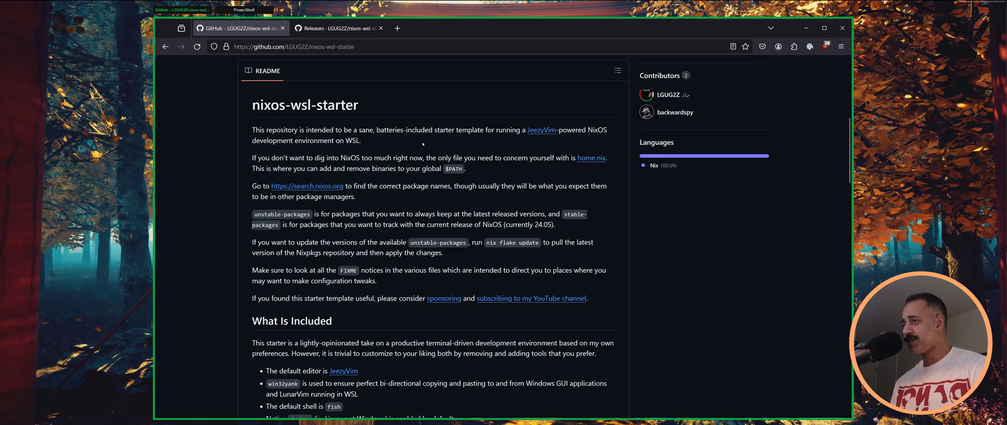
mouse_move(461, 210)
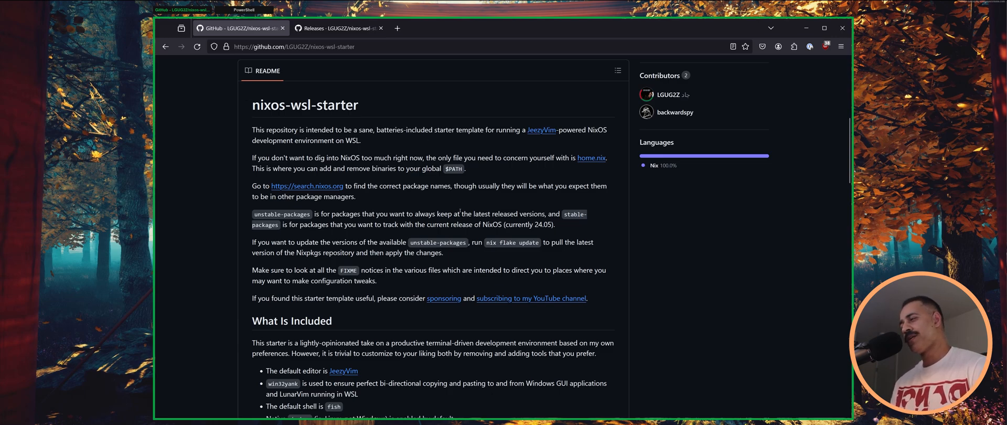
Step: Scroll the nixos-wsl-starter README down until the Quickstart installation steps are visible
scroll("down", 3)
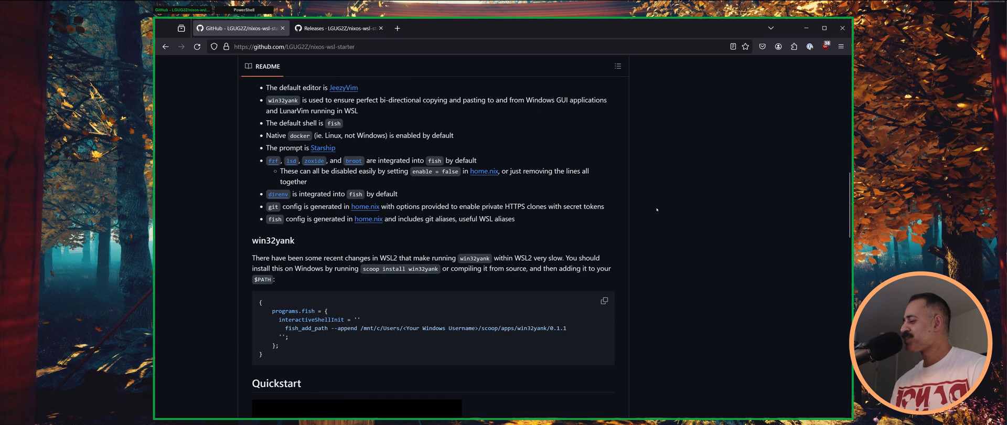
scroll("down", 3)
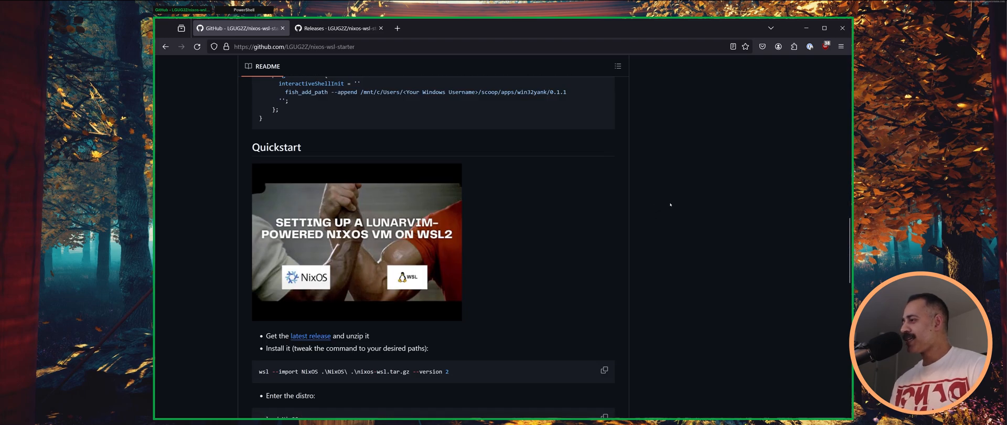
scroll("down", 3)
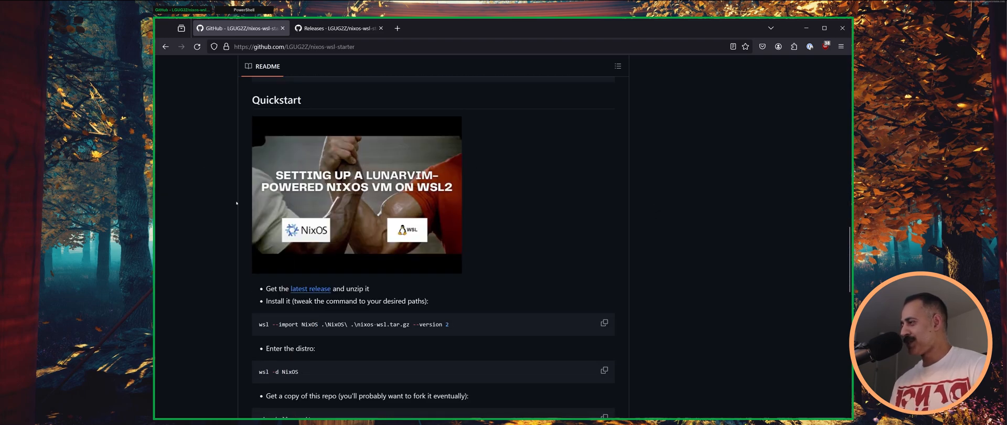
mouse_move(504, 193)
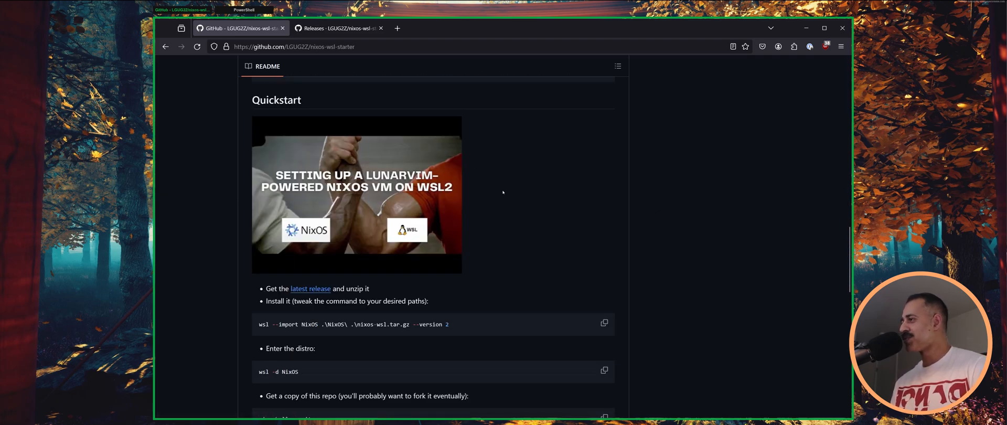
mouse_move(275, 100)
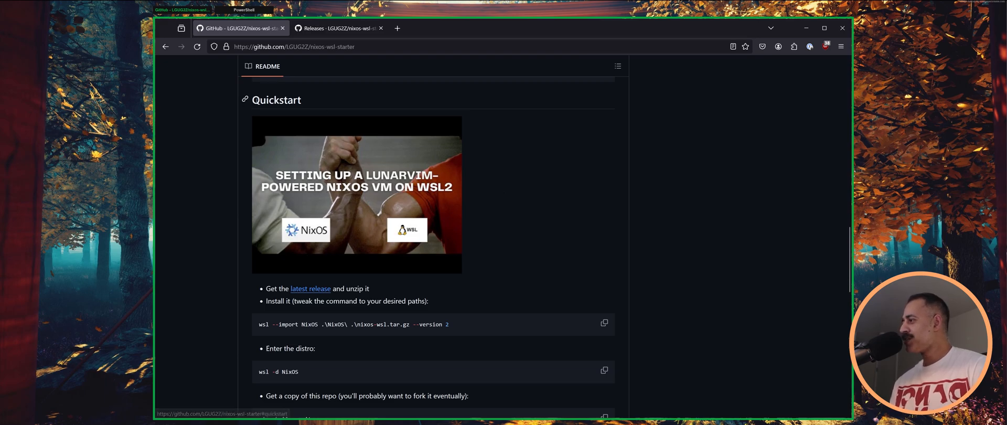
mouse_move(567, 202)
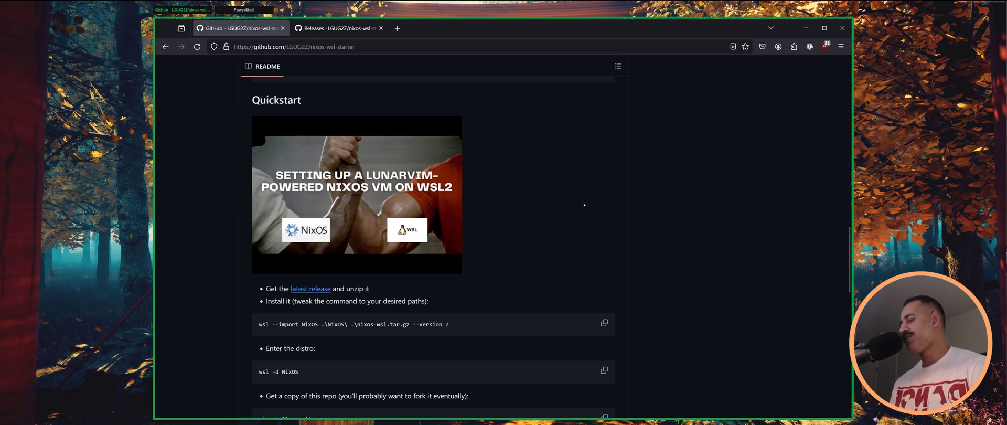
scroll("down", 3)
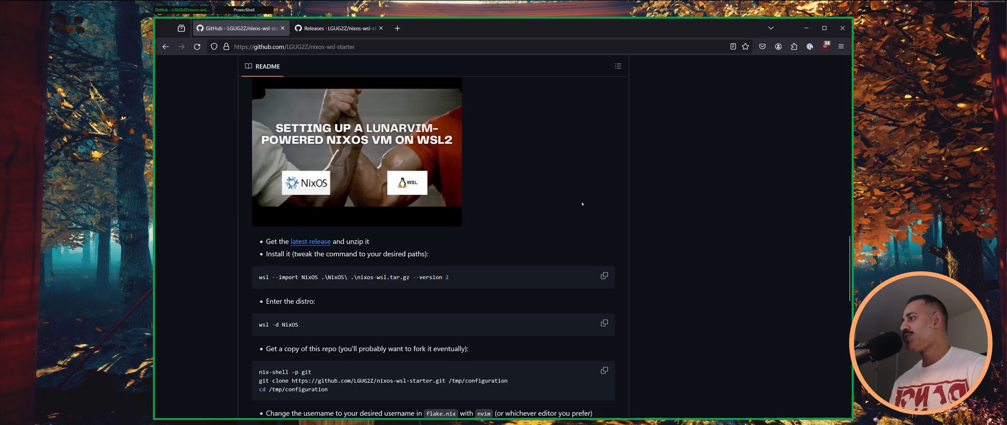
scroll("down", 3)
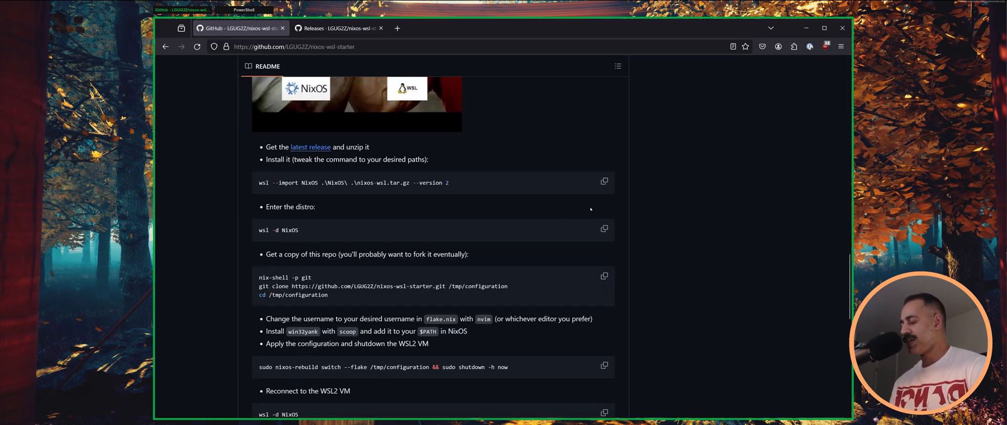
mouse_move(503, 218)
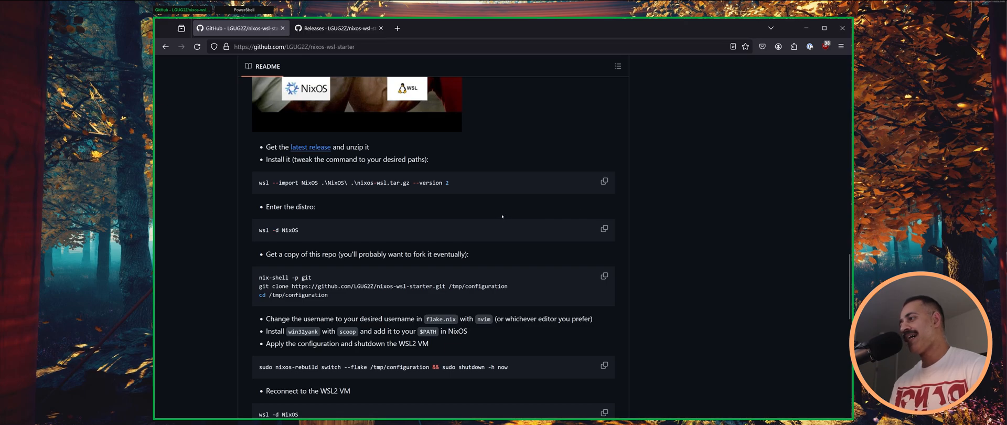
scroll("up", 3)
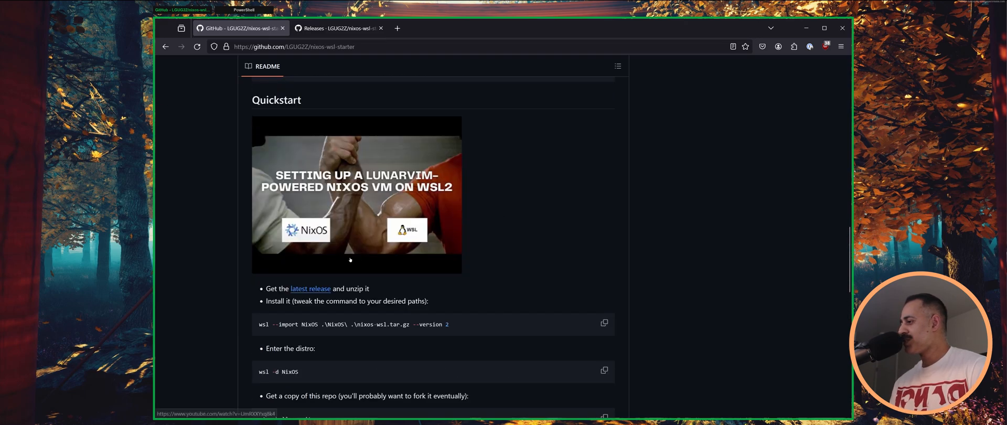
scroll("down", 3)
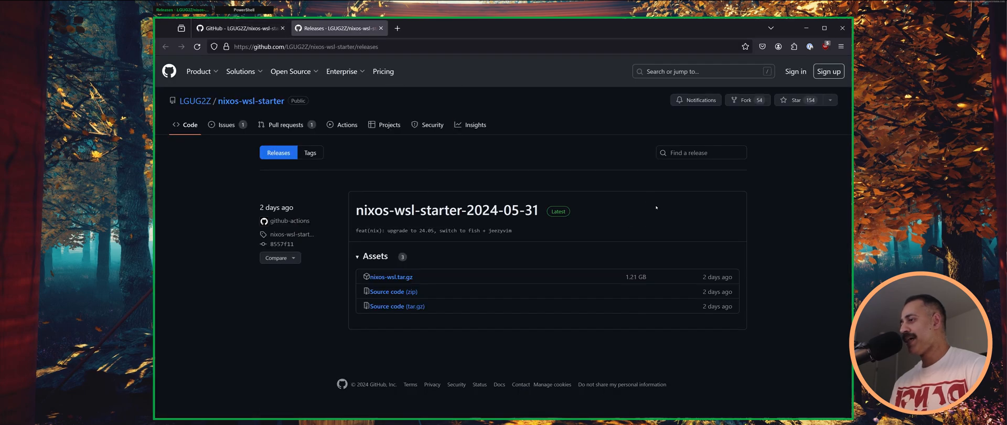
mouse_move(649, 204)
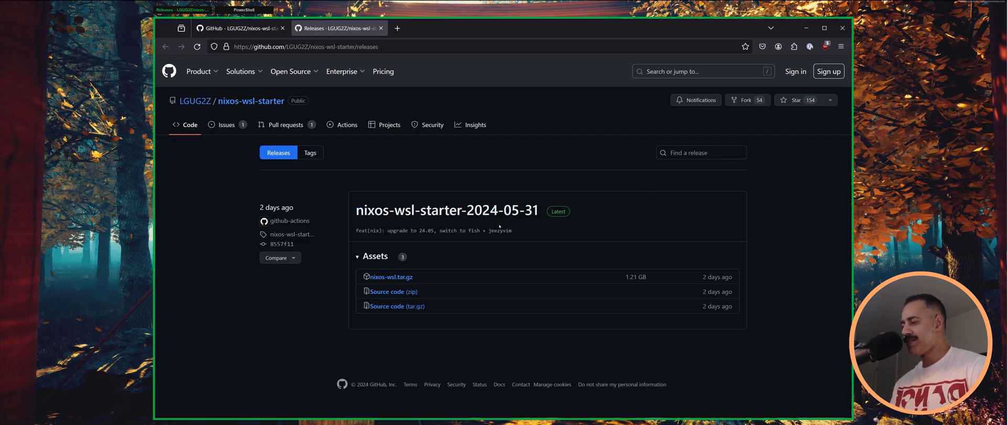
mouse_move(377, 282)
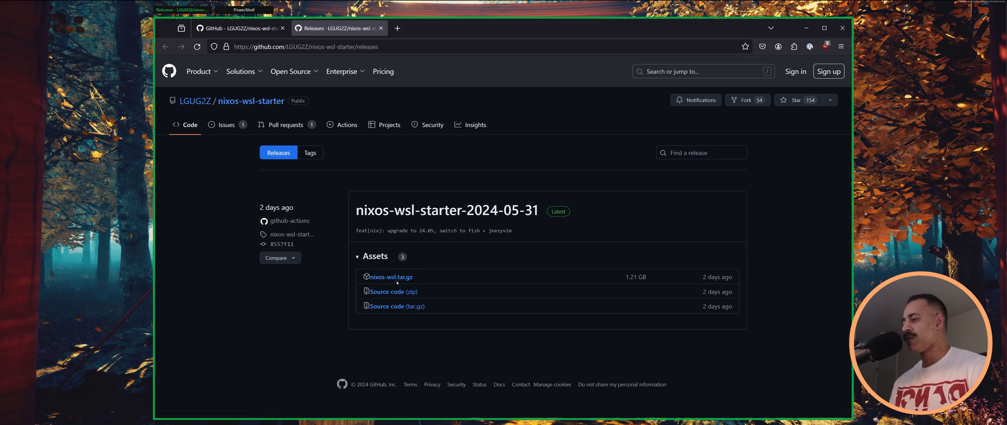
mouse_move(466, 282)
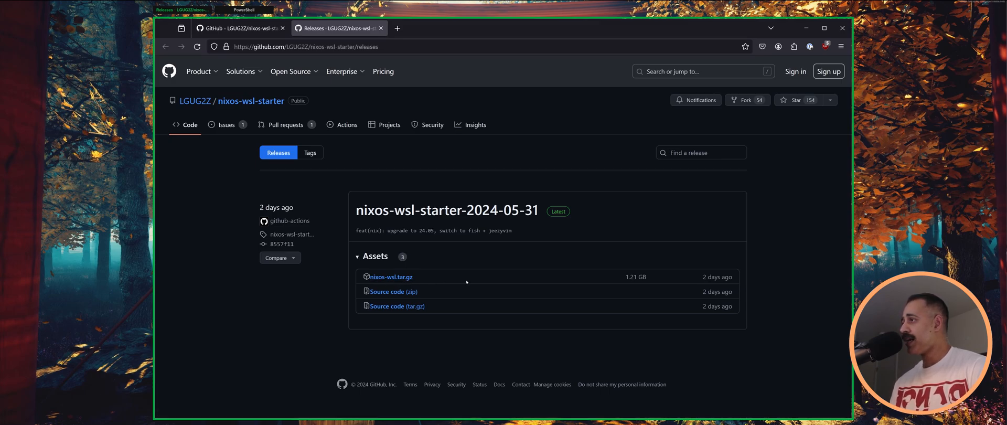
Step: Return to the README tab and copy the wsl --import NixOS command
left_click(241, 28)
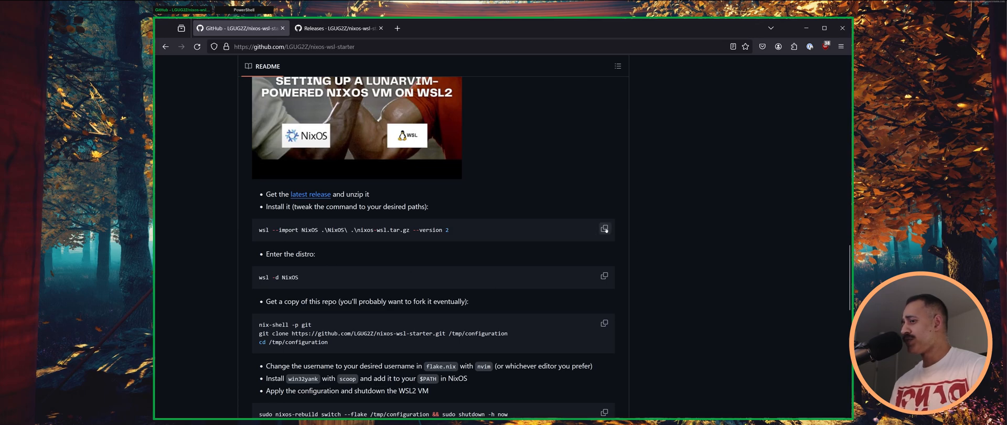
left_click(604, 229)
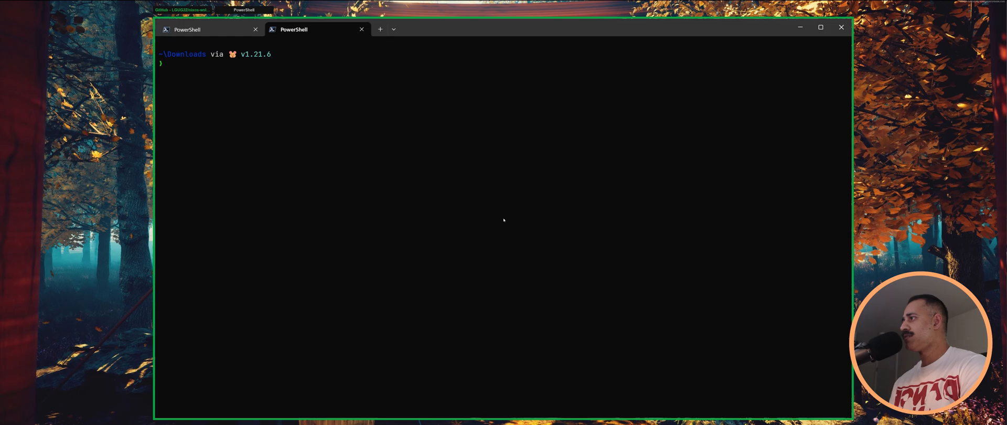
Step: List installed WSL distros, then run wsl --import NixOS .\NixOS\ .\nixos-wsl.tar.gz --version 2
type("wsl --import NixOS .\\NixOS\\ .\\nixos-wsl.tar.gz --version 2")
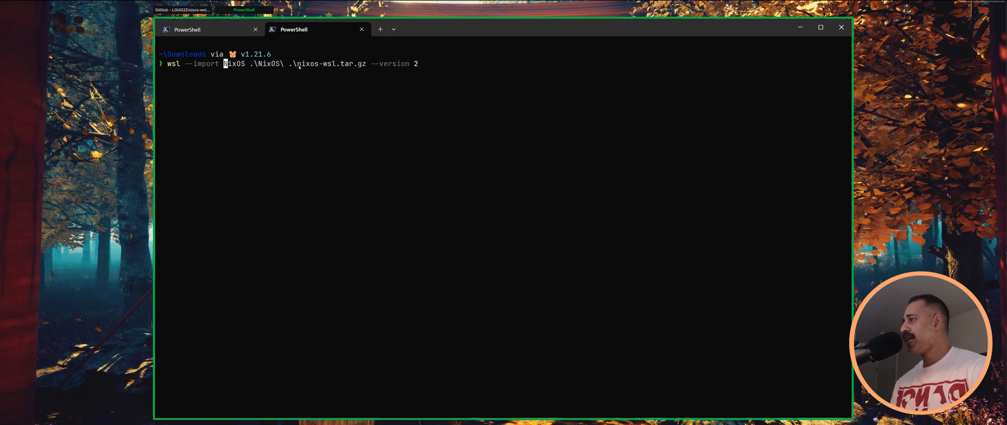
mouse_move(367, 69)
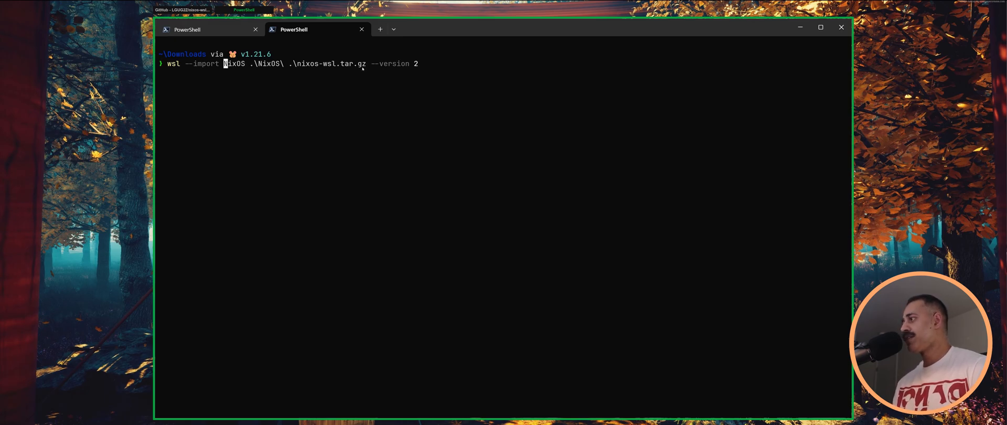
key("End")
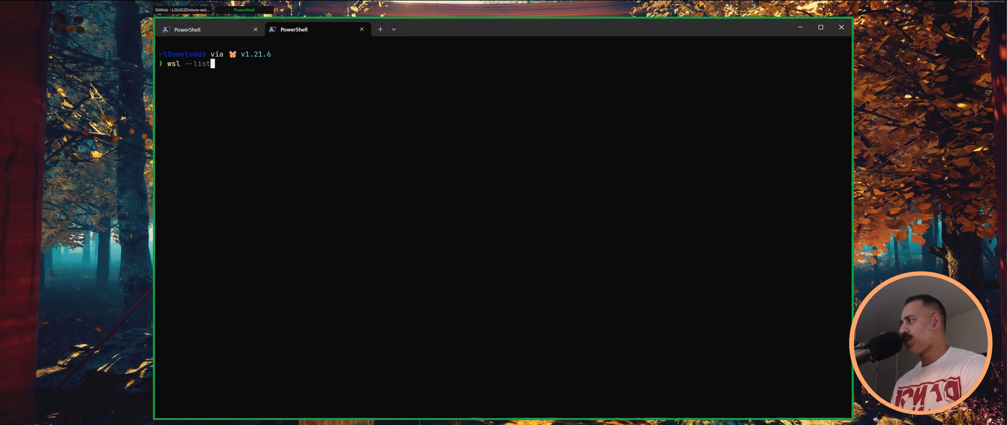
key("Return")
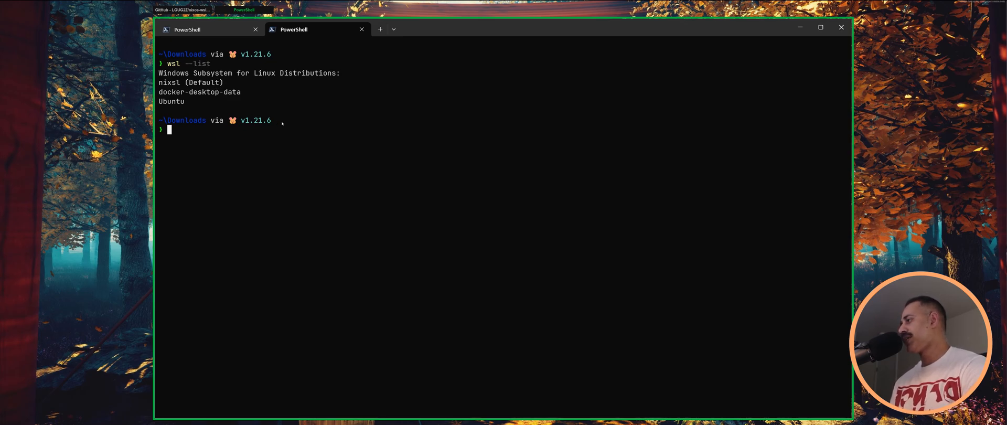
type("wsl --import NixOS .\\NixOS\\ .\\nixos-wsl.tar.gz --version 2")
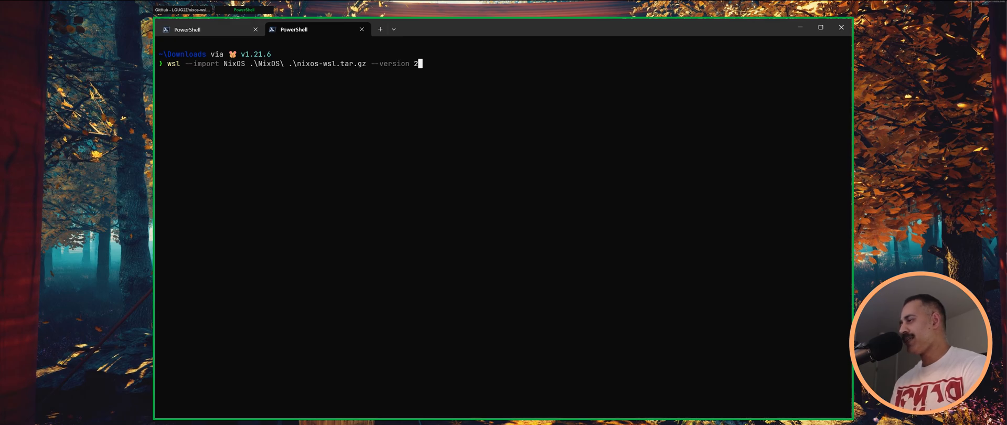
key("Return")
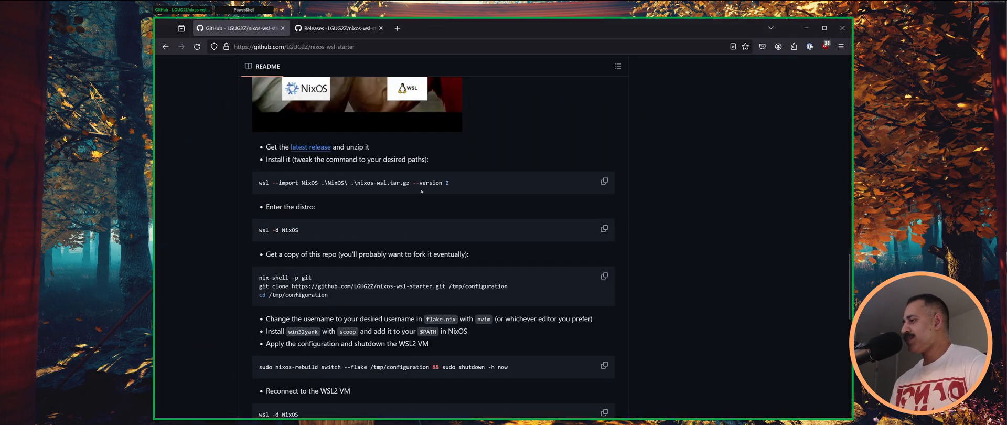
Step: Select the README's wsl -d NixOS command, then clear the selection
scroll("down", 3)
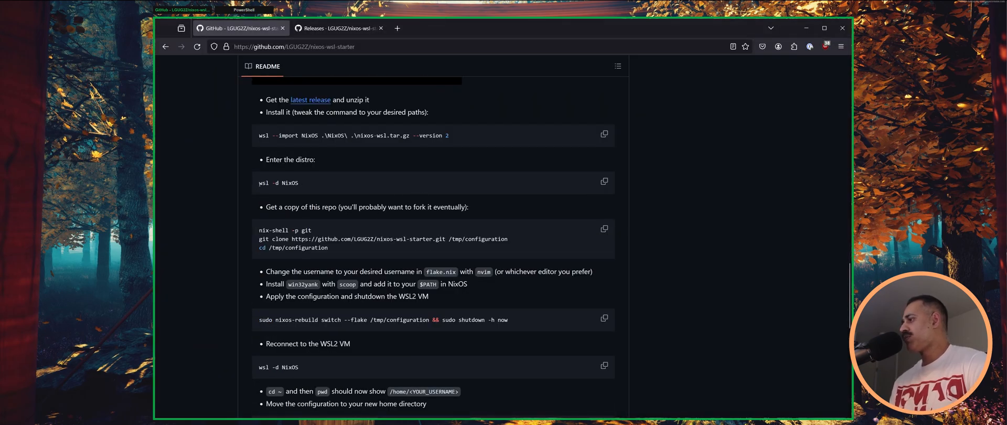
double_click(264, 183)
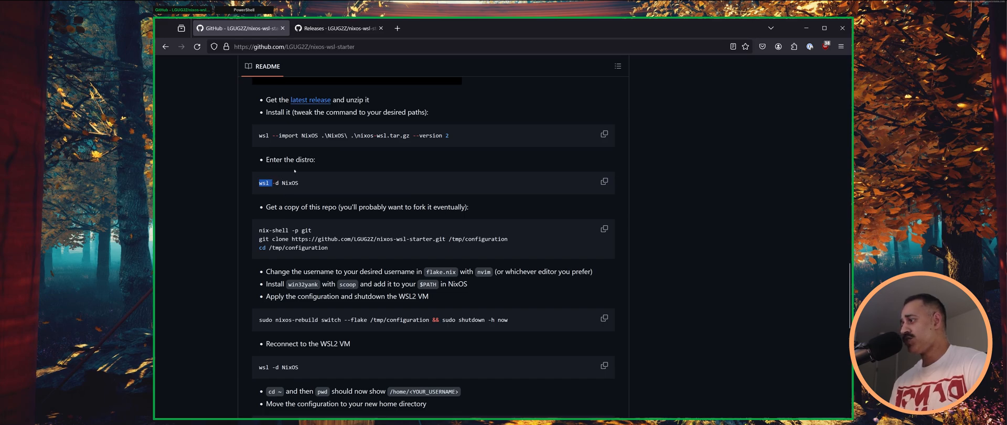
double_click(289, 184)
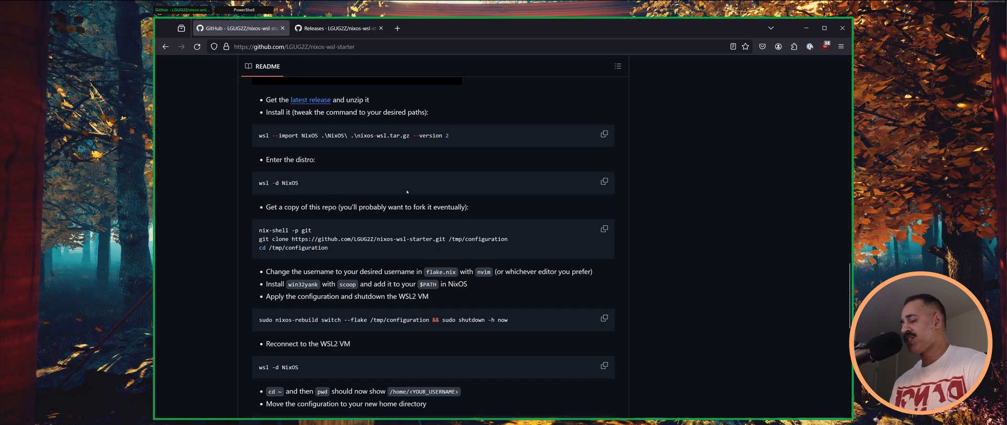
left_click(604, 182)
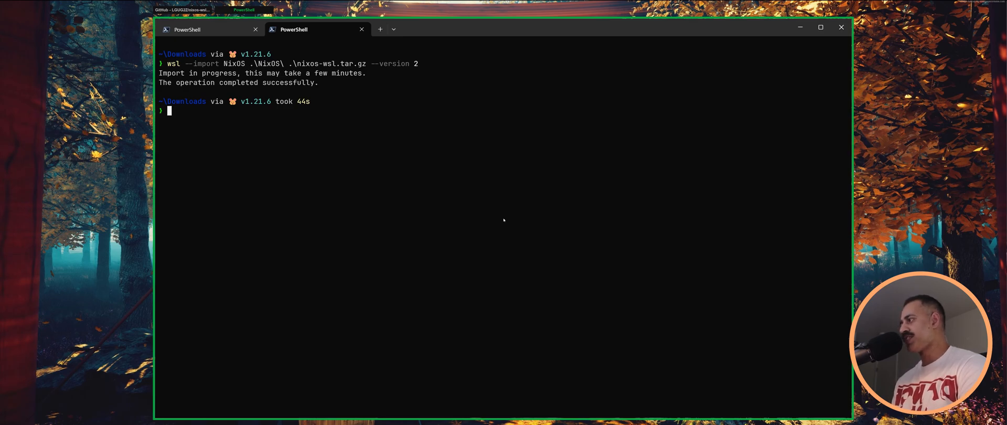
Step: Enter the newly imported NixOS distro with wsl -d NixOS
type("wsl -d NixOS")
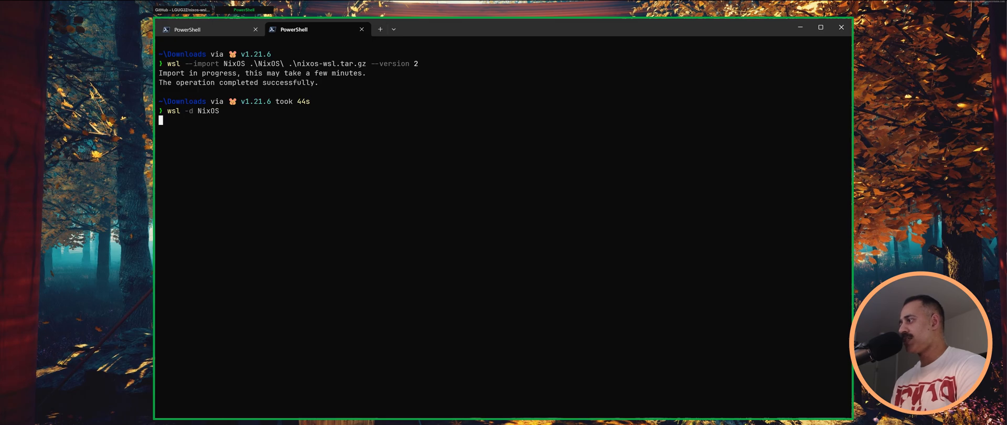
key("Return")
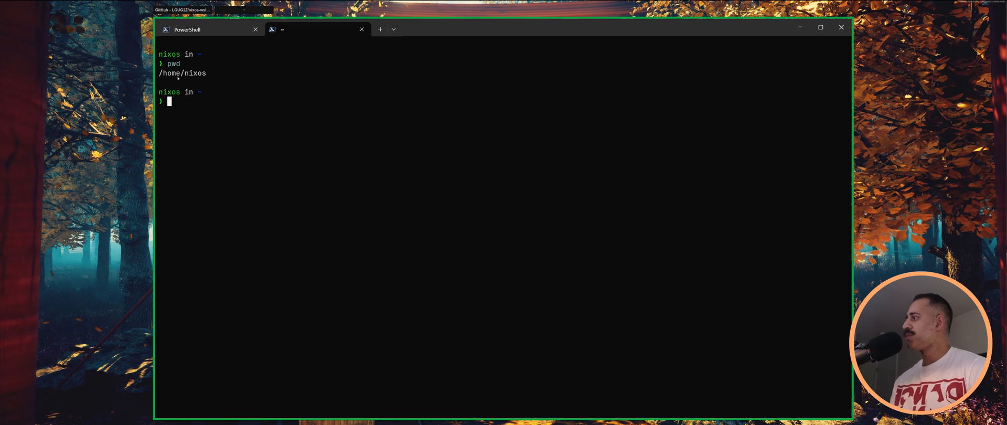
mouse_move(243, 63)
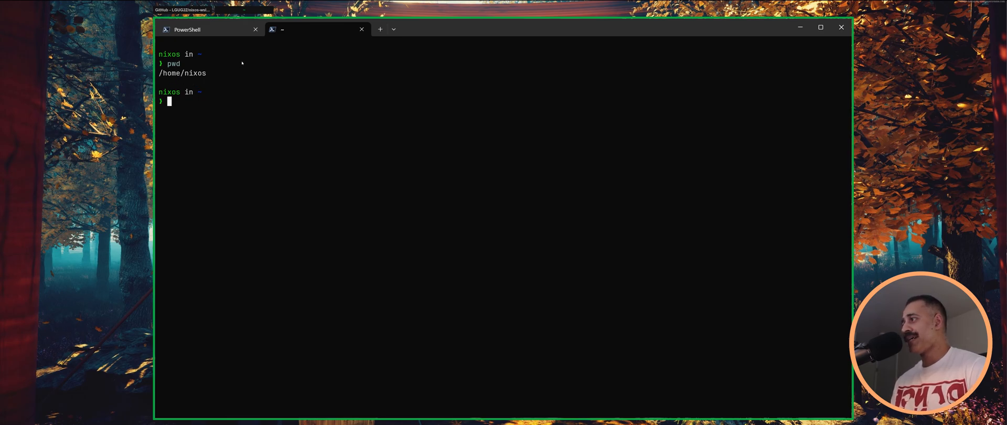
mouse_move(235, 63)
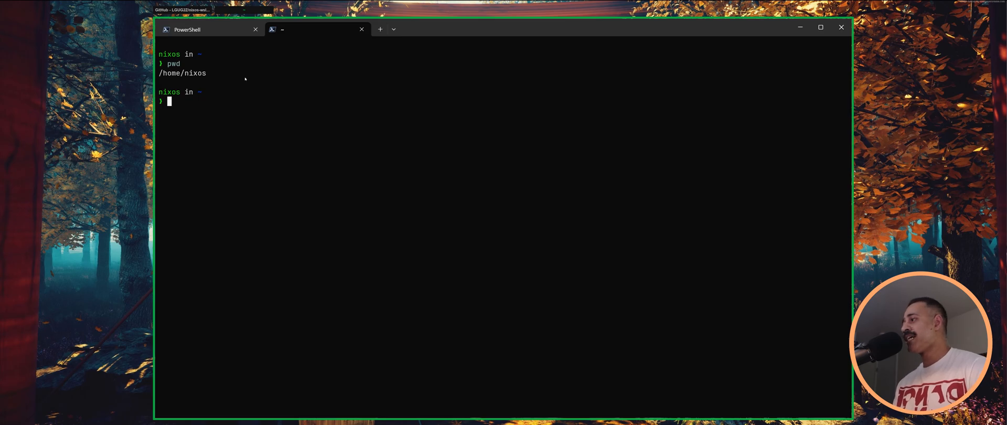
mouse_move(374, 135)
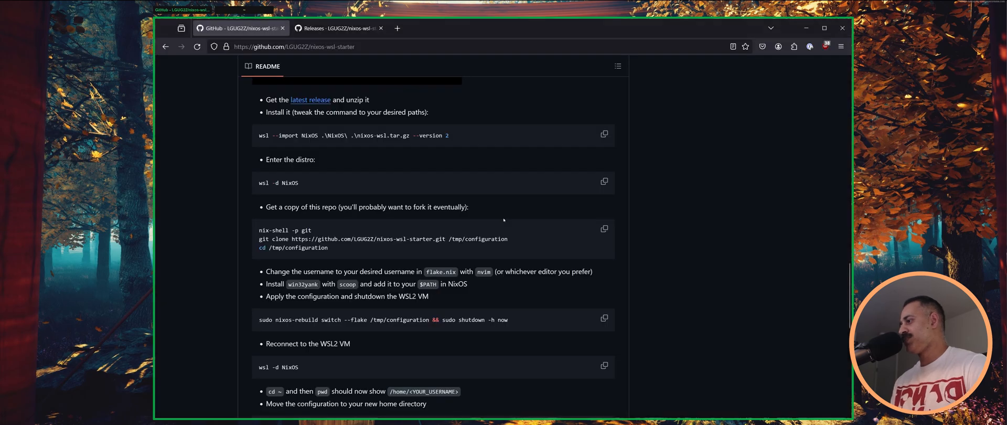
Step: Scroll to the 'Get a copy of this repo' block and select the git clone command
scroll("down", 3)
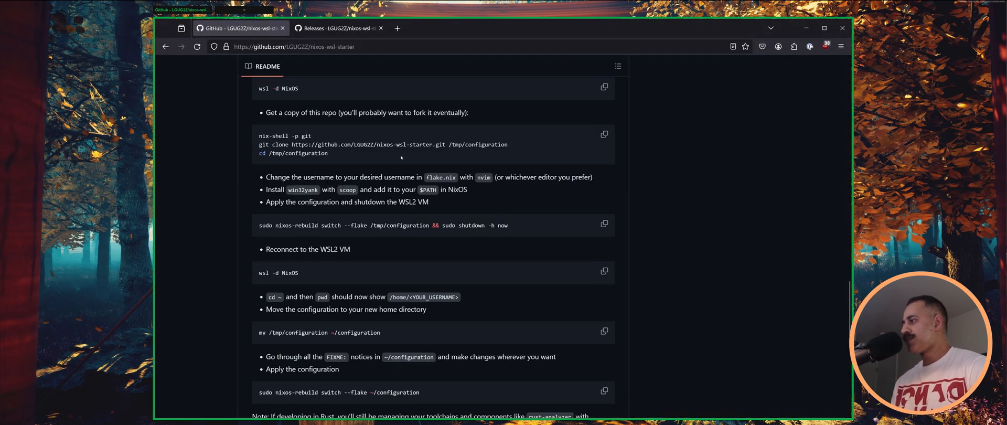
double_click(284, 135)
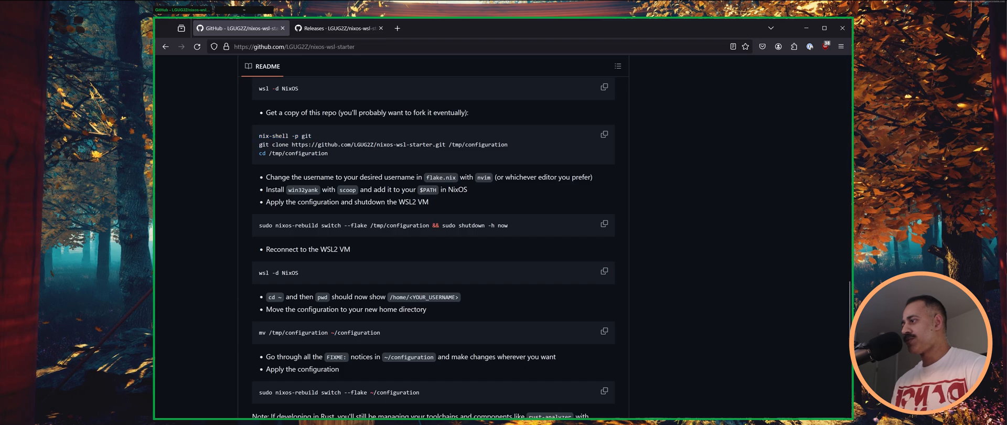
double_click(384, 144)
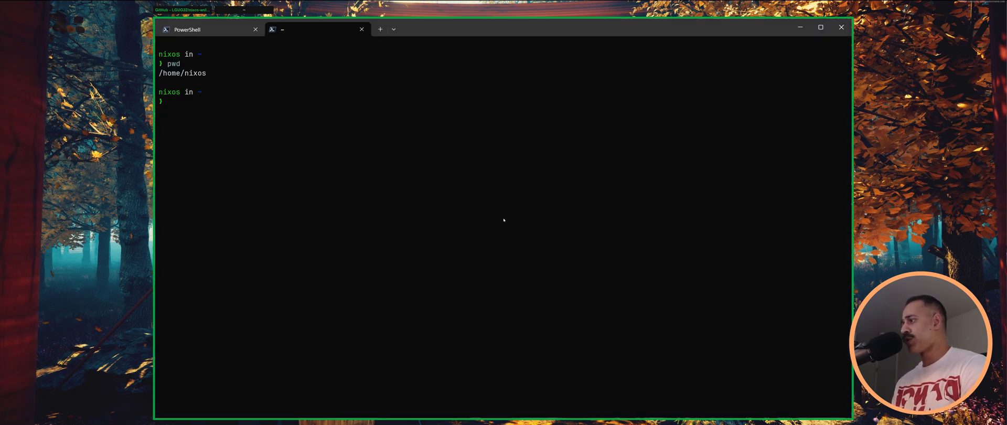
Step: Clone LGUG2Z/nixos-wsl-starter into /tmp/configuration and begin typing cd /tmp/configuration
type("git clone https://github.com/LGUG2Z/nixos-wsl-starter.git /tmp/configuration")
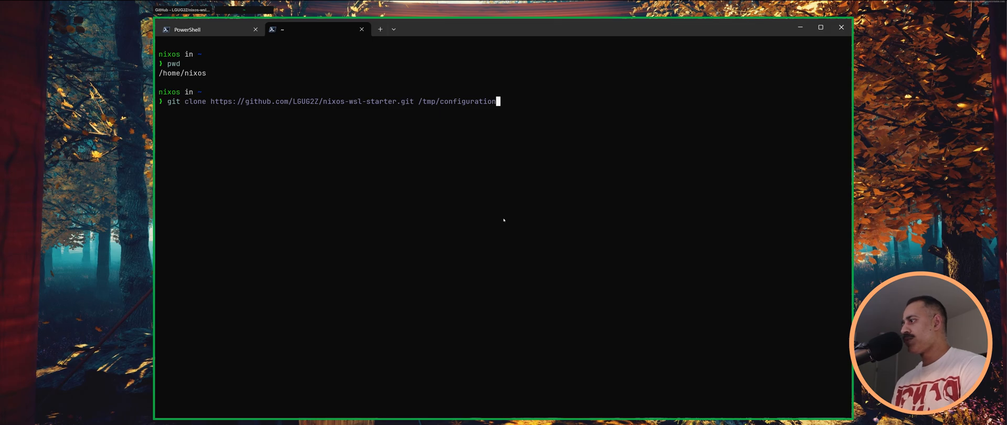
key("Return")
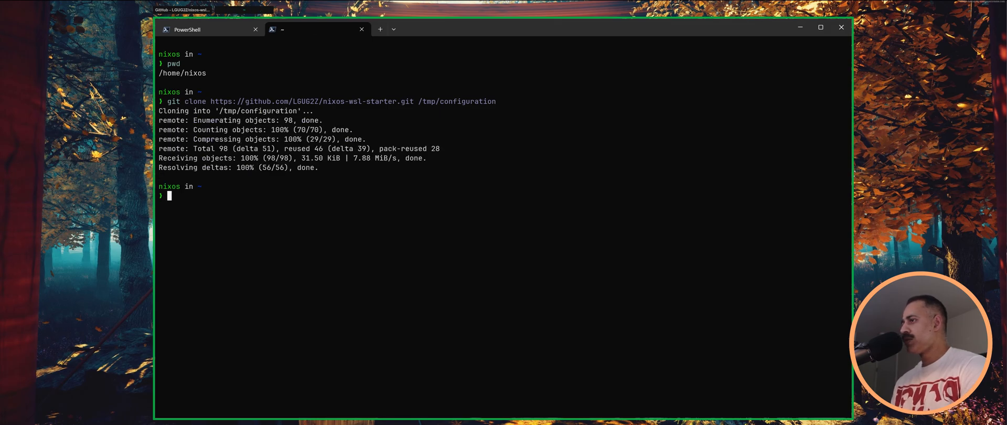
type("cd /tmp/configurat")
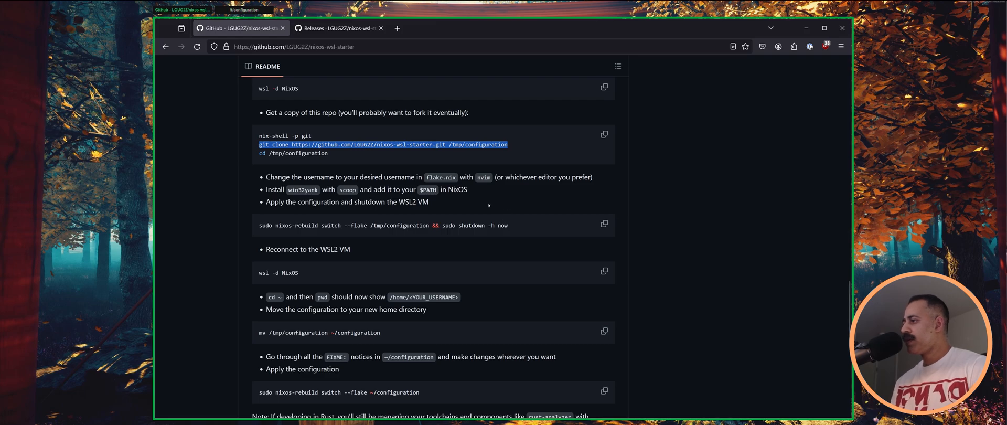
Step: Scroll the README past the clone block to the flake.nix, win32yank and rebuild steps
scroll("down", 3)
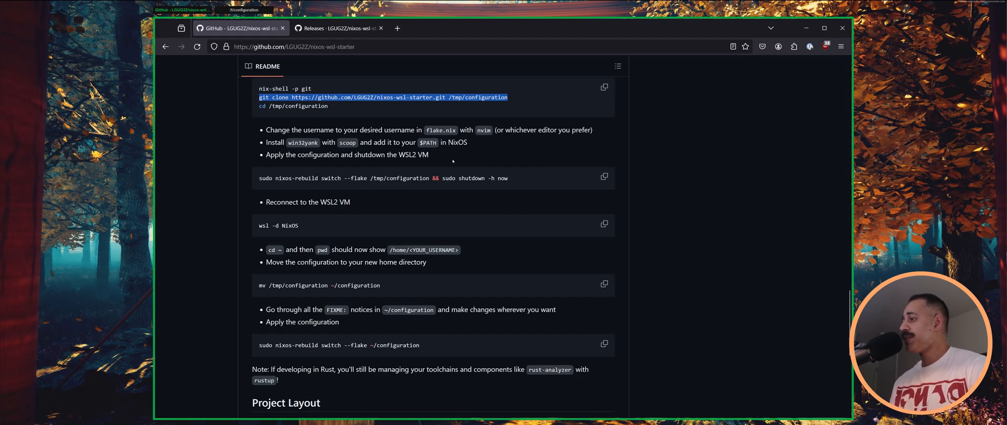
mouse_move(428, 169)
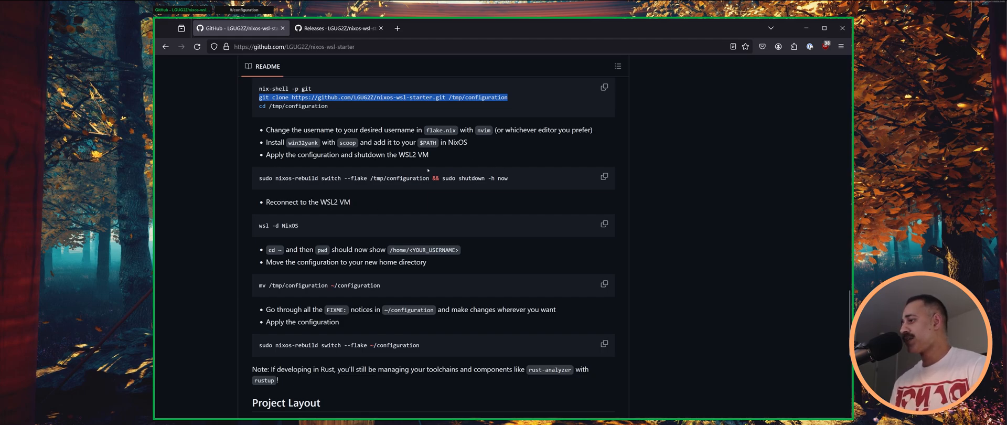
mouse_move(437, 155)
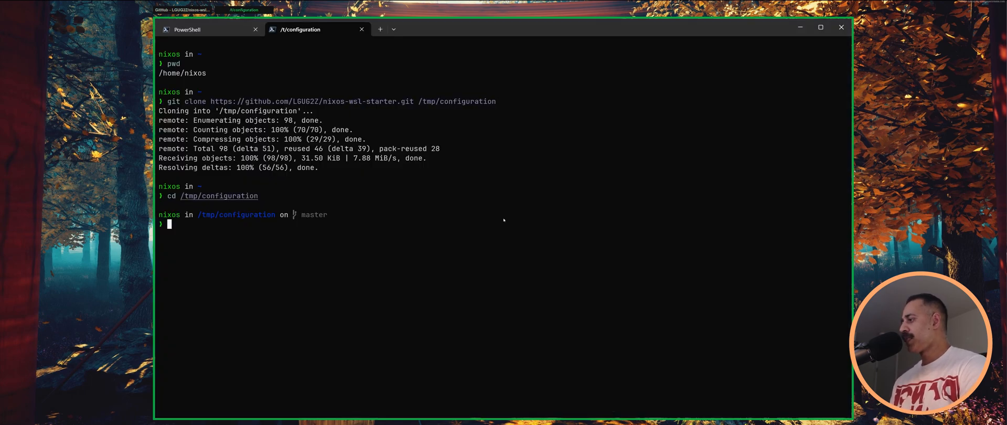
Step: Open /tmp/configuration/flake.nix in Neovim with nvim flake.nix
type("lvim")
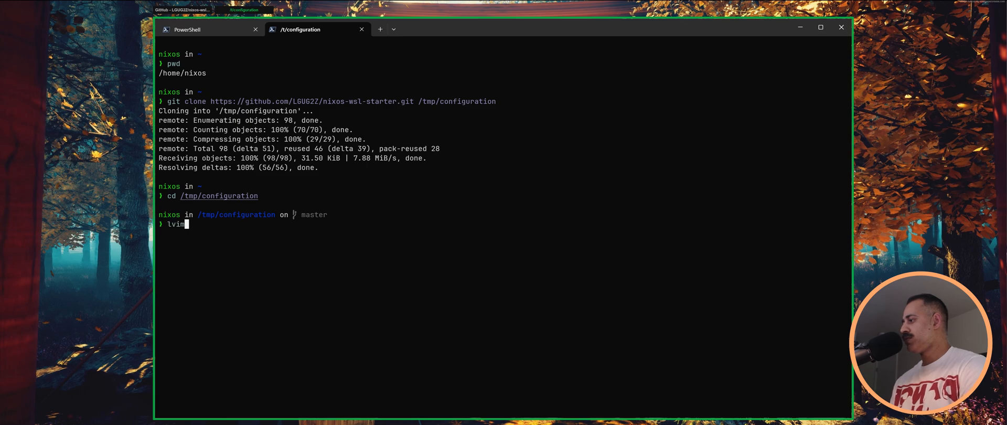
type("nvim lfka.")
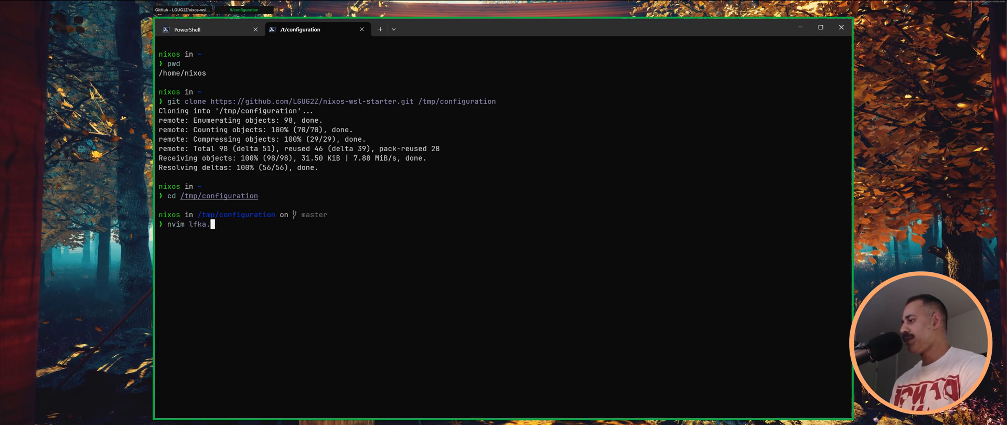
type("flake.nix")
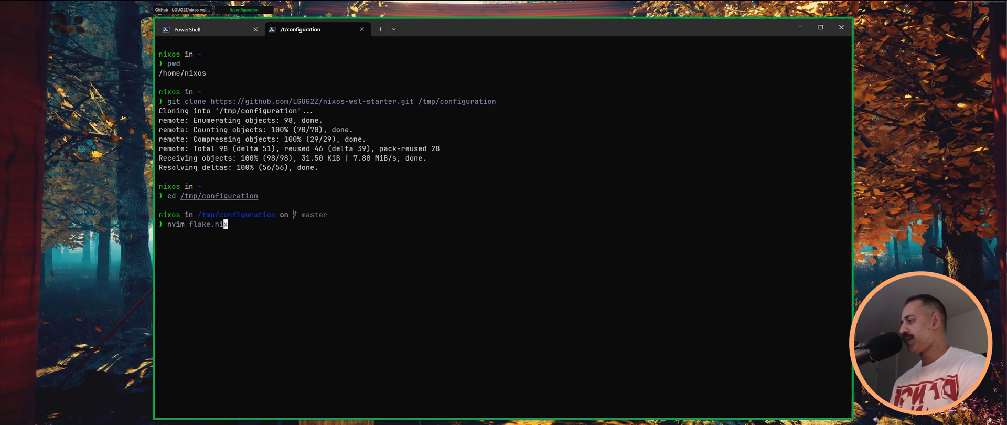
key("Return")
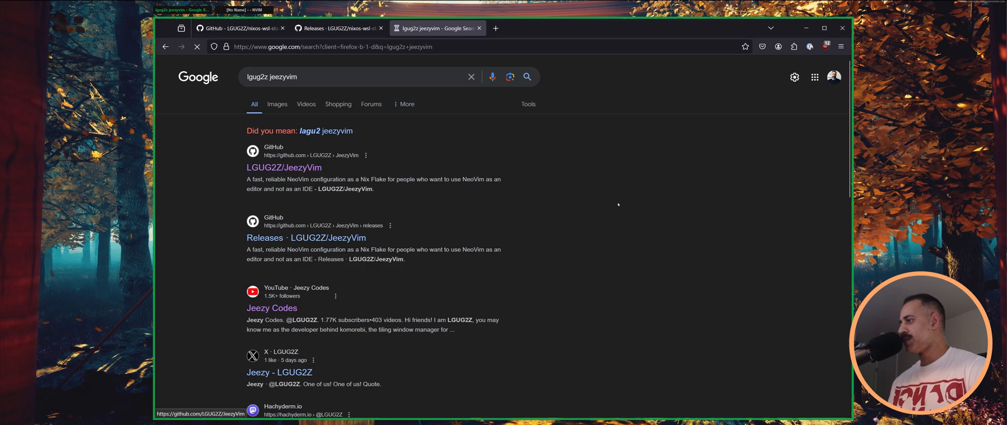
Step: Open the LGUG2Z/JeezyVim result and scroll its README through nixvimExtend, Overview and Superpowers
left_click(284, 168)
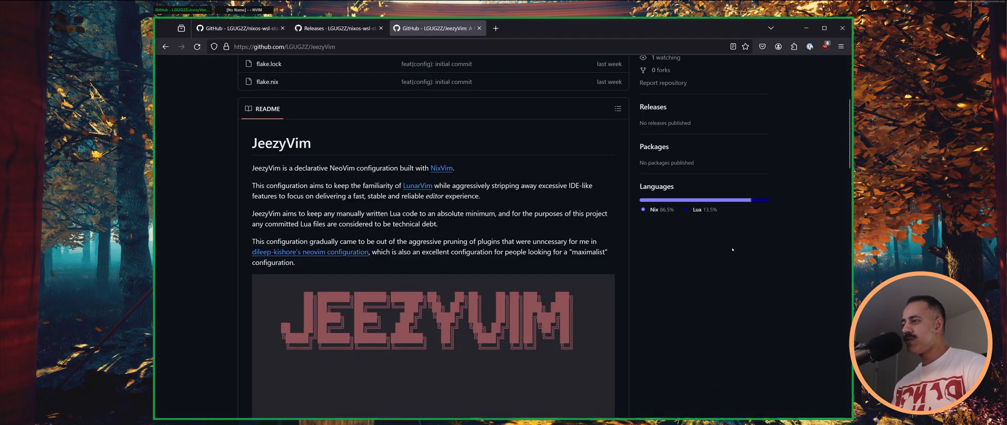
mouse_move(442, 206)
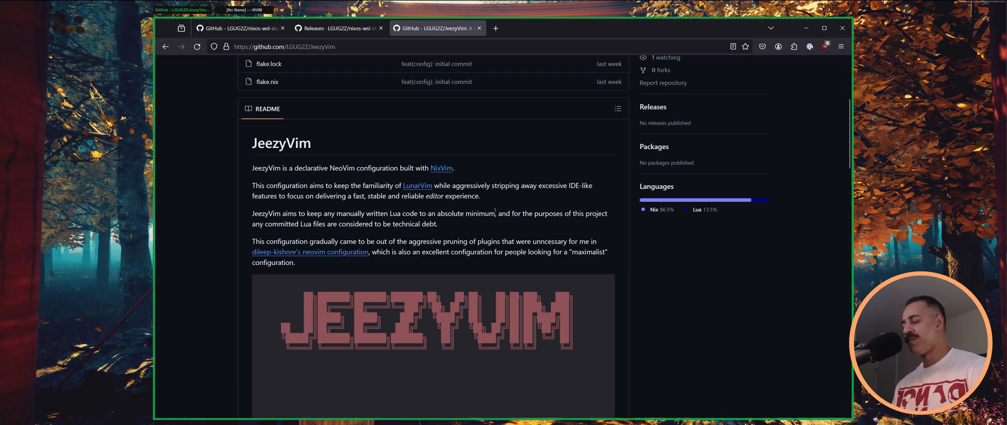
scroll("up", 3)
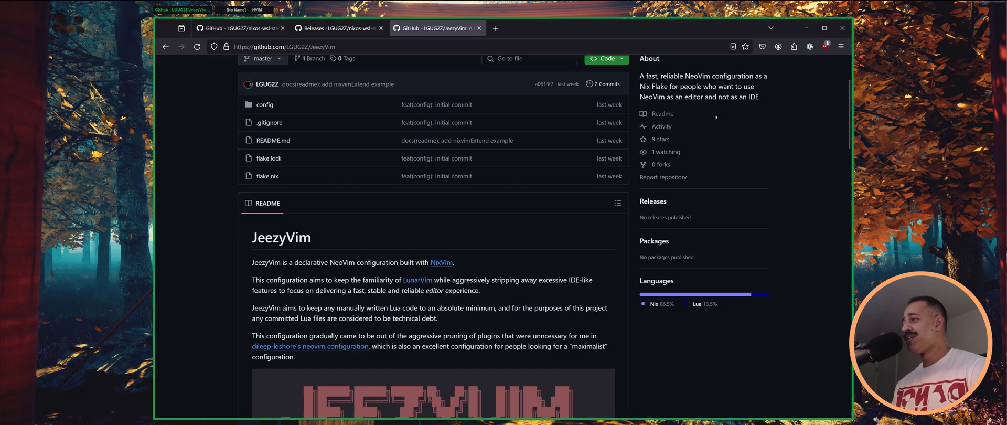
mouse_move(712, 117)
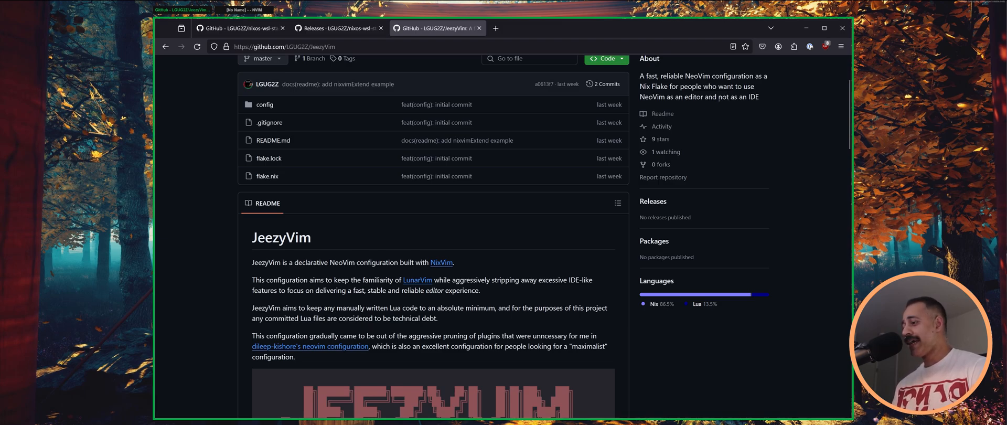
mouse_move(716, 103)
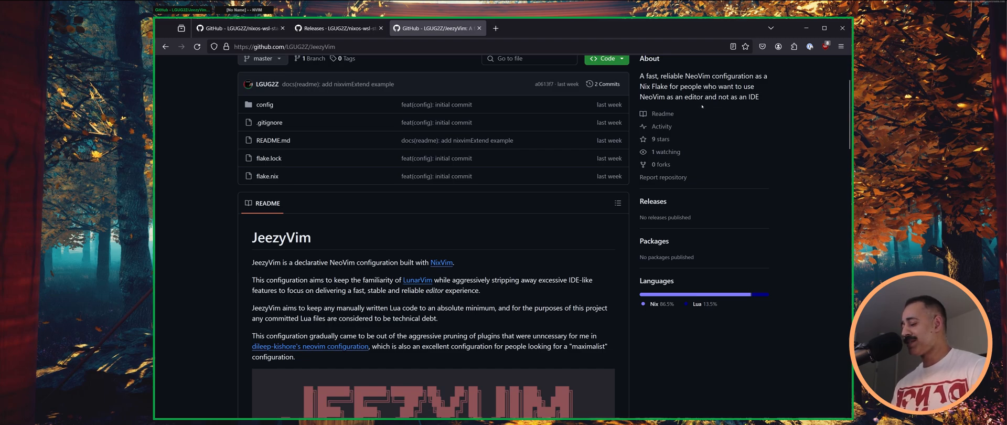
scroll("down", 3)
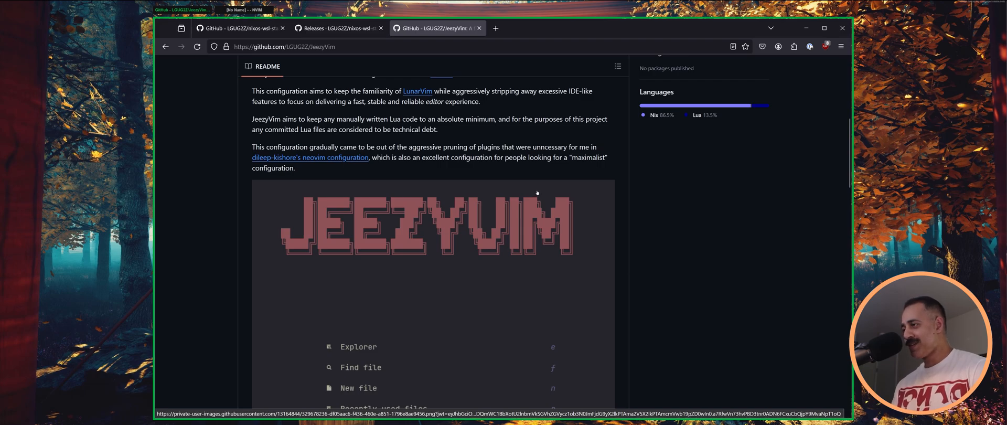
scroll("down", 3)
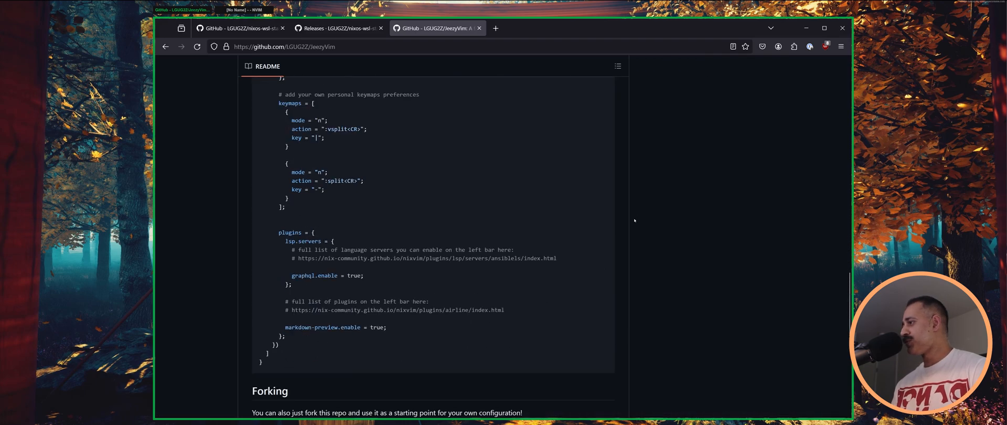
scroll("up", 3)
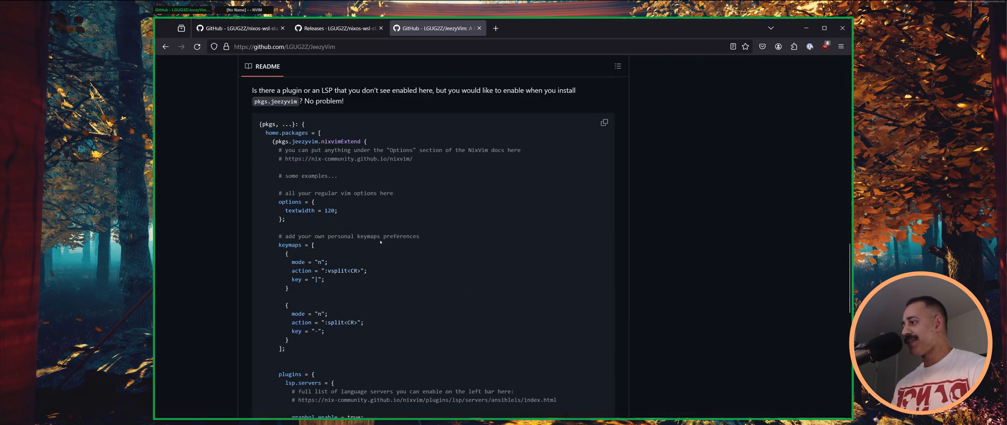
scroll("down", 3)
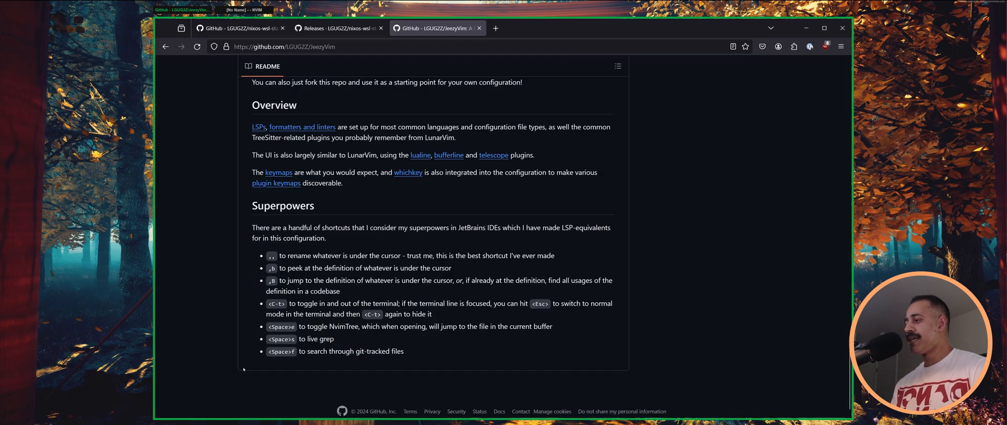
mouse_move(283, 206)
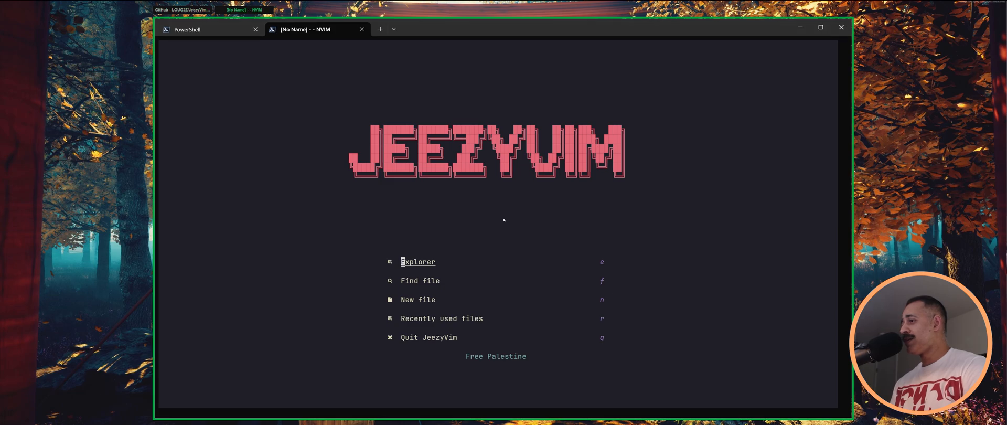
Step: Open home.nix from the file tree and search /win32yank to reach the fish FIXME note
key("e")
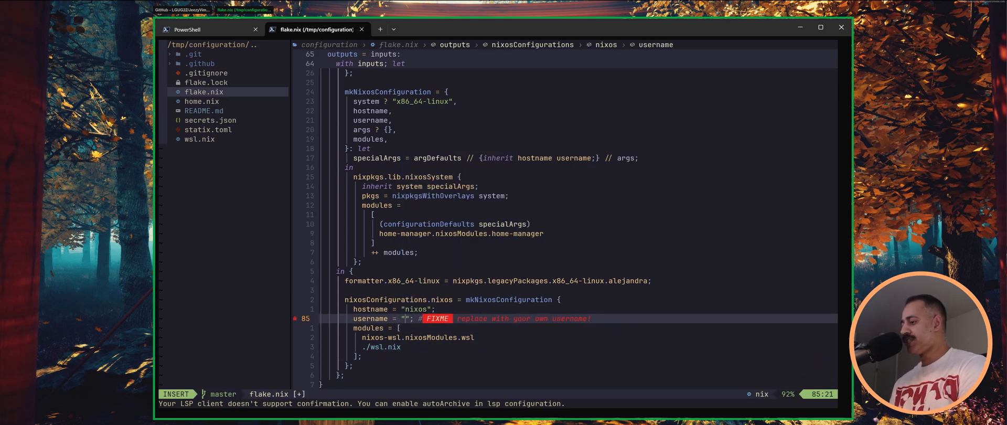
type("LGUG2Z")
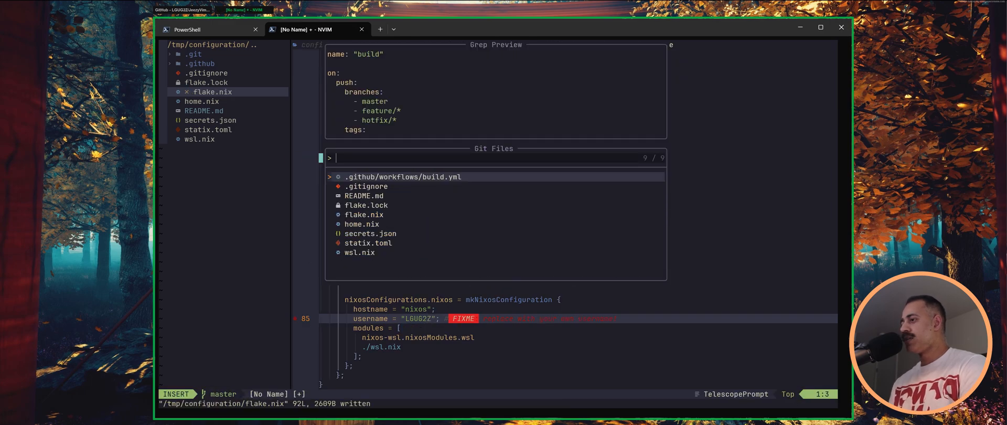
type("home")
left_click(504, 403)
type("/win")
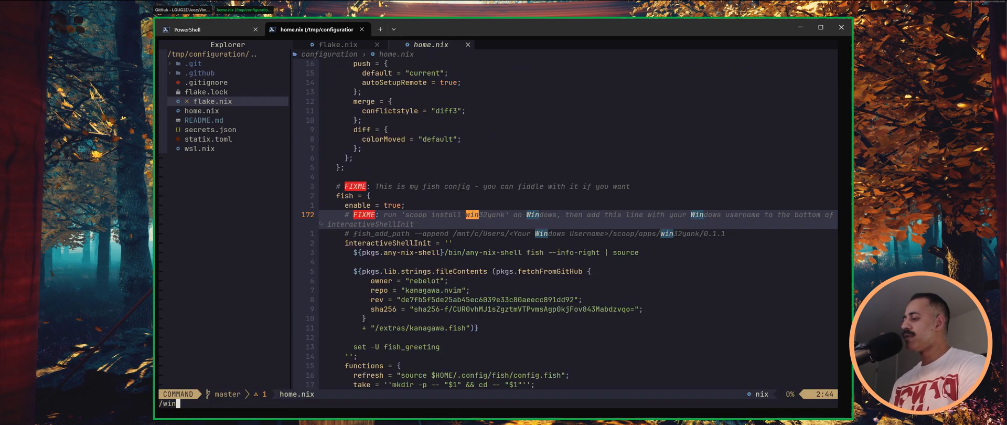
type("32yank")
key("Return")
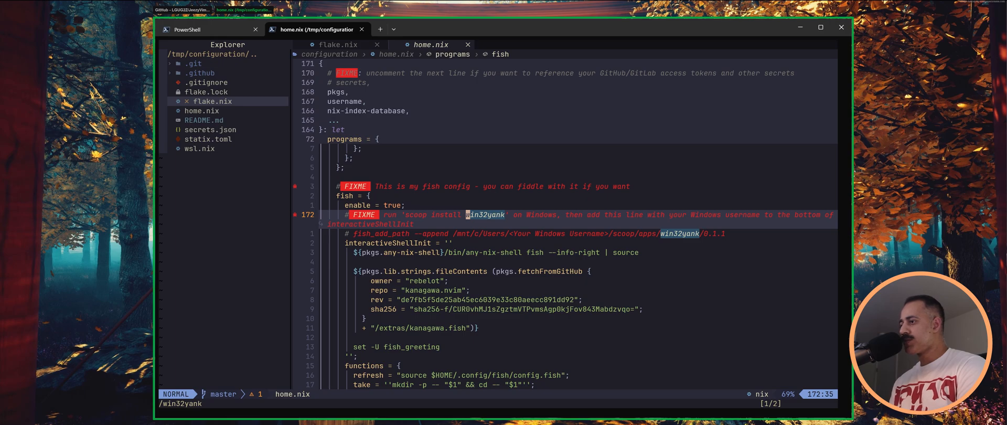
mouse_move(507, 215)
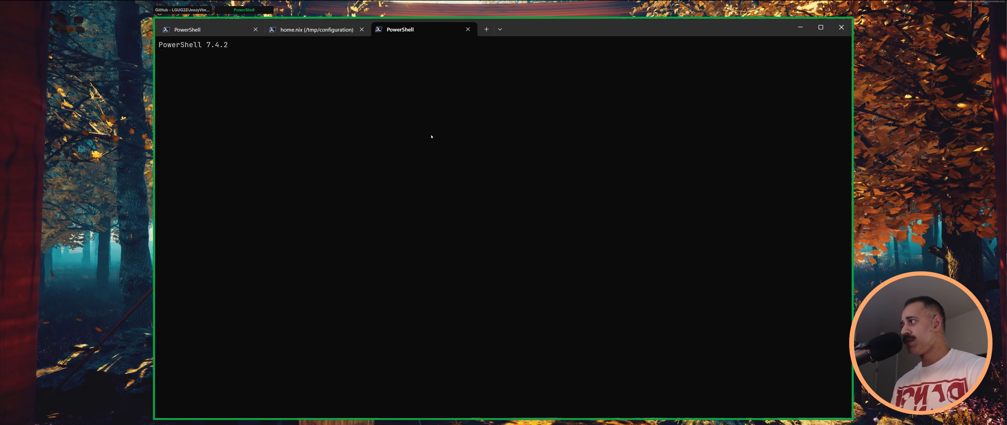
mouse_move(406, 136)
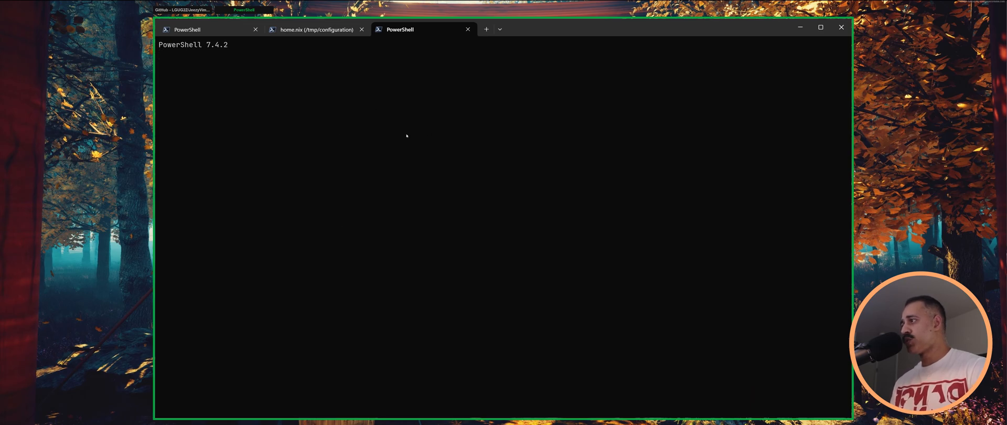
left_click(316, 29)
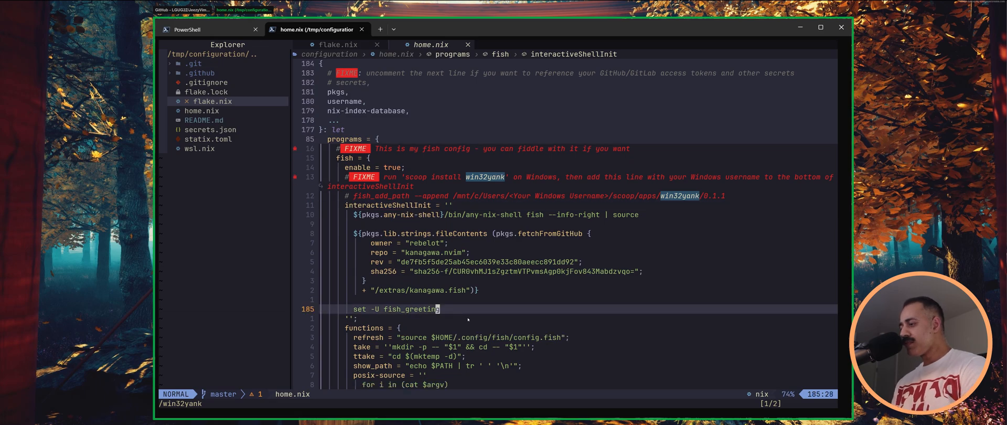
Step: Add 'fish_add_path --append /mnt/c/Users/<user>/scoop/apps/win32yank/0.1.1' below the fish_greeting line
key("a")
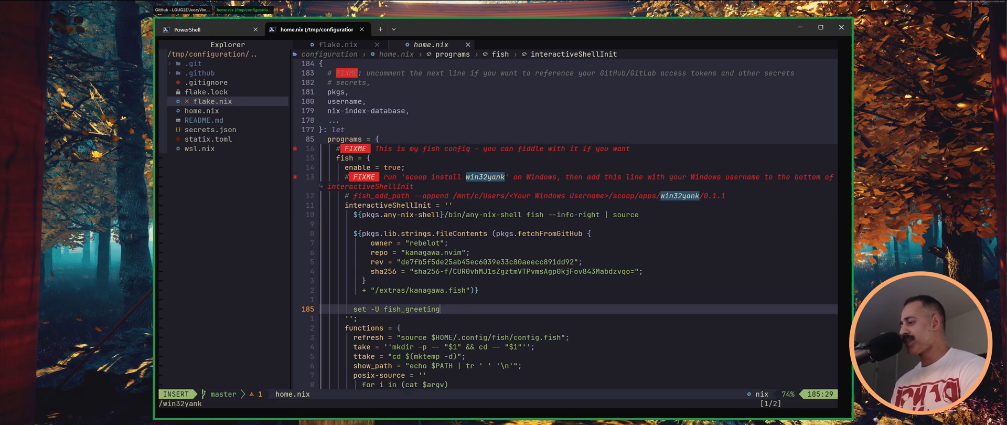
key("Return")
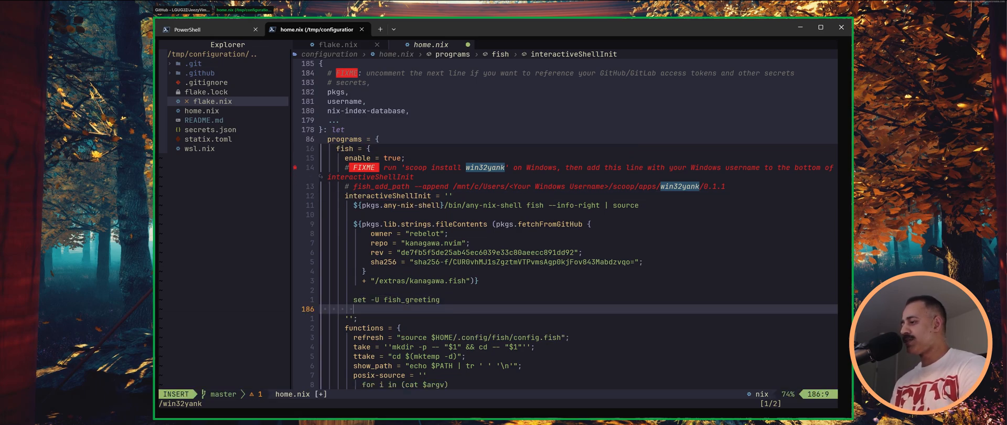
type("fish_add_pat")
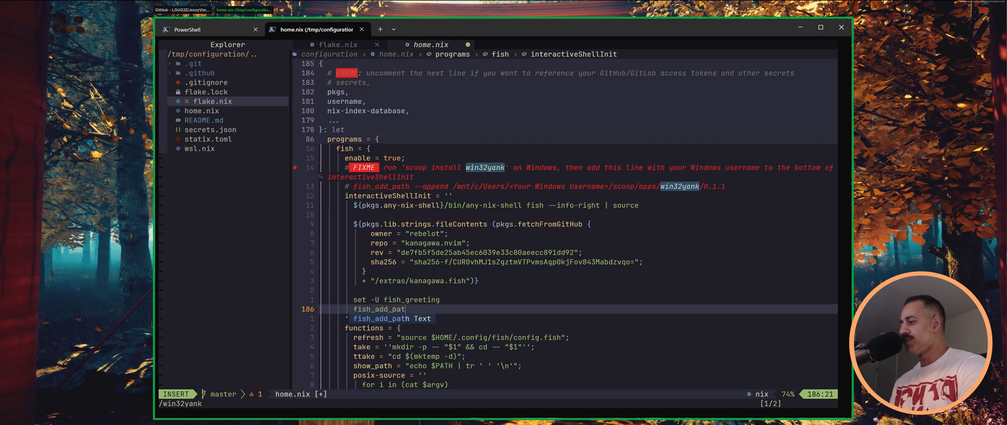
type("--append /")
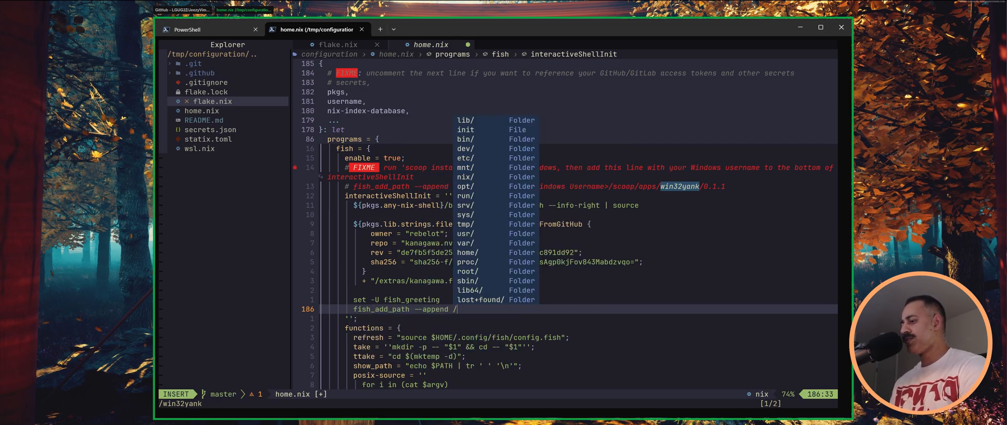
type("mnt/c")
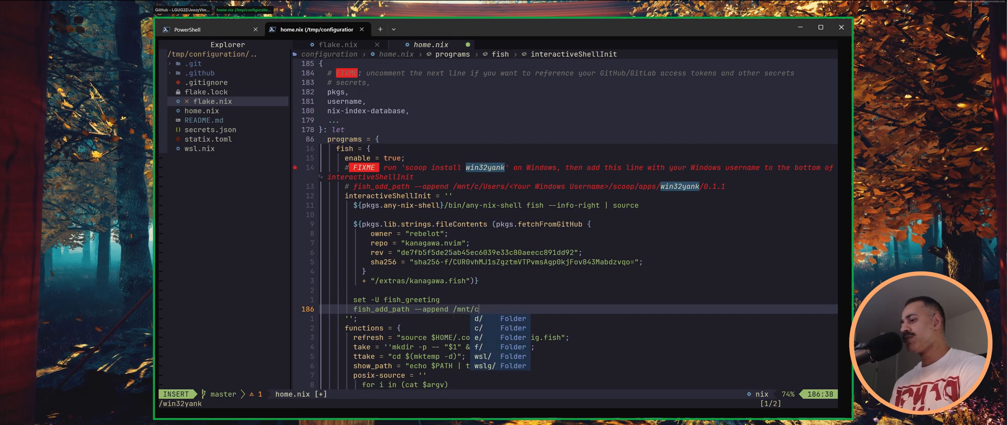
type("Users/LGUG2Z")
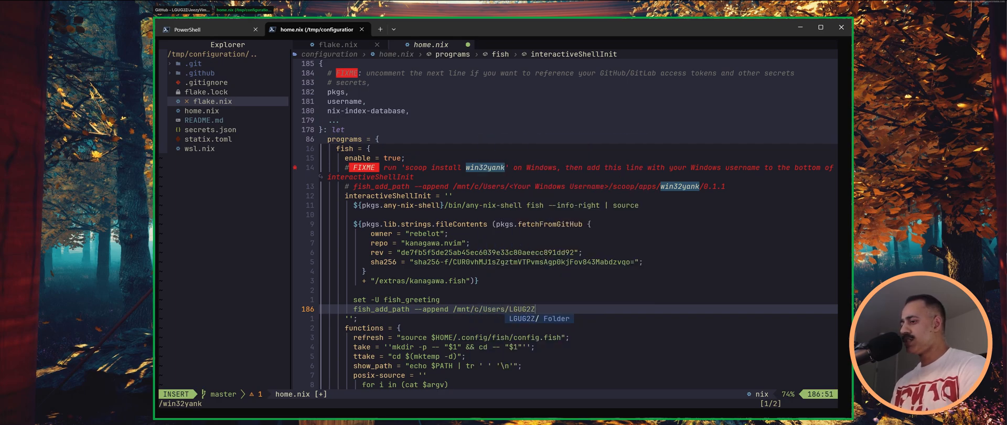
type("/scoop")
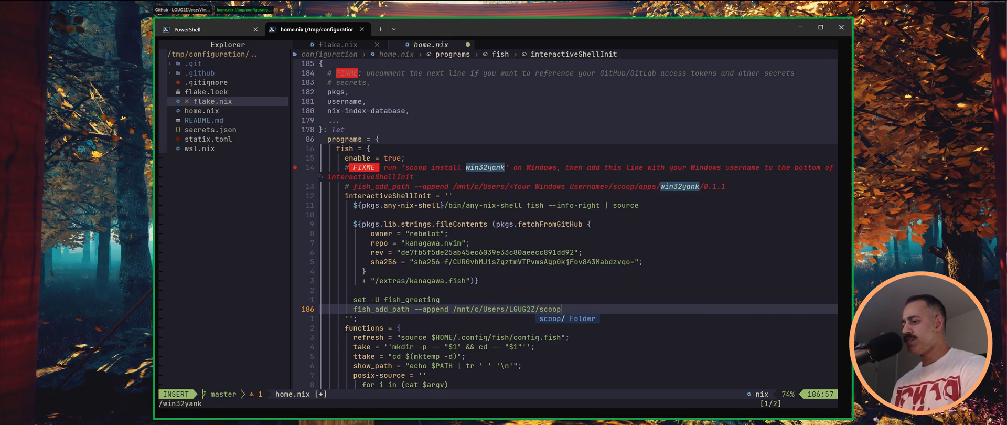
type("apps/")
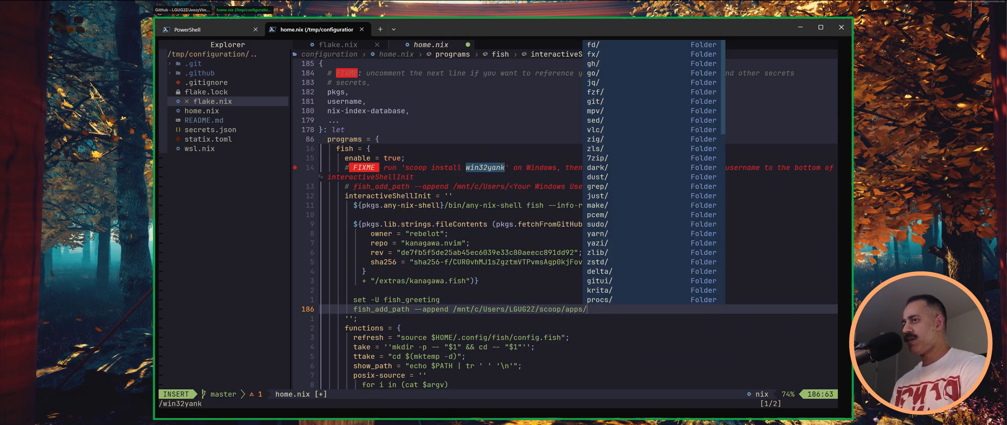
type("win32yank")
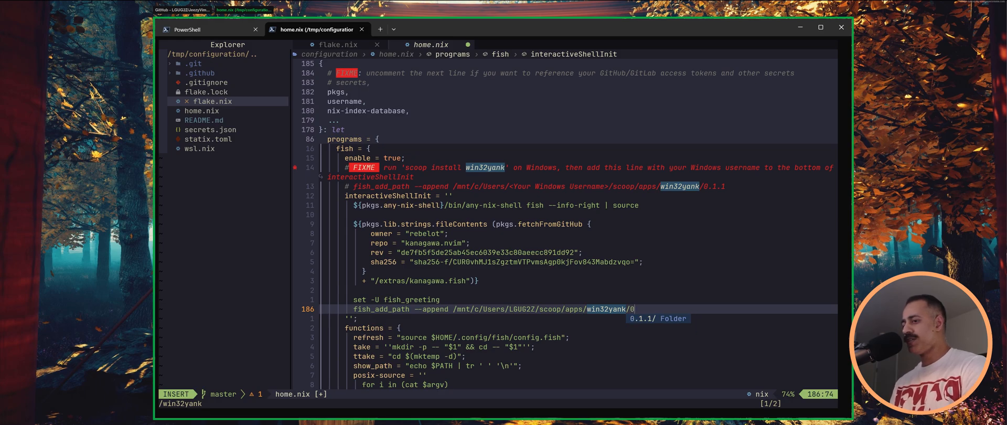
type("/0.1.1")
left_click(497, 403)
type(":q!")
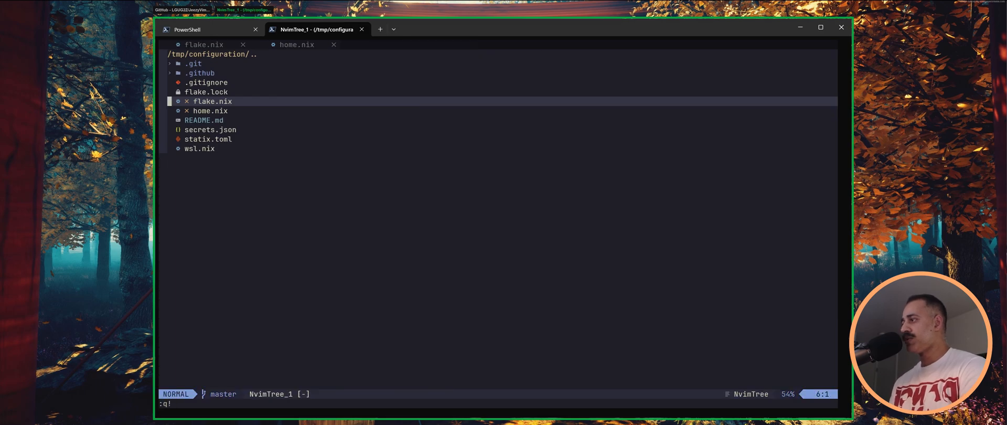
Step: Quit Neovim and copy the README's nixos-rebuild switch and shutdown command into the terminal
key("Return")
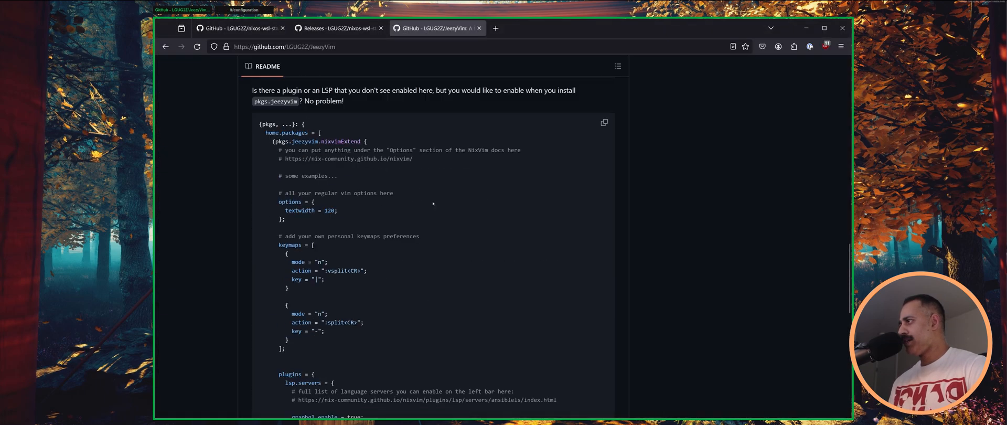
left_click(237, 28)
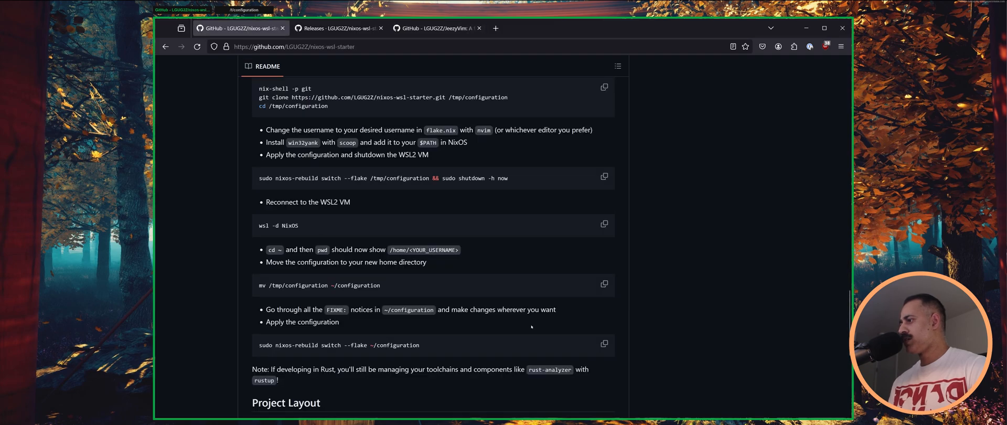
scroll("up", 3)
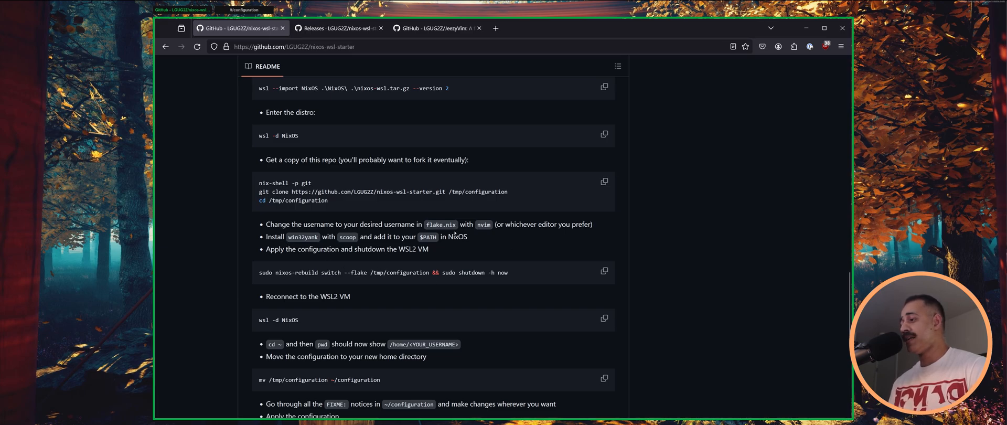
scroll("down", 3)
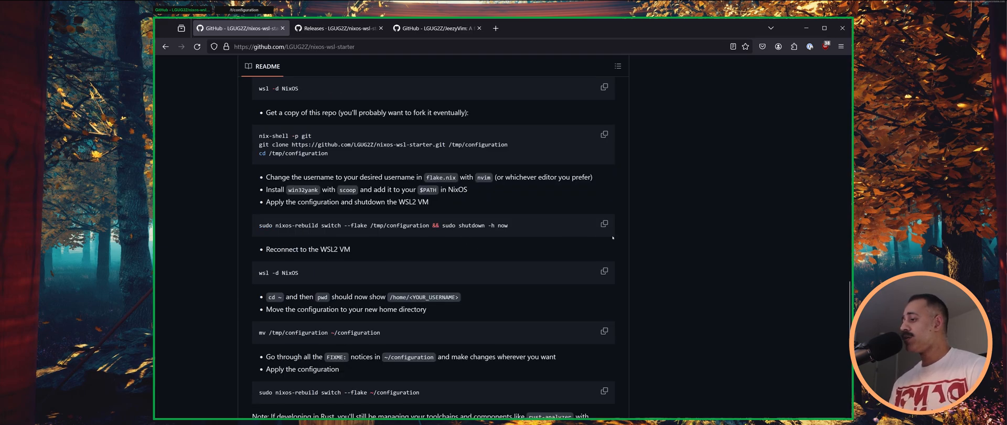
mouse_move(611, 238)
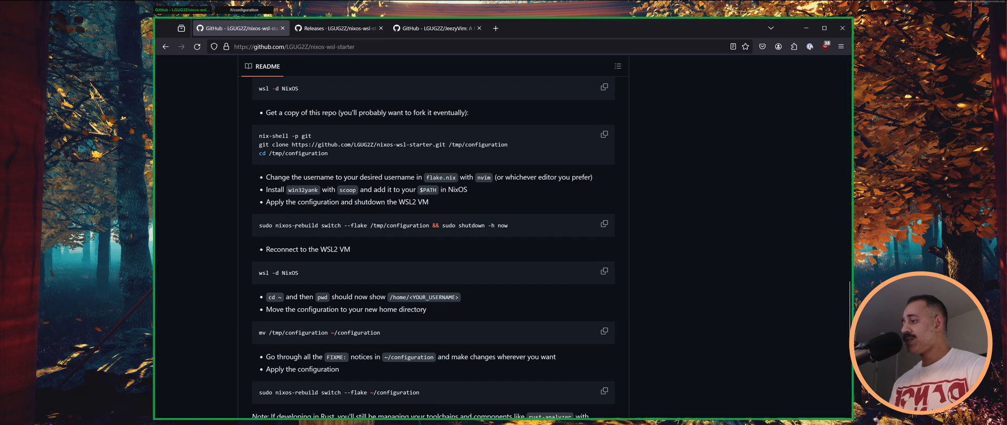
mouse_move(449, 218)
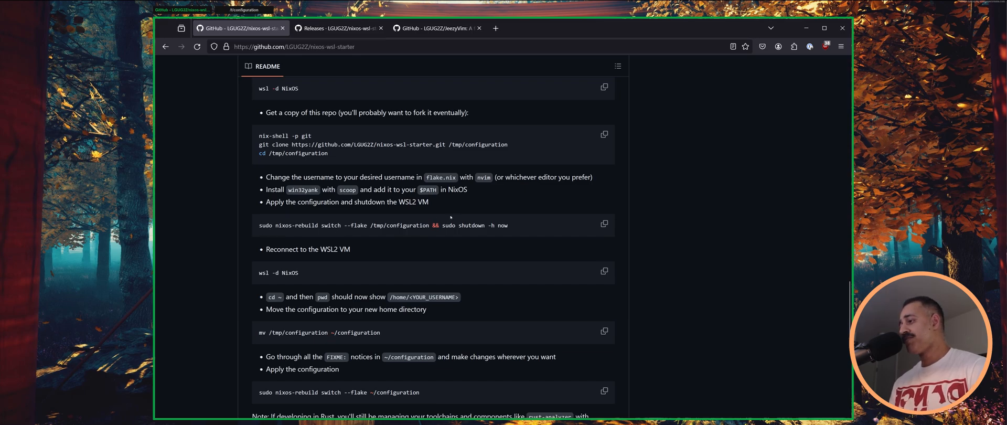
double_click(400, 225)
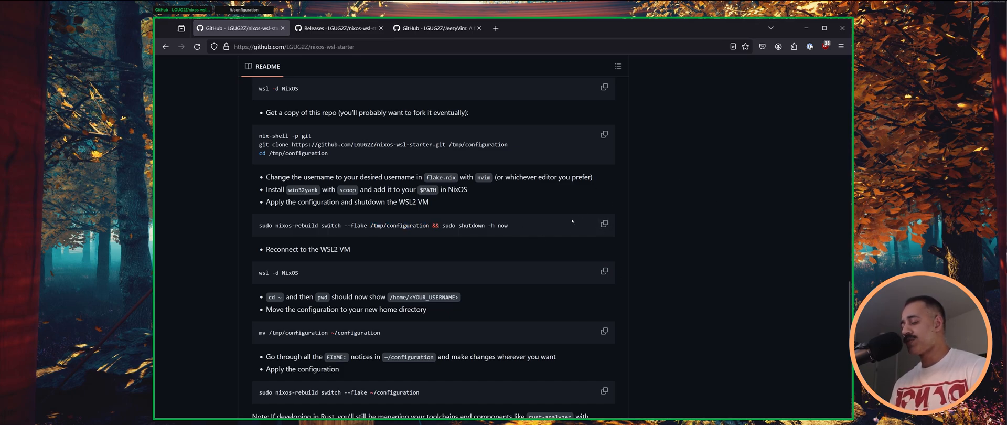
left_click(604, 224)
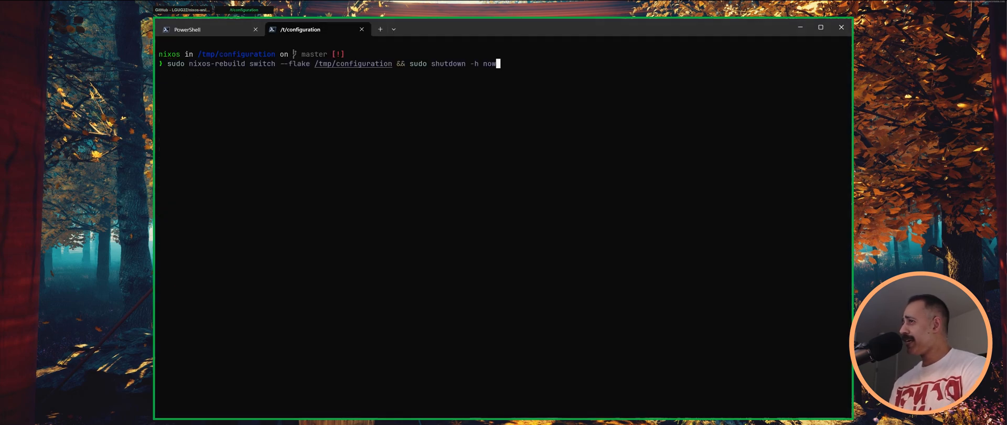
Step: Run sudo nixos-rebuild switch --flake /tmp/configuration && sudo shutdown -h now
key("Return")
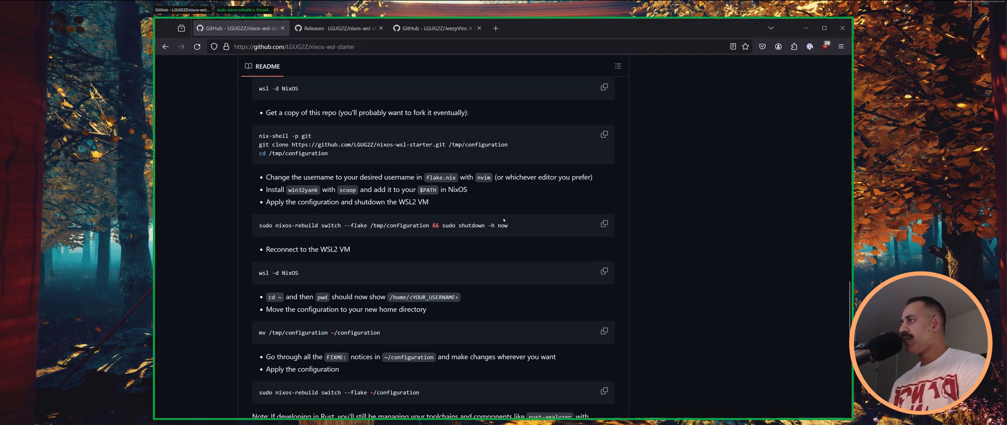
mouse_move(467, 222)
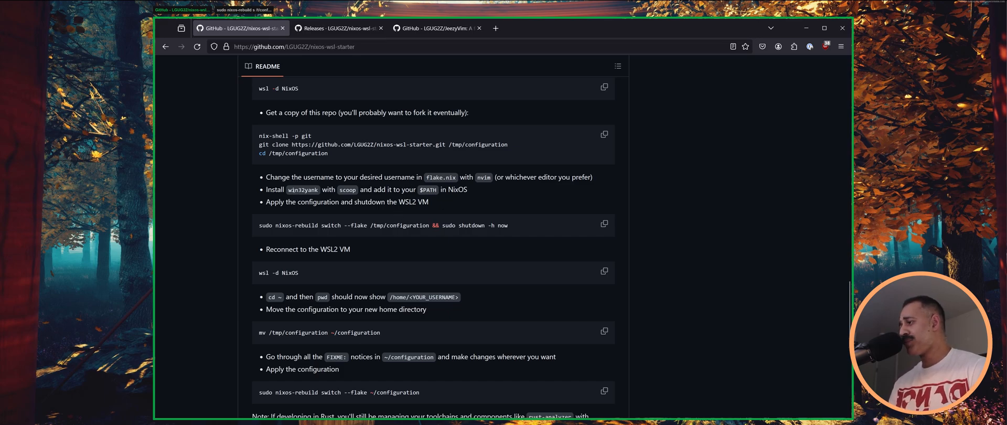
Step: Browse the repository's vscode node link fix commit and open its win32yank.nix file
left_click(290, 71)
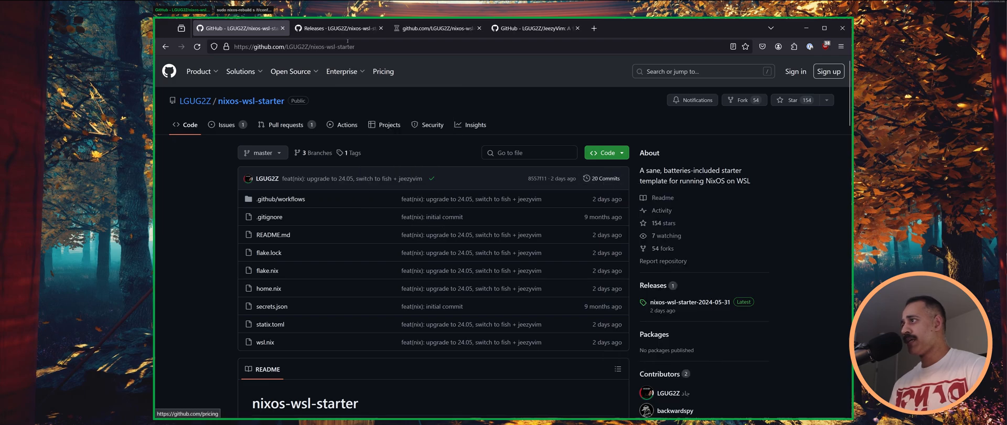
left_click(603, 179)
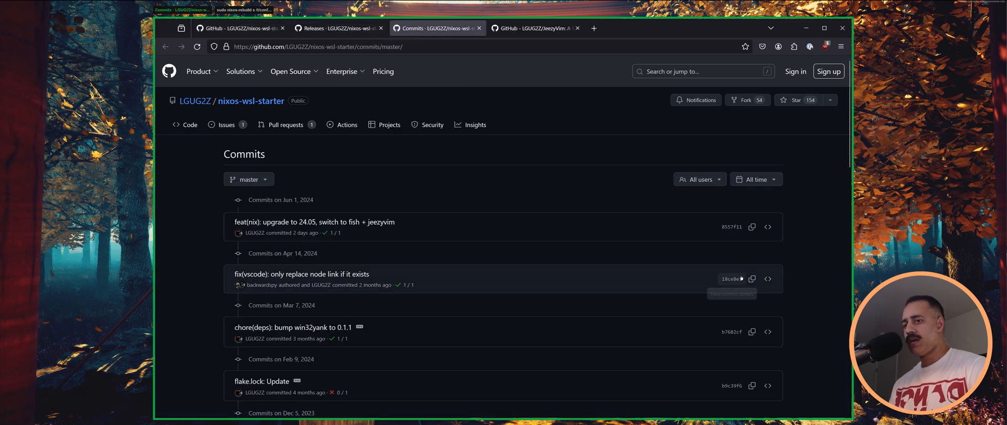
left_click(301, 274)
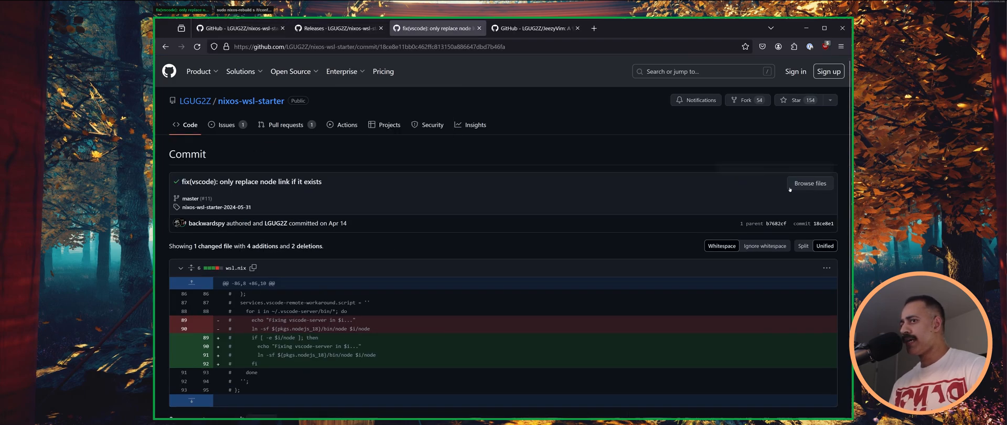
left_click(809, 183)
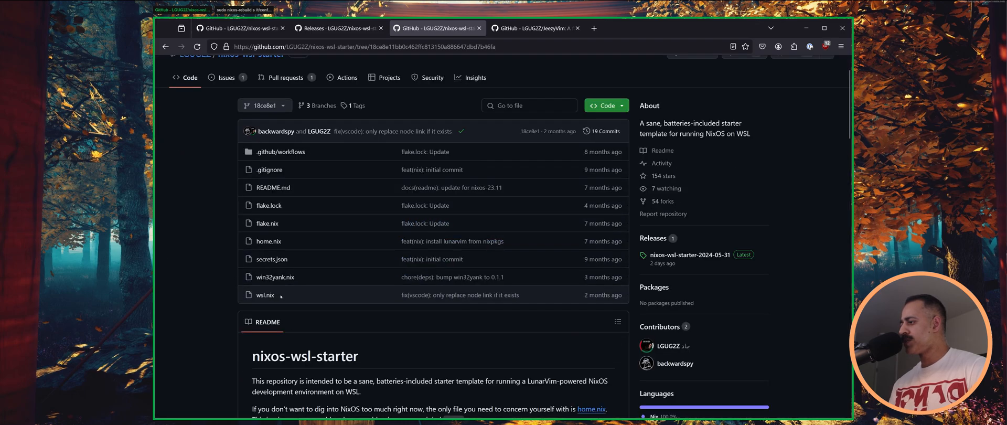
left_click(275, 277)
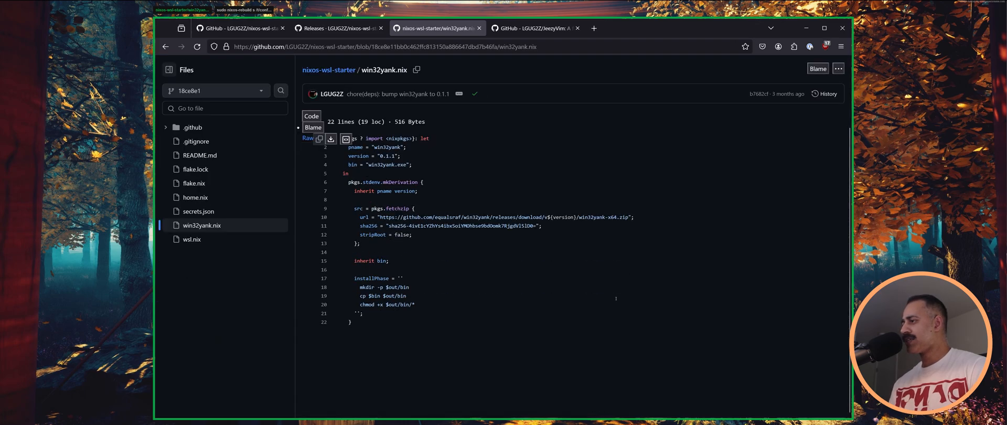
mouse_move(381, 207)
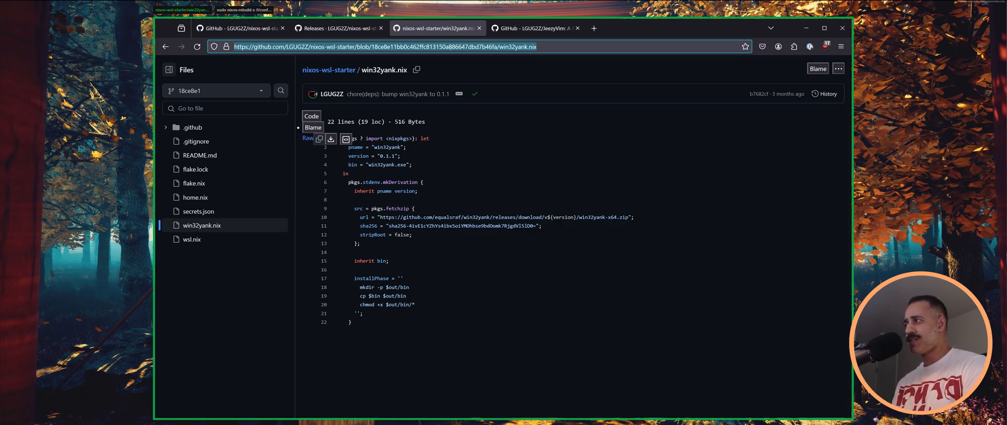
Step: Search the web for win32yank and open the equalsraf/win32yank issue list
type("win32yan")
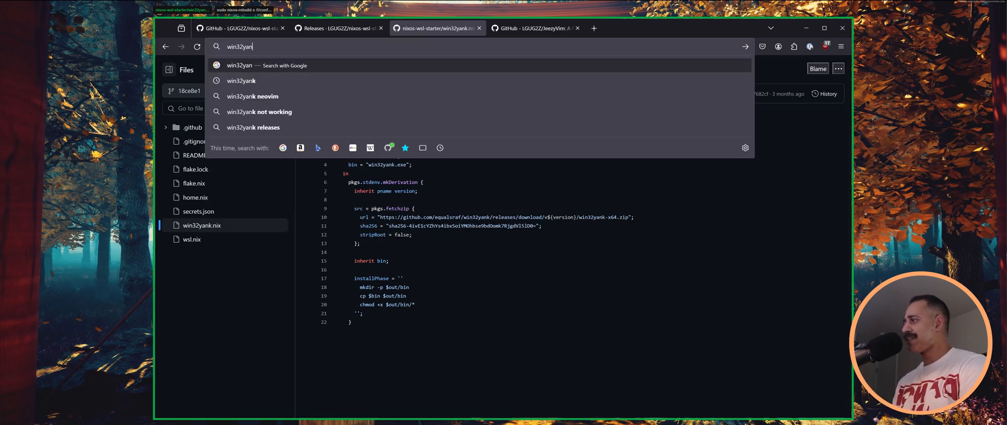
key("Return")
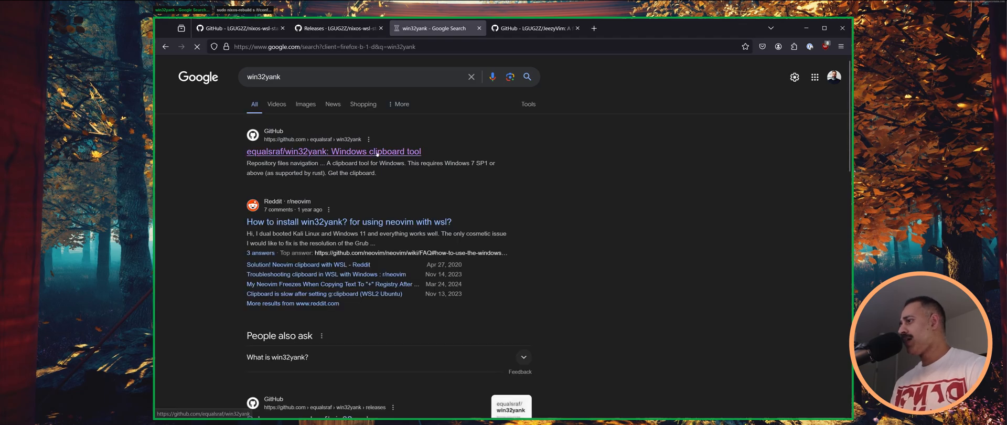
left_click(333, 151)
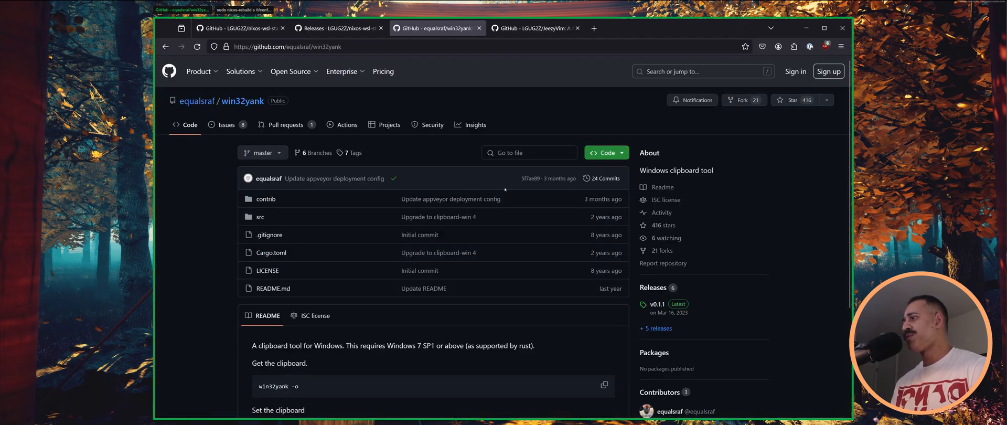
left_click(226, 124)
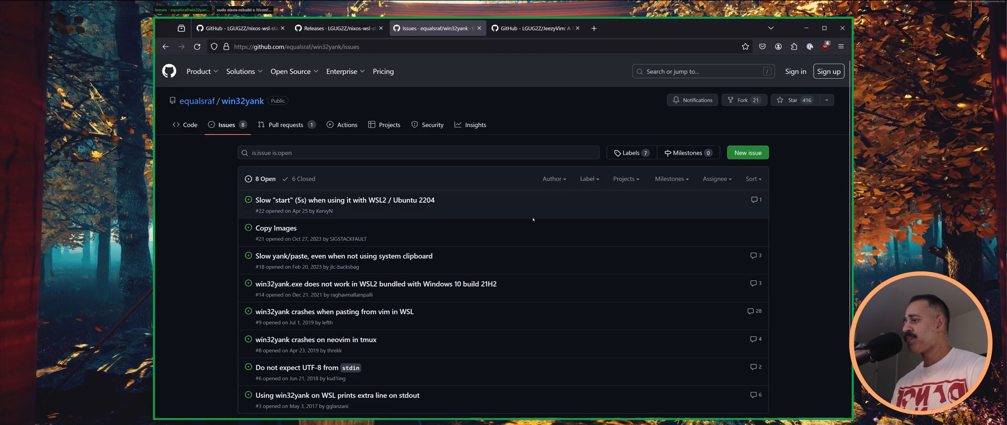
scroll("down", 3)
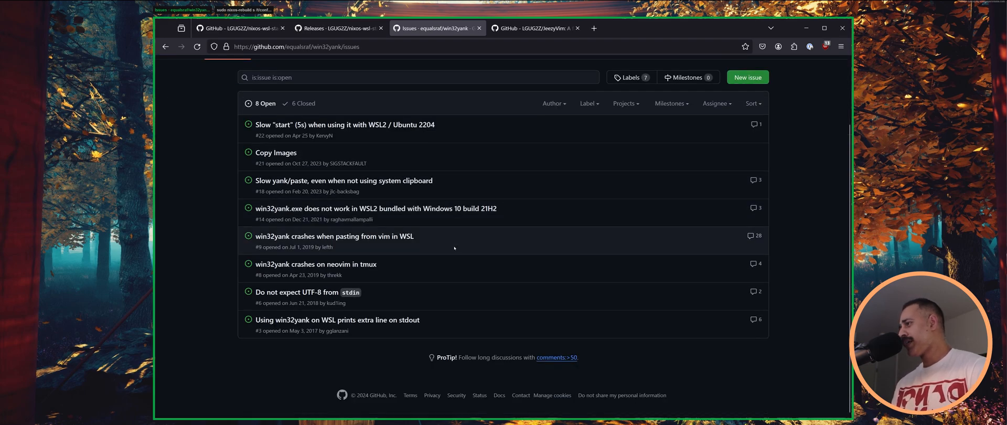
mouse_move(519, 169)
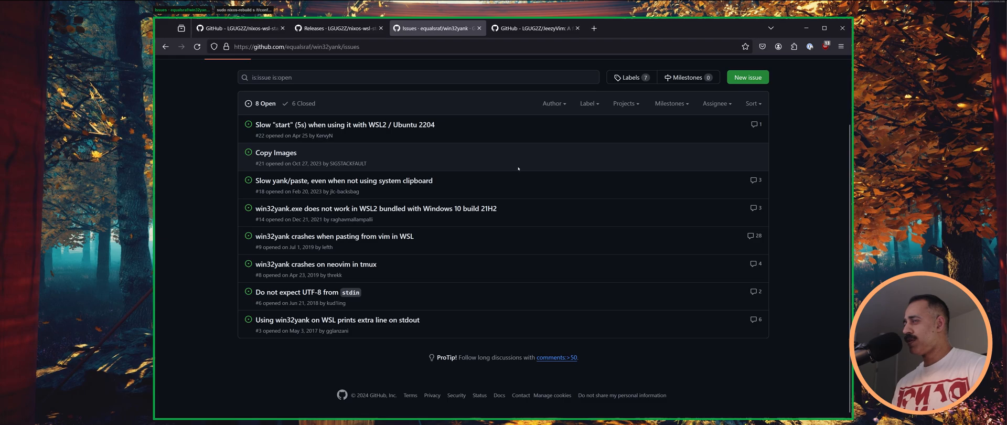
mouse_move(512, 167)
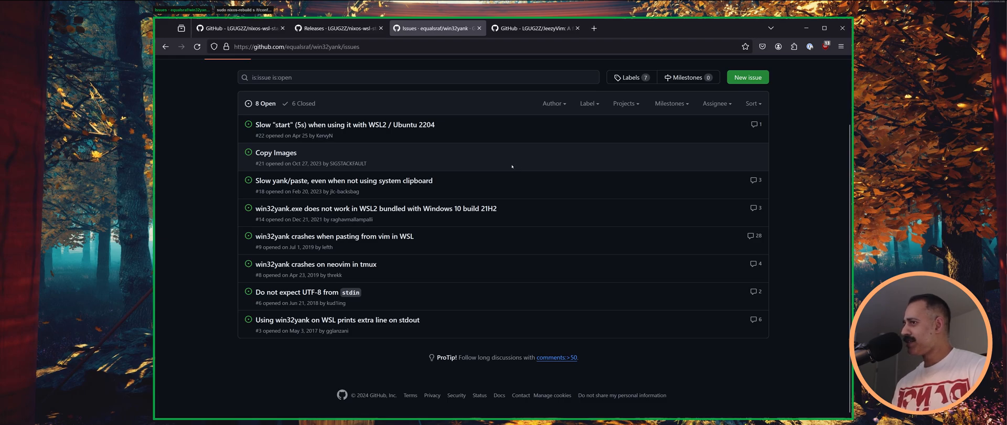
mouse_move(507, 166)
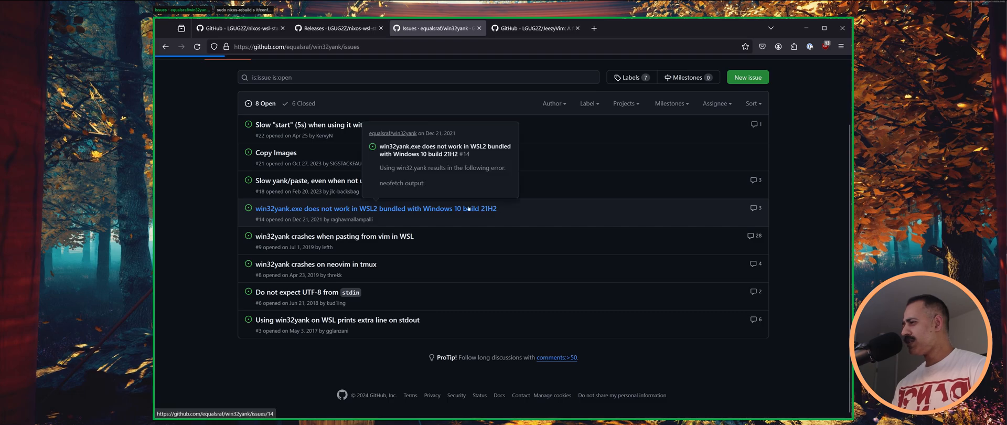
Step: Read the WSL2 failure issue, then the 'Slow yank/paste' issue discussion
left_click(375, 208)
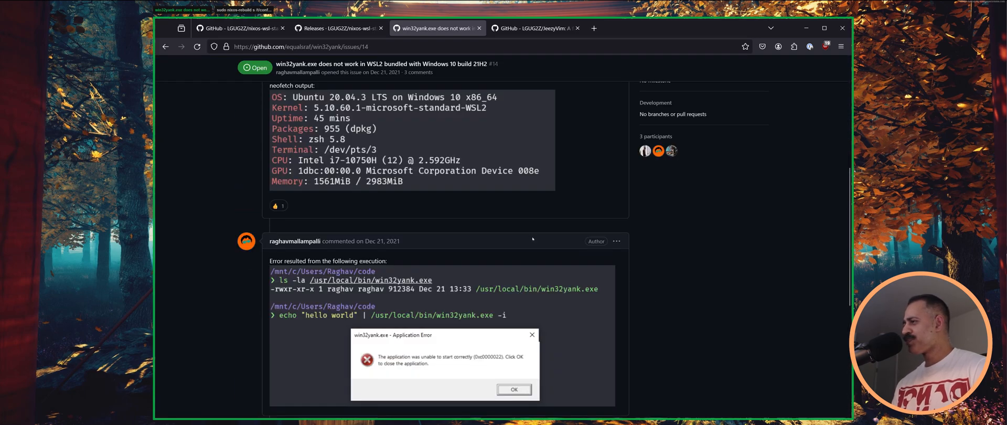
scroll("down", 3)
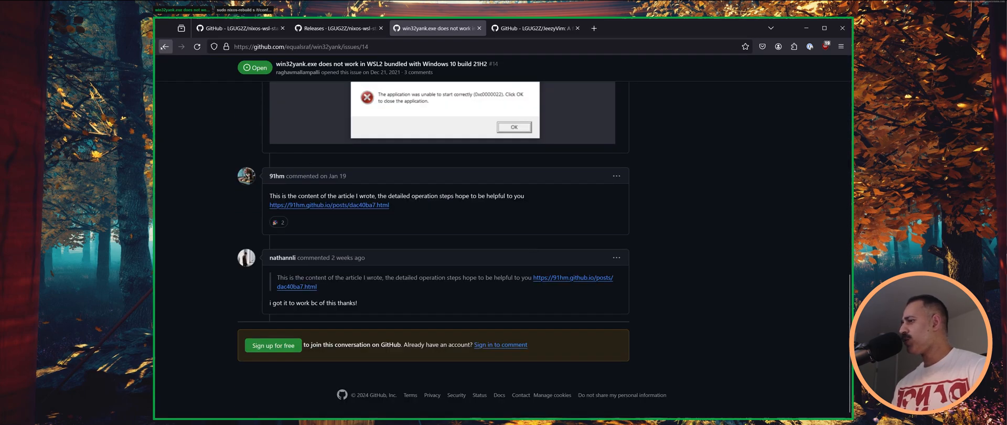
left_click(165, 46)
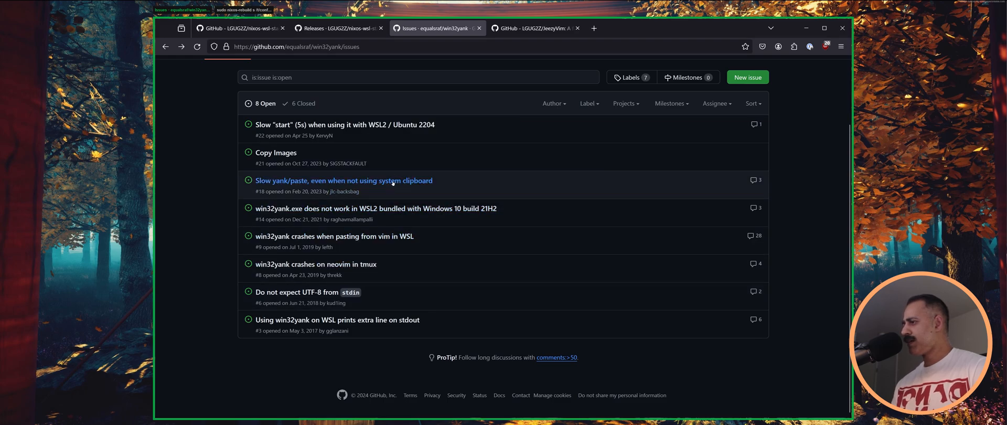
left_click(344, 180)
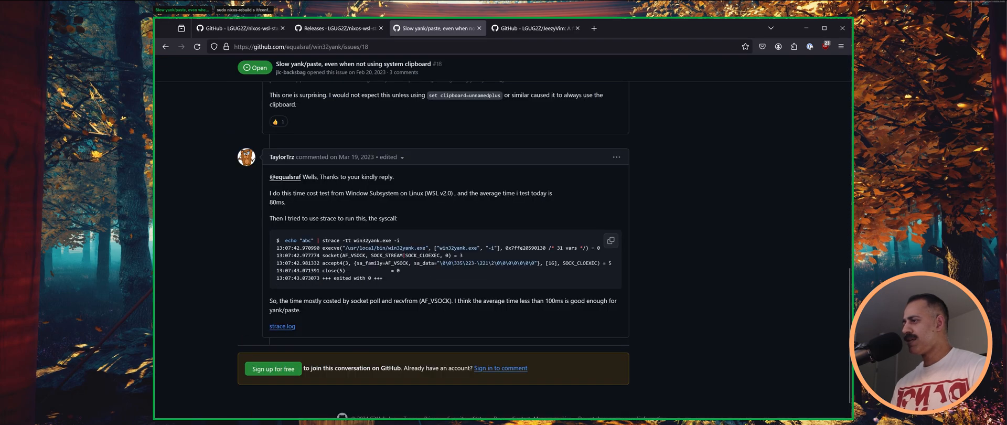
scroll("down", 3)
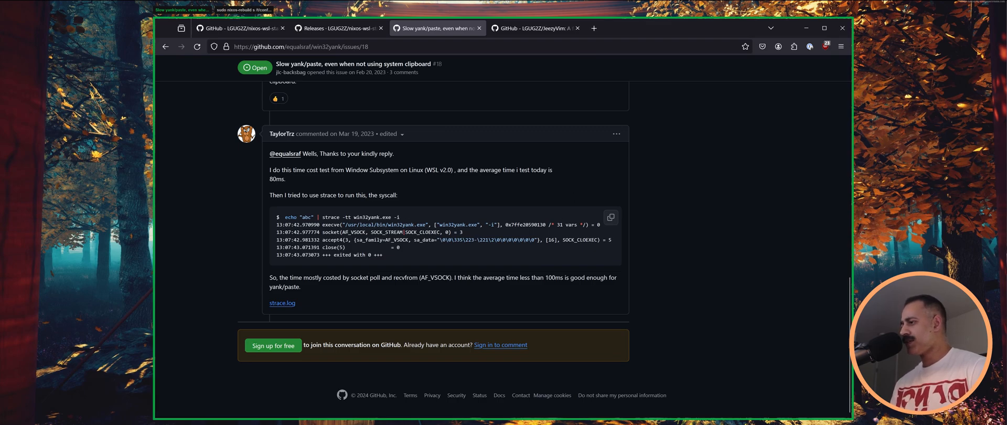
mouse_move(581, 224)
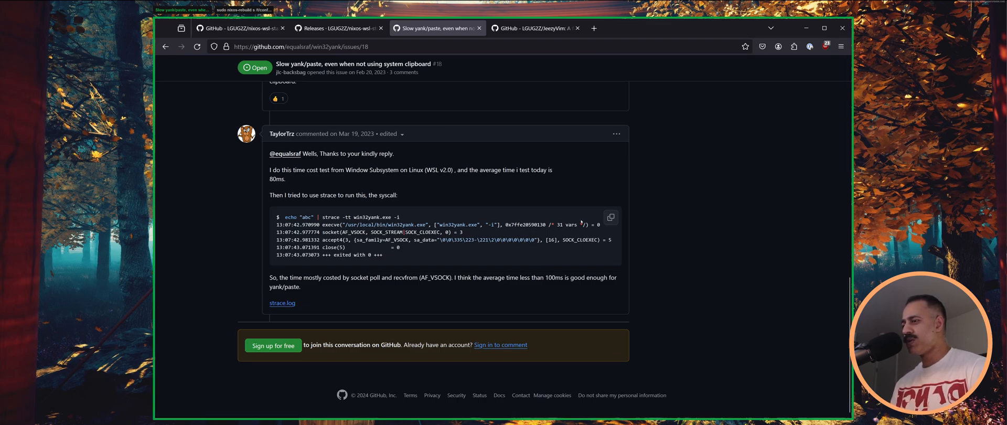
mouse_move(335, 293)
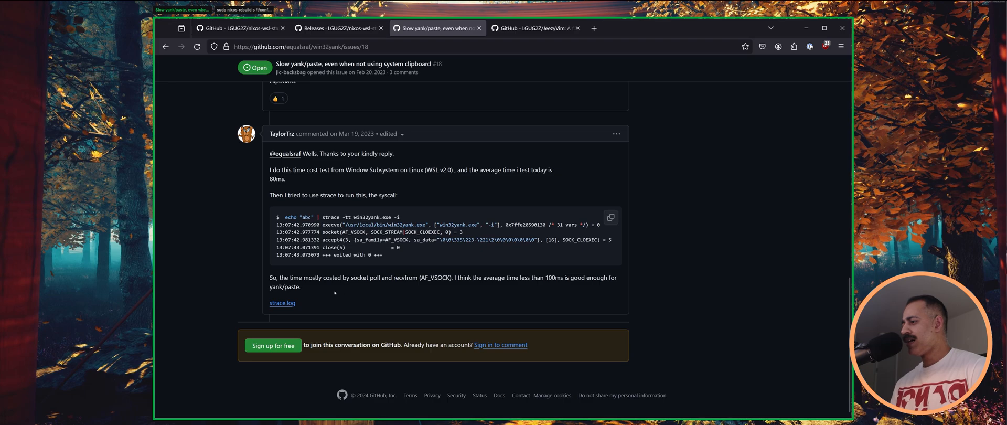
mouse_move(335, 293)
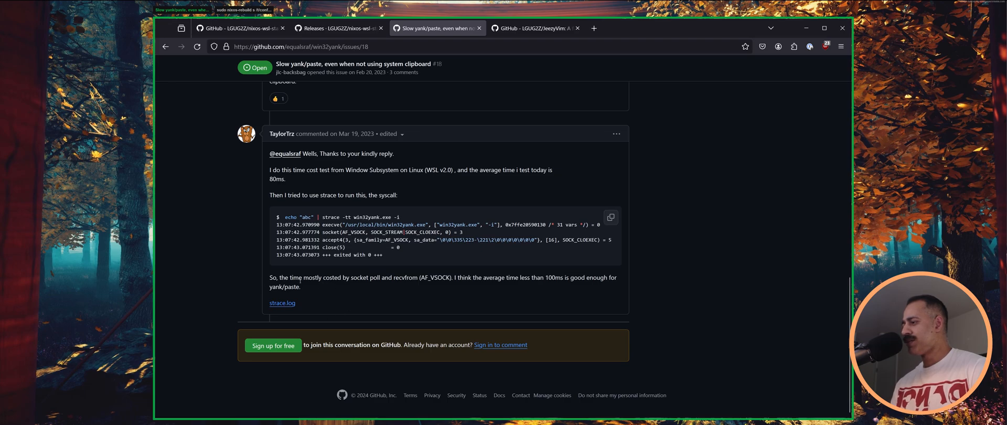
mouse_move(362, 283)
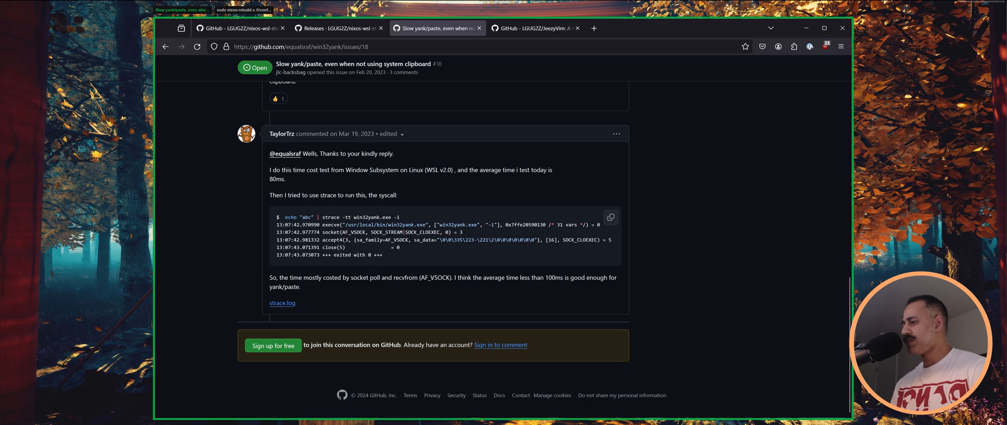
mouse_move(438, 293)
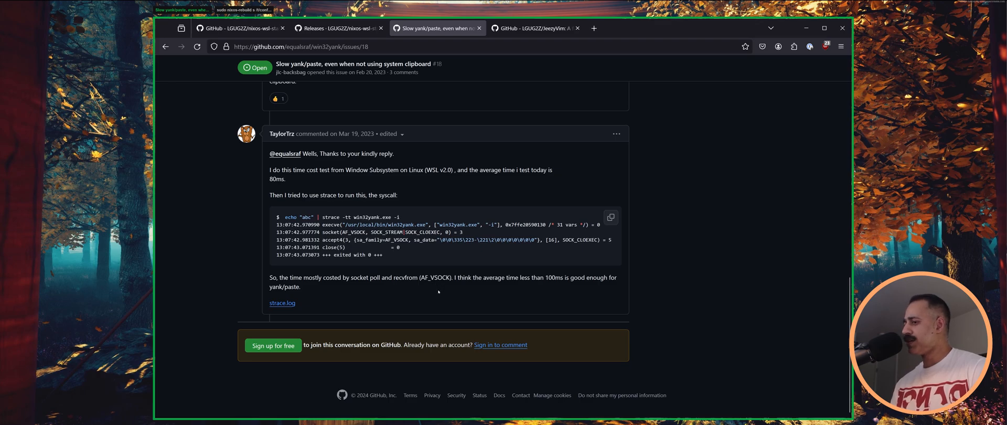
scroll("up", 3)
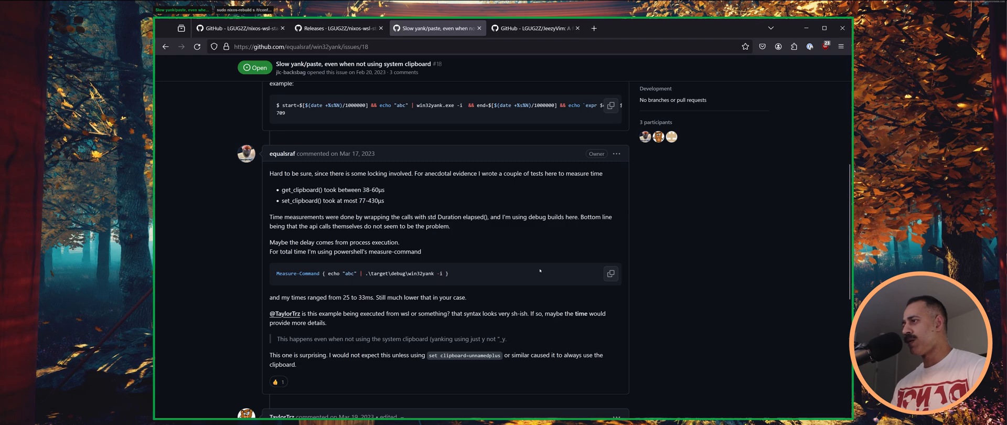
scroll("up", 3)
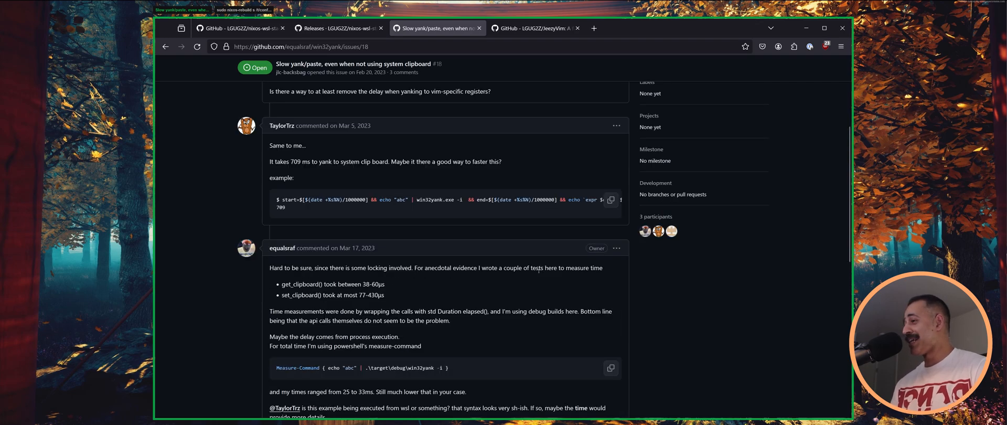
mouse_move(540, 279)
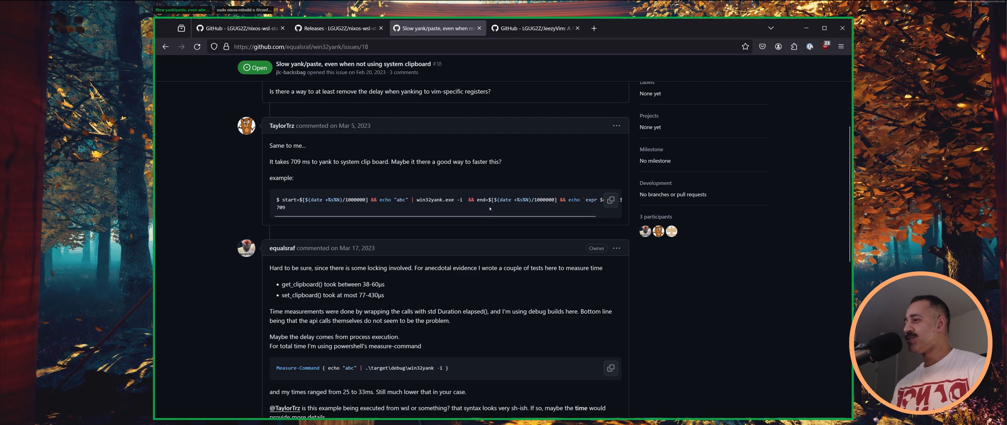
mouse_move(529, 151)
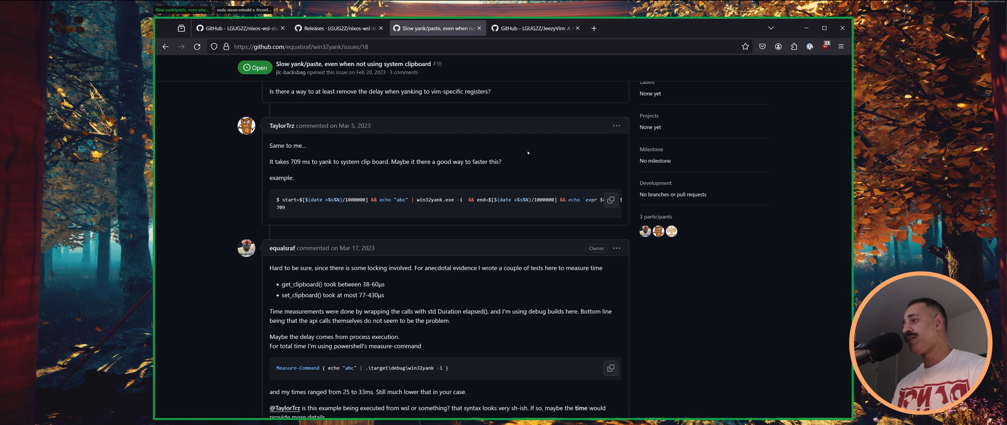
mouse_move(504, 161)
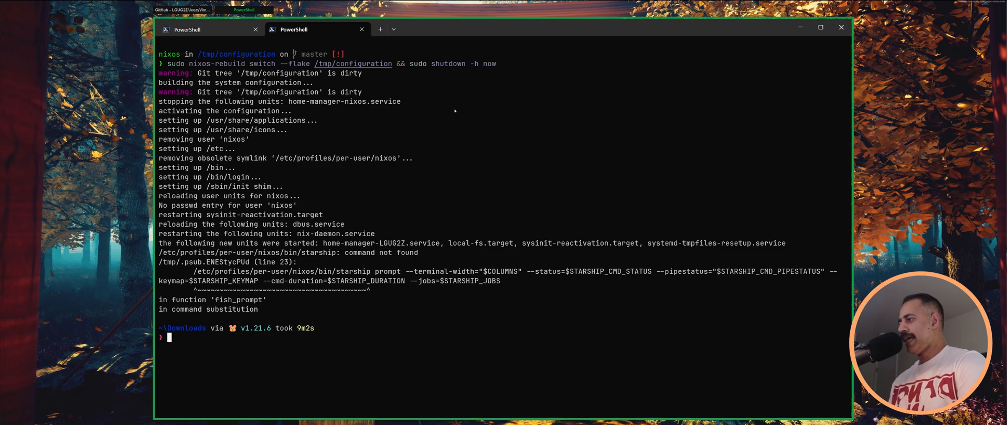
mouse_move(314, 363)
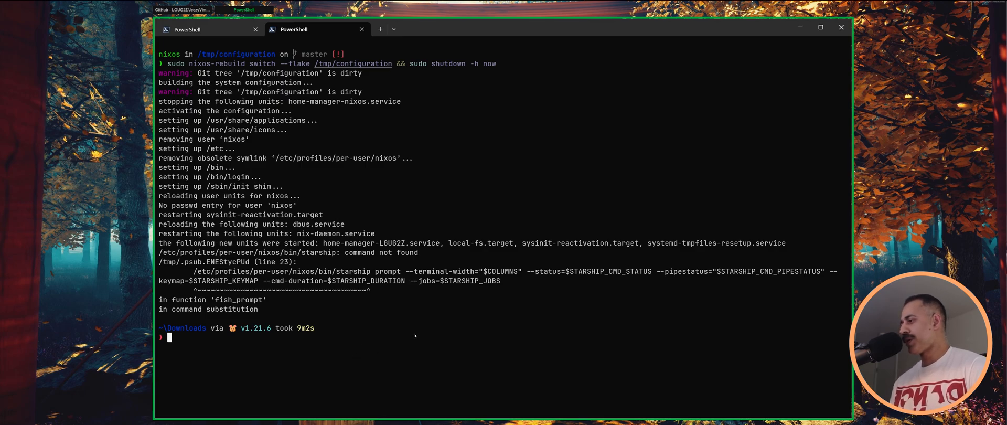
mouse_move(401, 325)
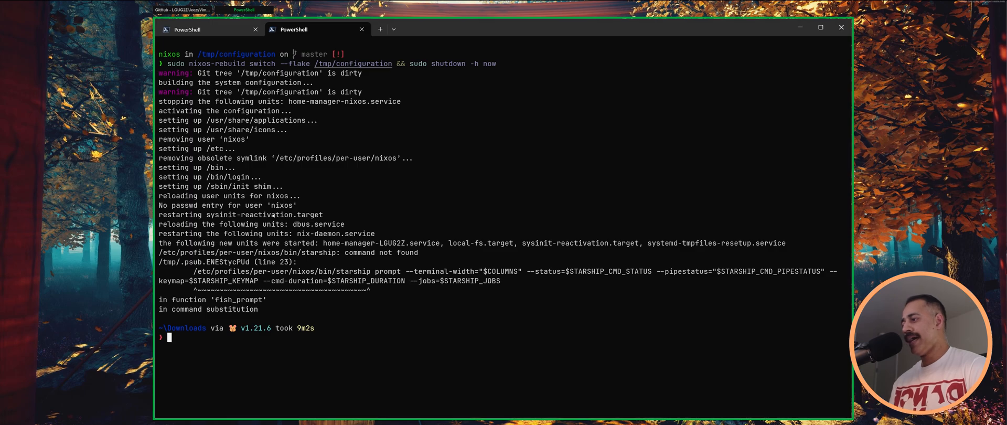
mouse_move(432, 204)
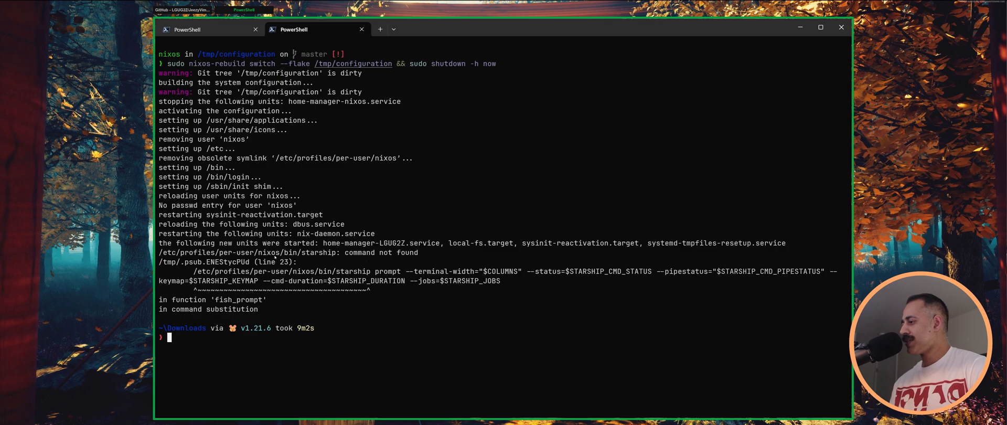
double_click(269, 252)
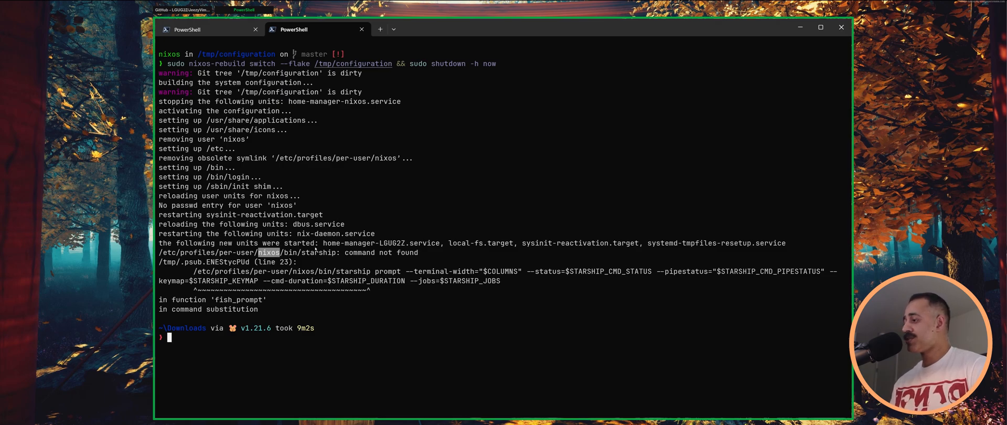
mouse_move(437, 198)
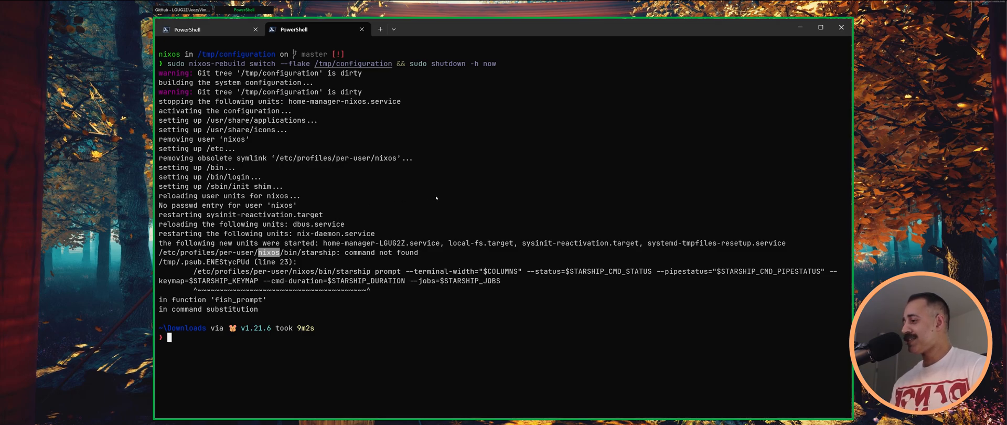
Step: Enter wsl -d NixOS to launch the NixOS WSL shell
type("w")
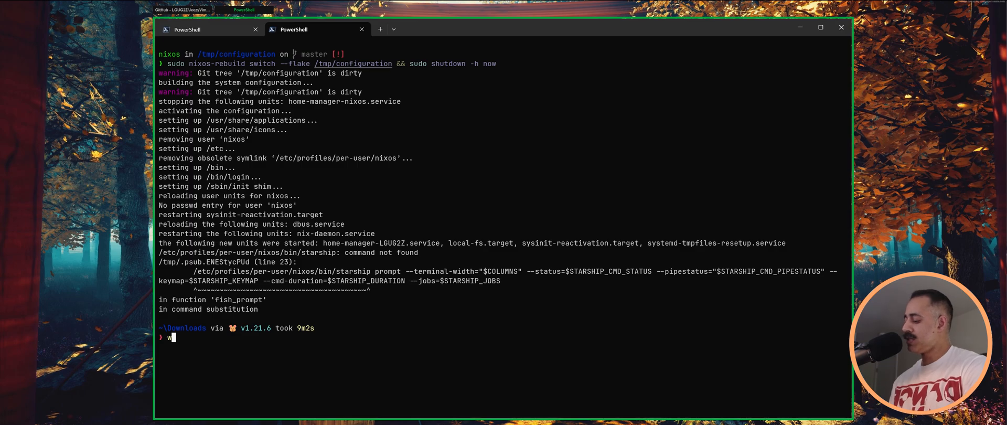
type("sl -d NixOs")
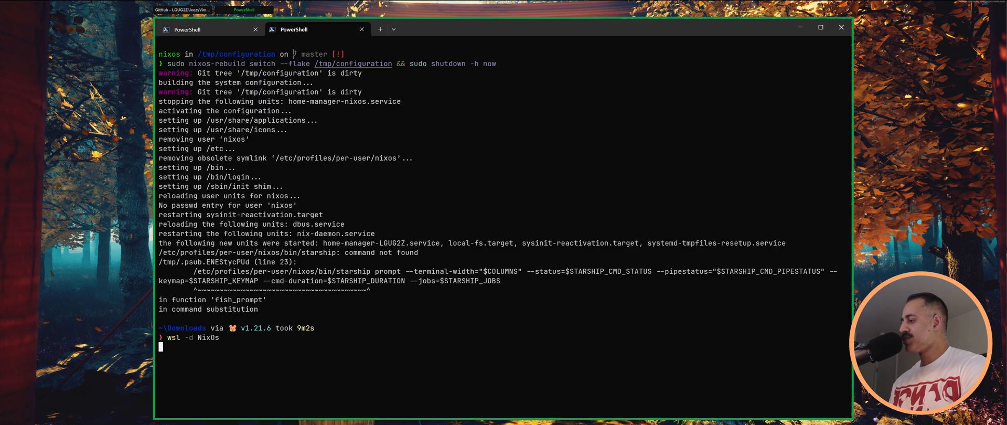
key("ctrl+c")
type("pwd")
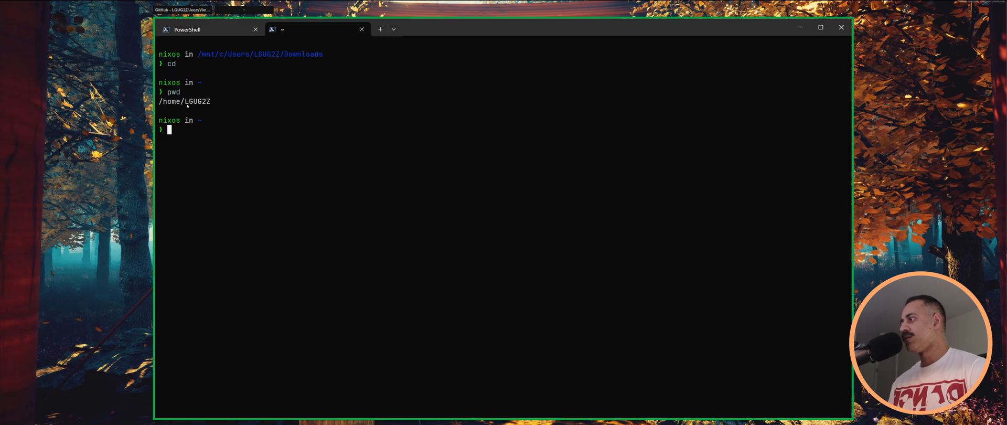
mouse_move(350, 149)
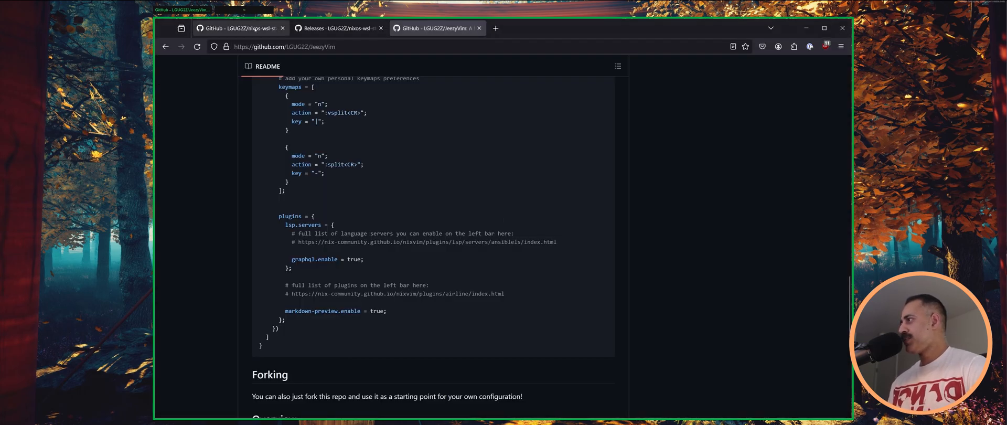
Step: Scroll the nixos-wsl-starter README to the install steps and highlight the mv and rebuild paths
left_click(241, 28)
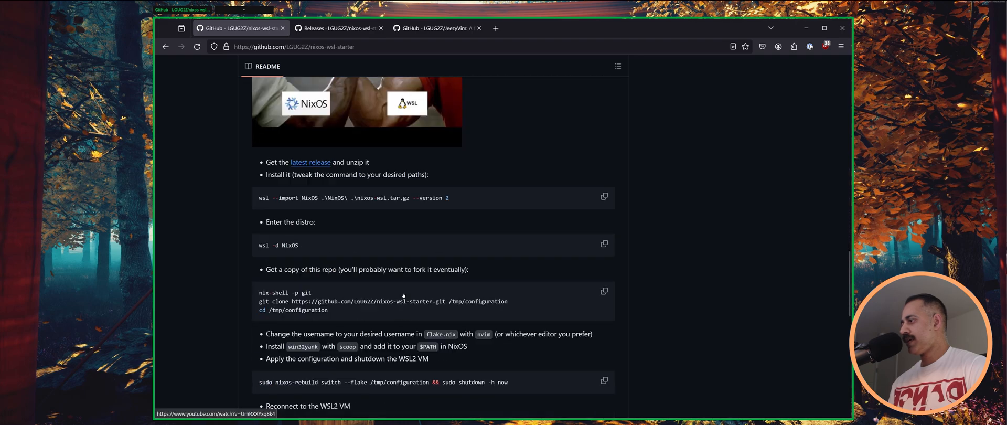
scroll("down", 3)
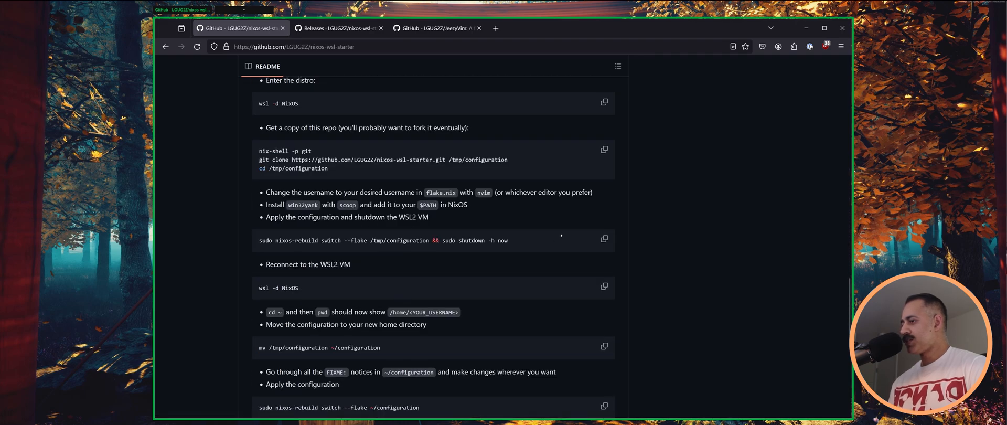
scroll("down", 3)
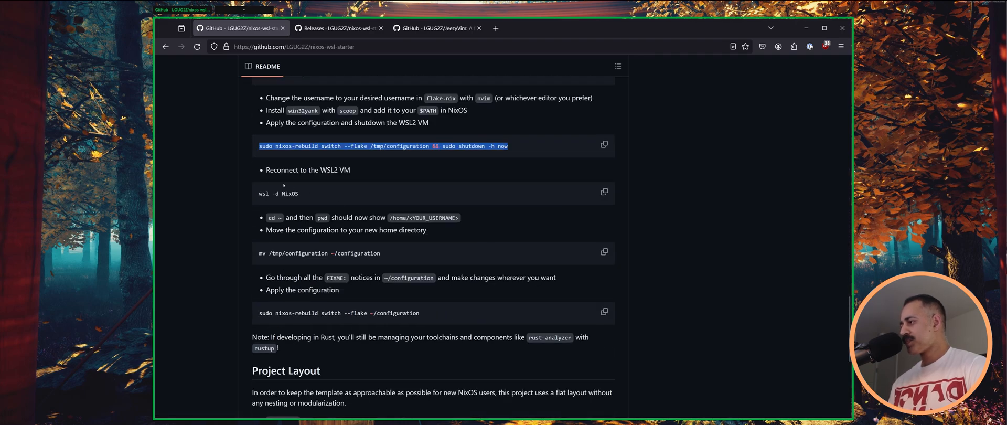
scroll("down", 3)
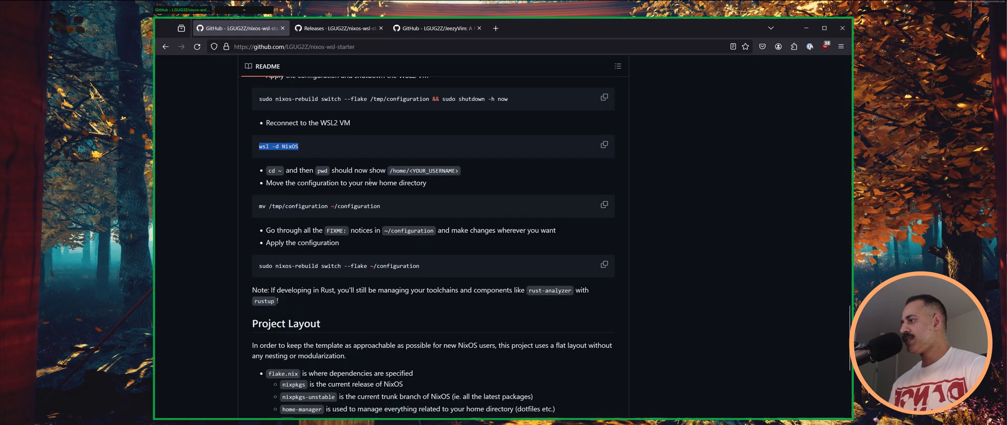
mouse_move(262, 216)
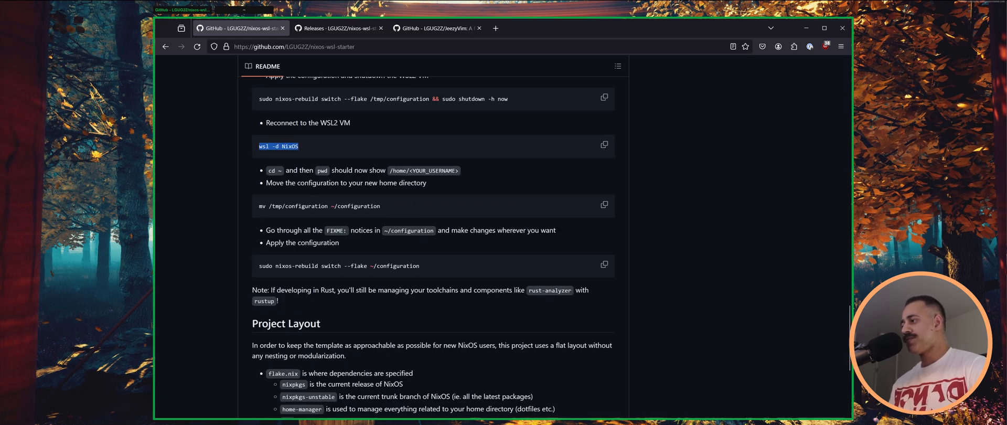
double_click(306, 206)
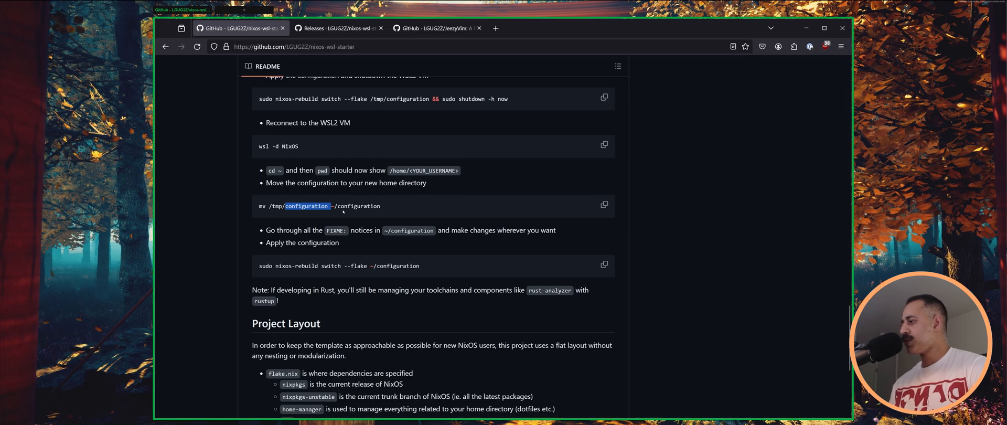
left_click(603, 206)
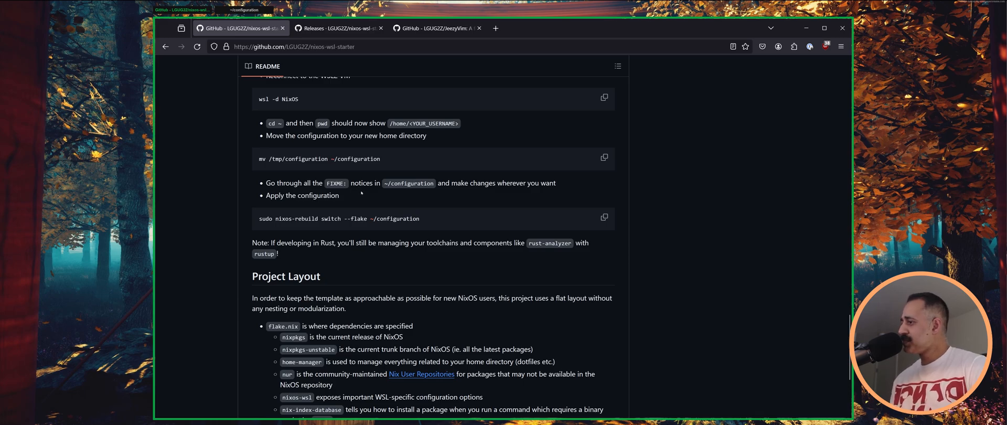
mouse_move(655, 175)
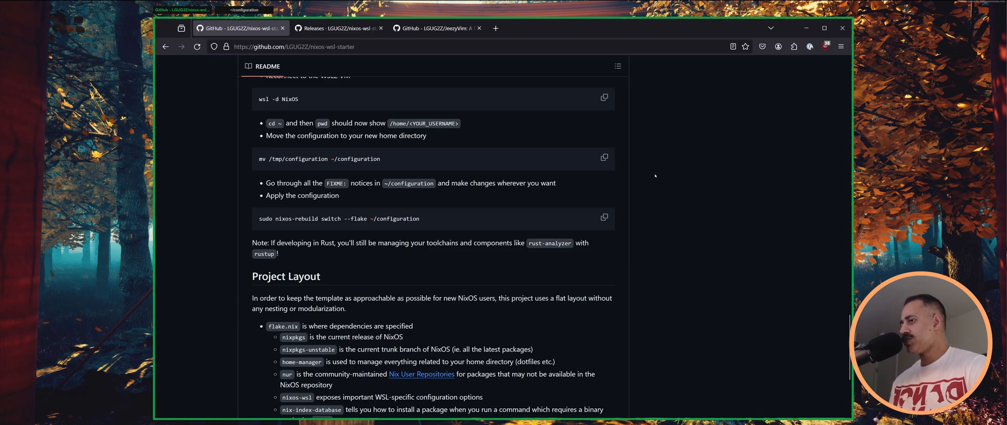
mouse_move(289, 237)
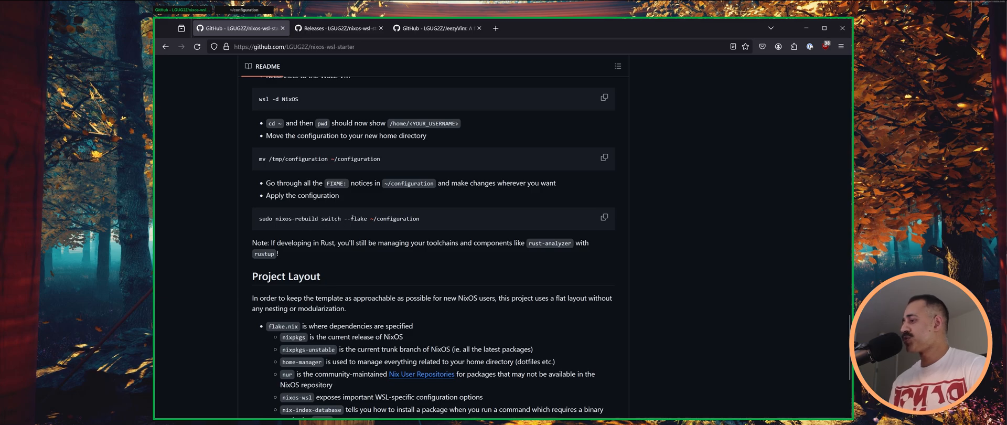
double_click(358, 219)
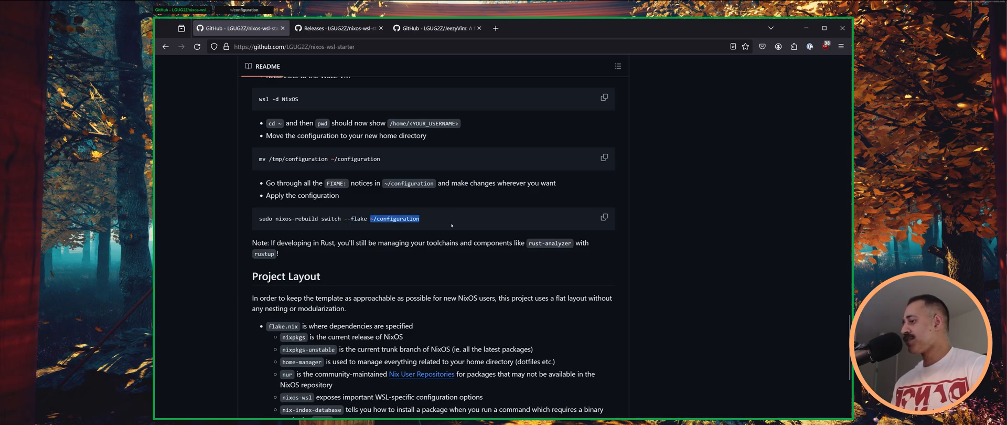
left_click(452, 225)
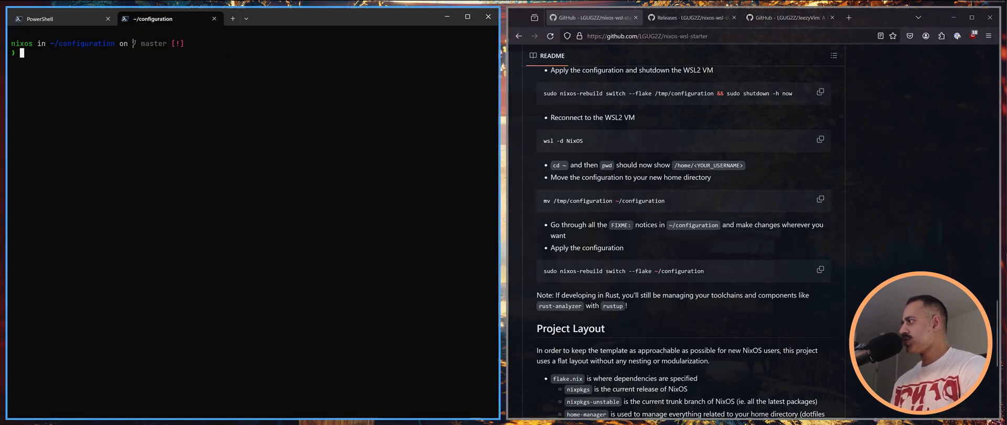
Step: Open flake.nix with lvim and yank the nix-index-database follows line
type("lvim flake.lock")
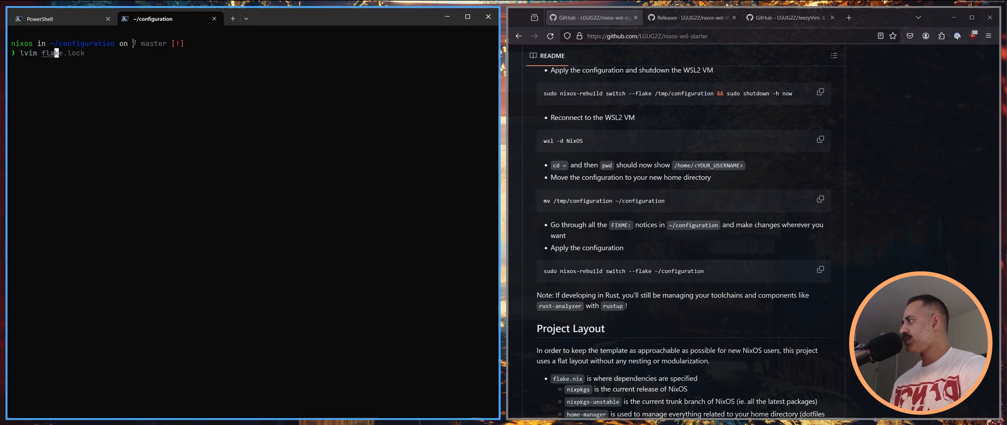
key("Return")
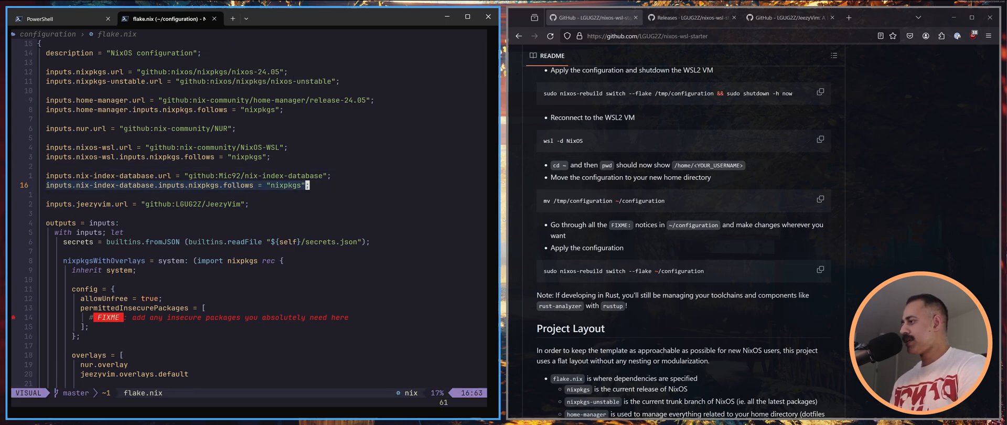
key("Escape")
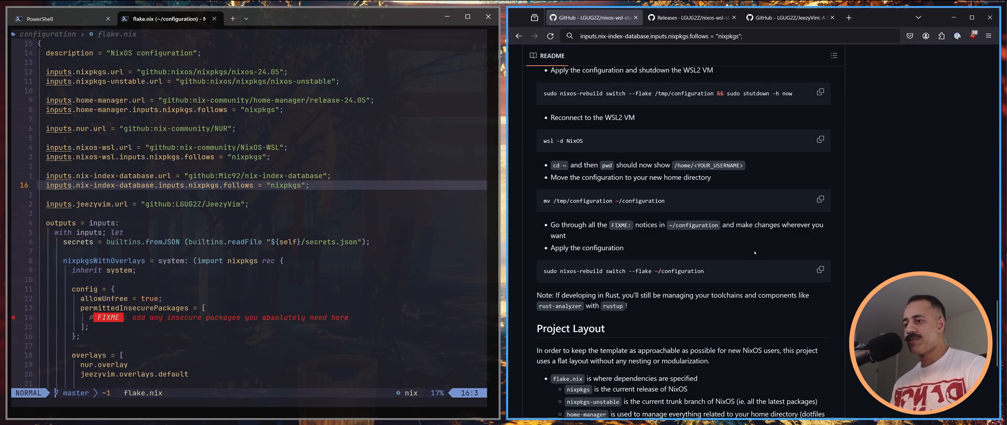
Step: Select and copy the README's note about managing Rust toolchains and components
scroll("down", 3)
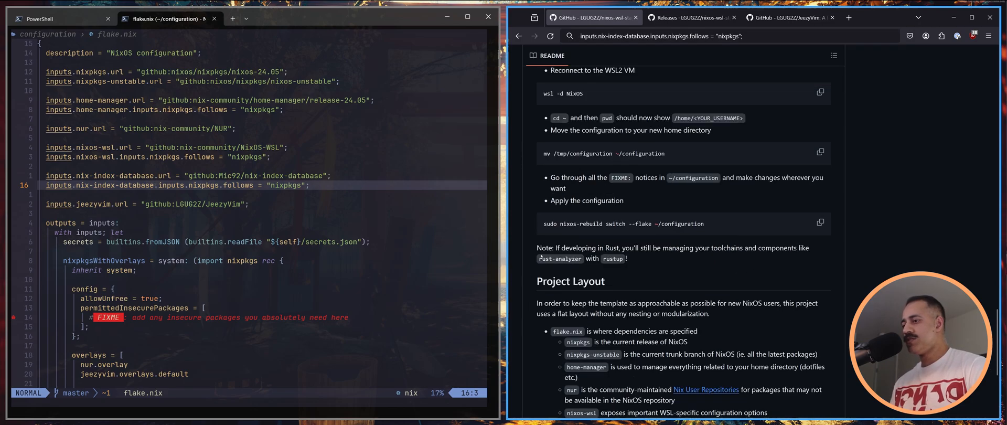
left_click_drag(540, 248, 627, 259)
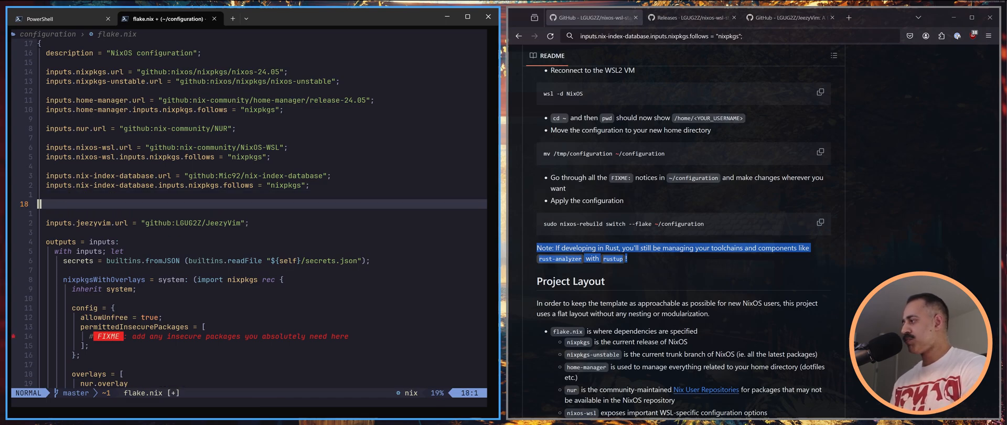
type("Note: If developing in Rust, you'll still be managing your toolchains and components like rust-analyzer with rustup")
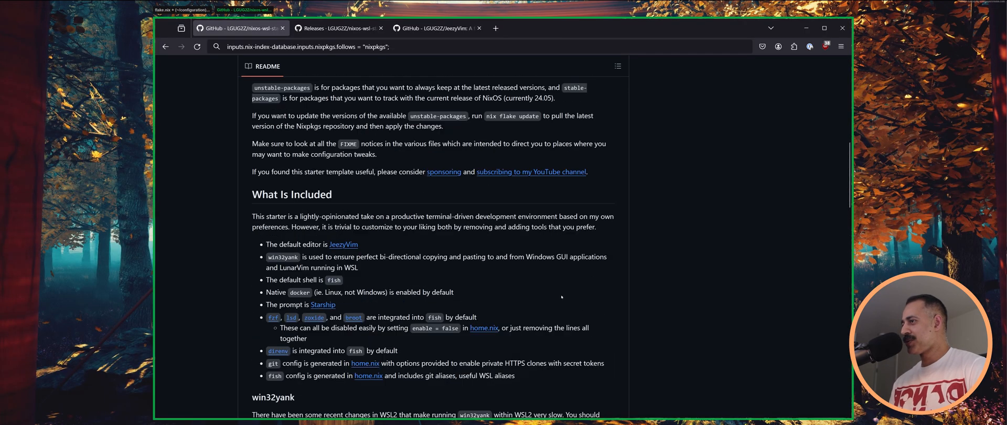
Step: Scroll the README back up to its opening introduction
scroll("up", 3)
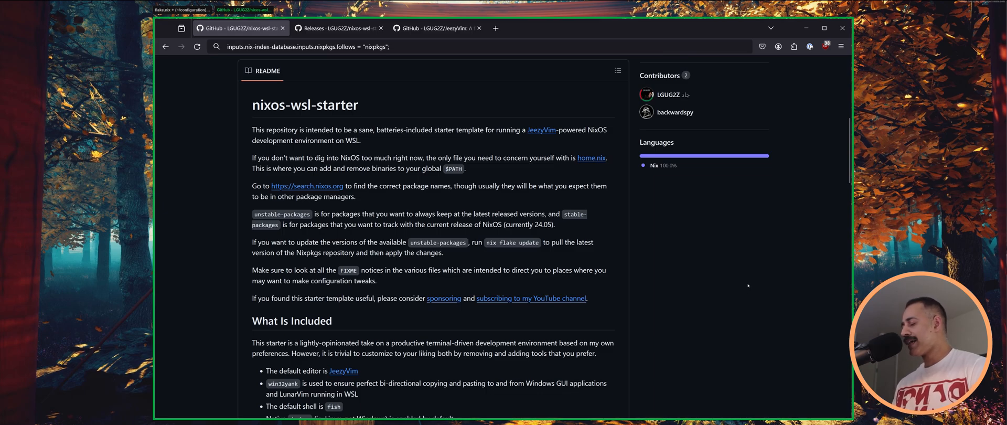
mouse_move(718, 292)
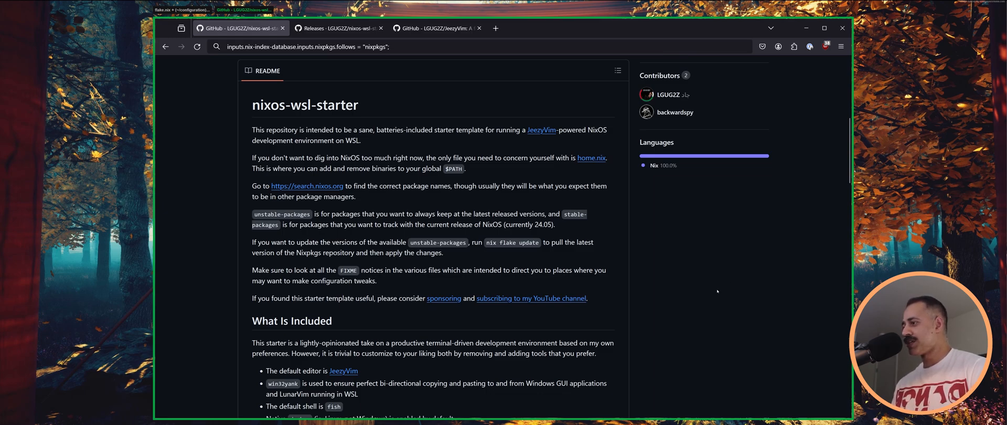
mouse_move(717, 286)
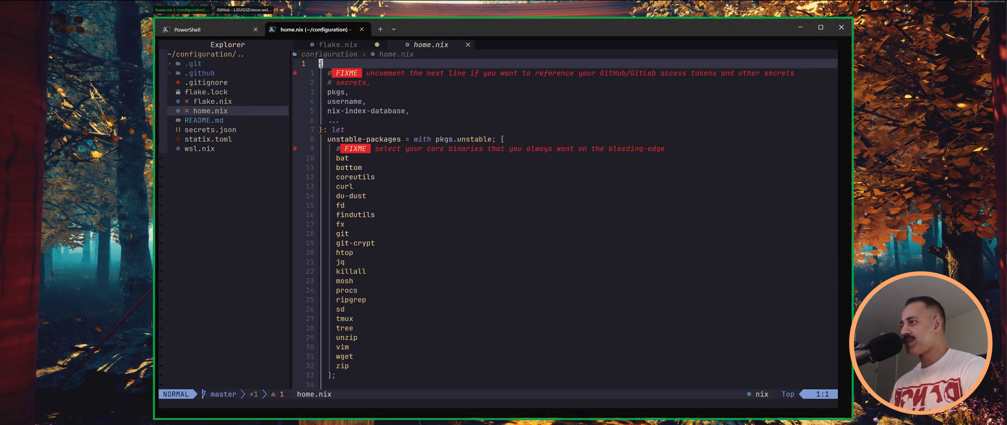
mouse_move(540, 255)
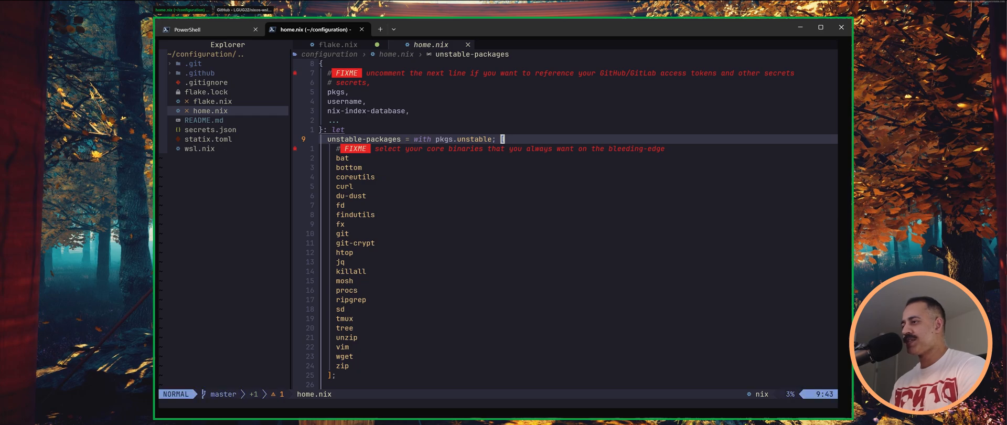
Step: Step through the unstable-packages list past the FIXME and du-dust entries to stable-packages
key("j")
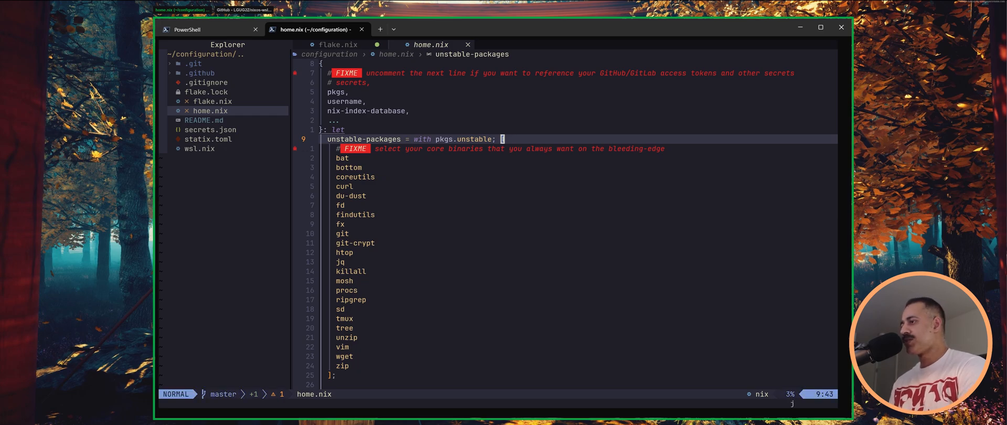
key("j")
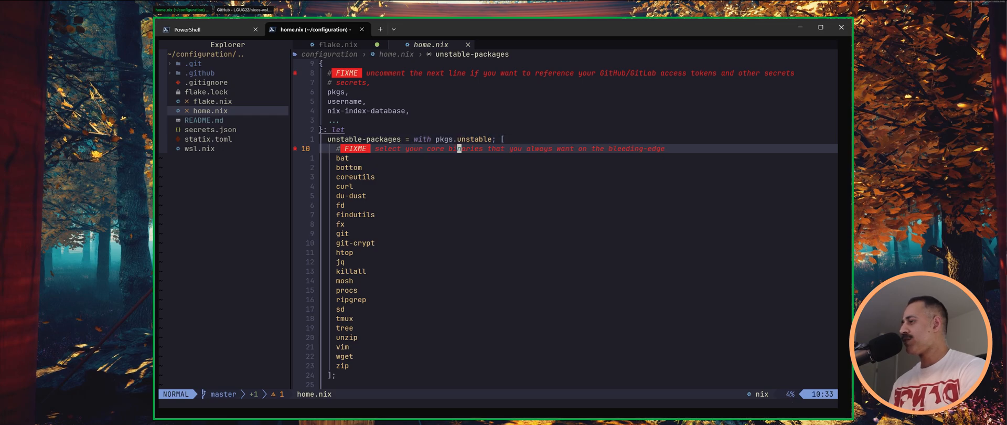
key("j")
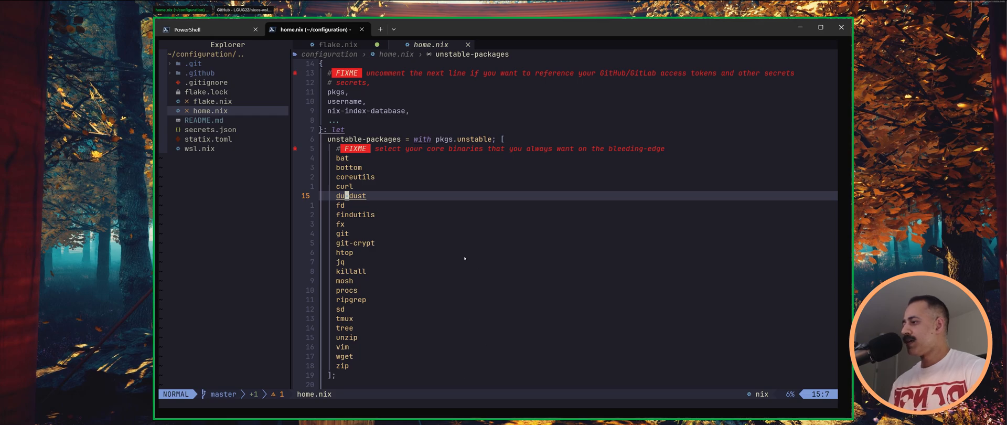
scroll("down", 3)
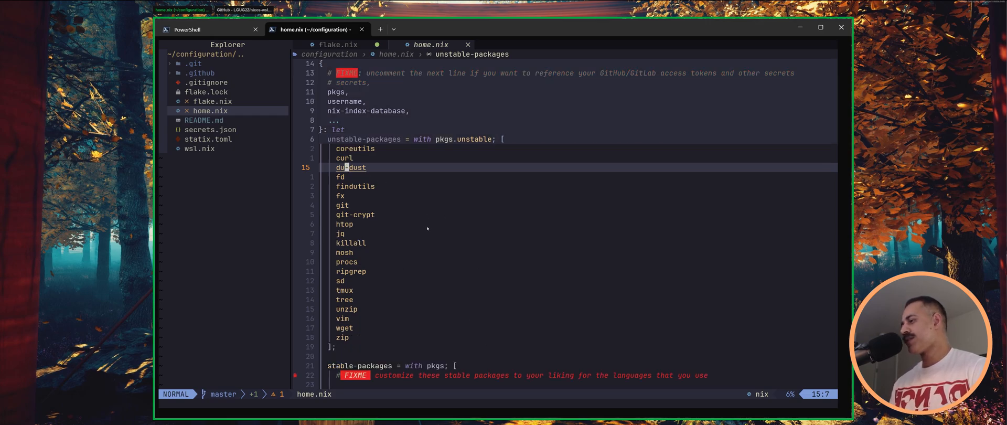
mouse_move(371, 224)
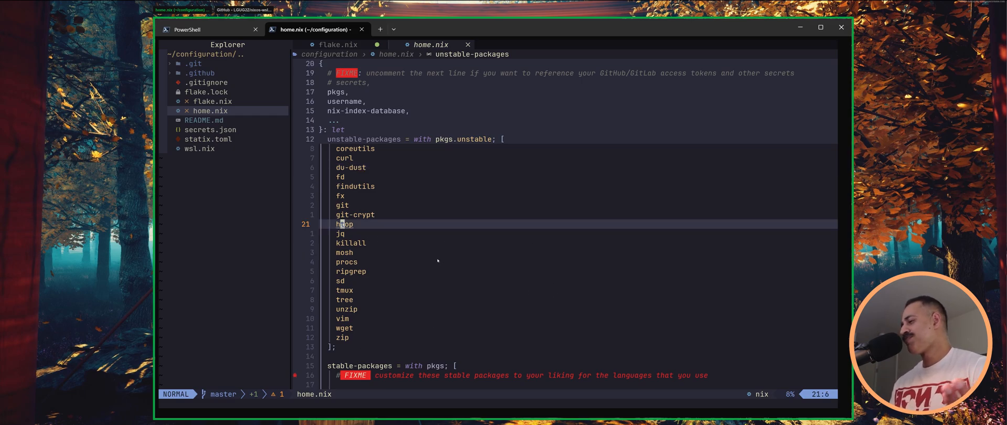
scroll("down", 3)
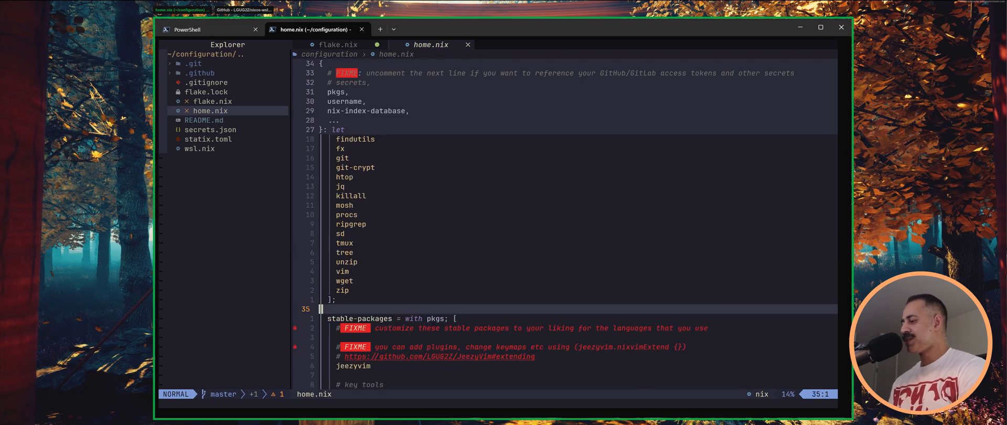
scroll("down", 3)
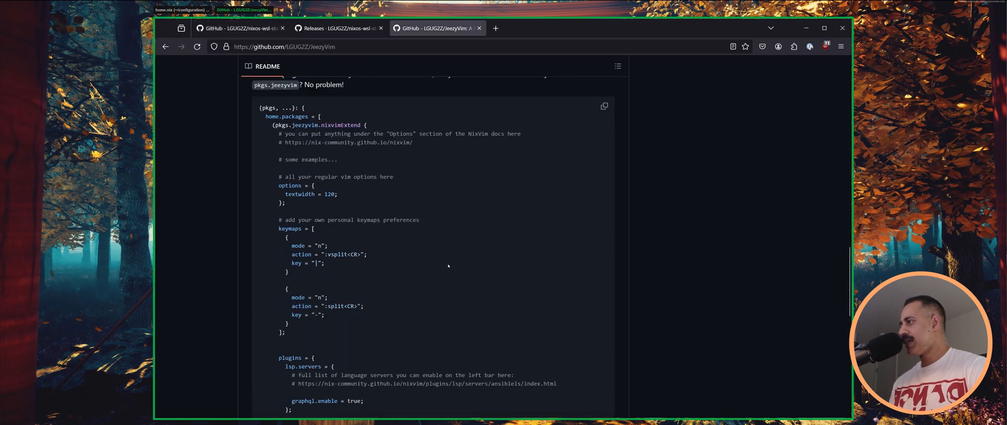
Step: Read the JeezyVim nixvimExtend example covering options, keymaps and plugins to its end
scroll("up", 3)
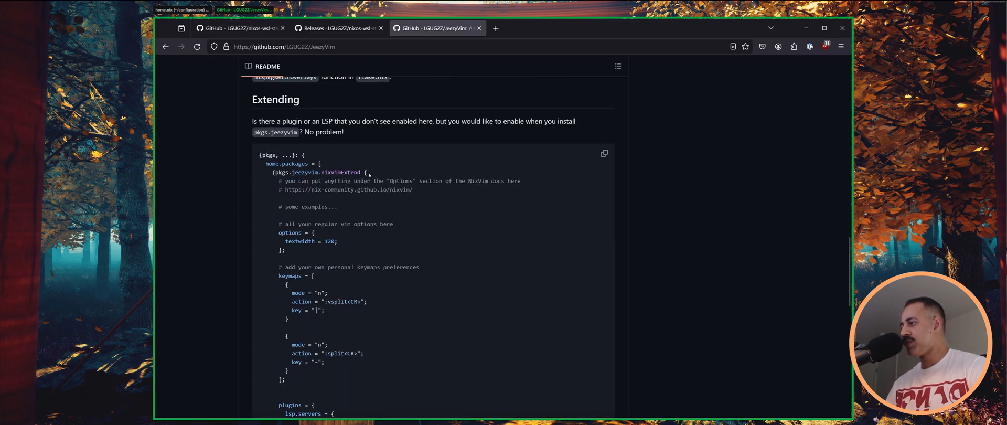
scroll("down", 3)
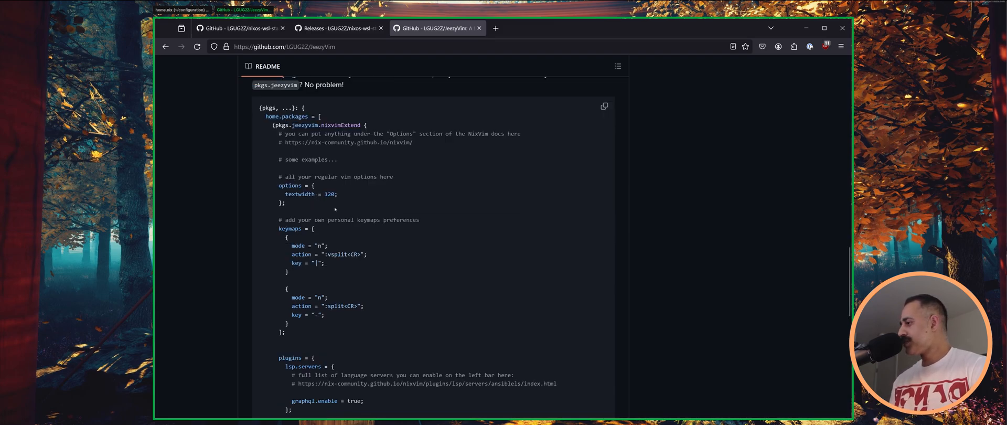
scroll("down", 3)
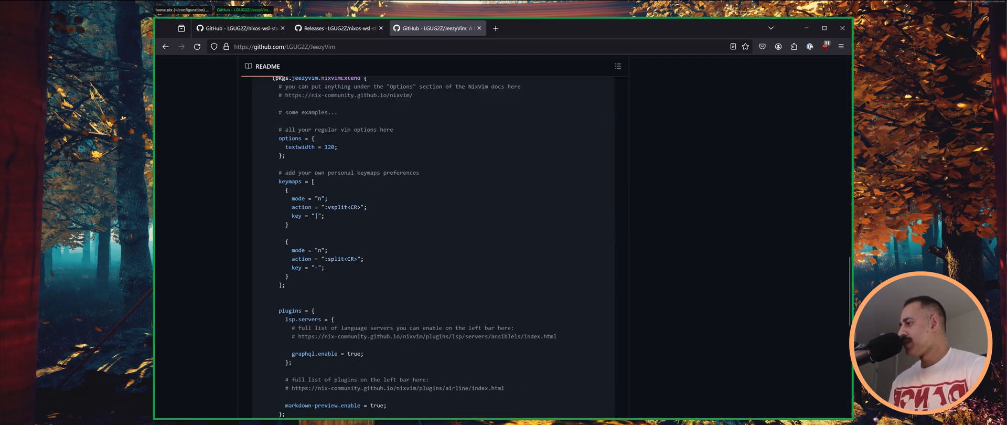
scroll("down", 3)
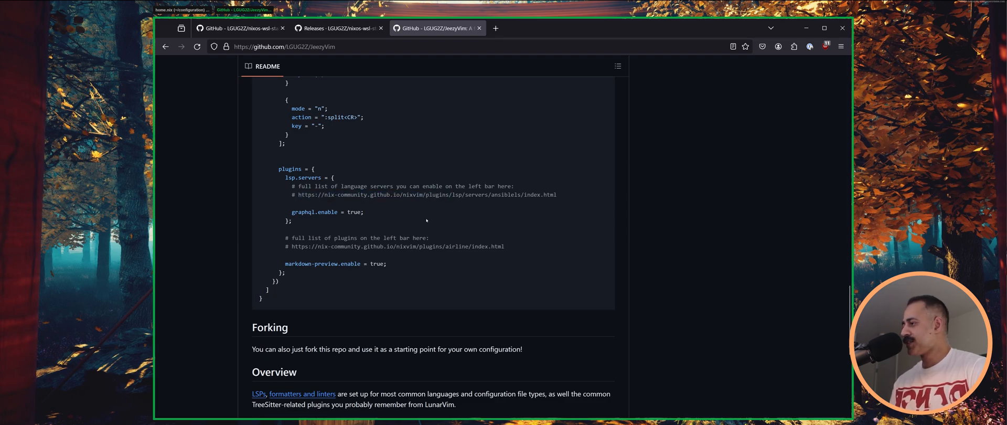
mouse_move(458, 282)
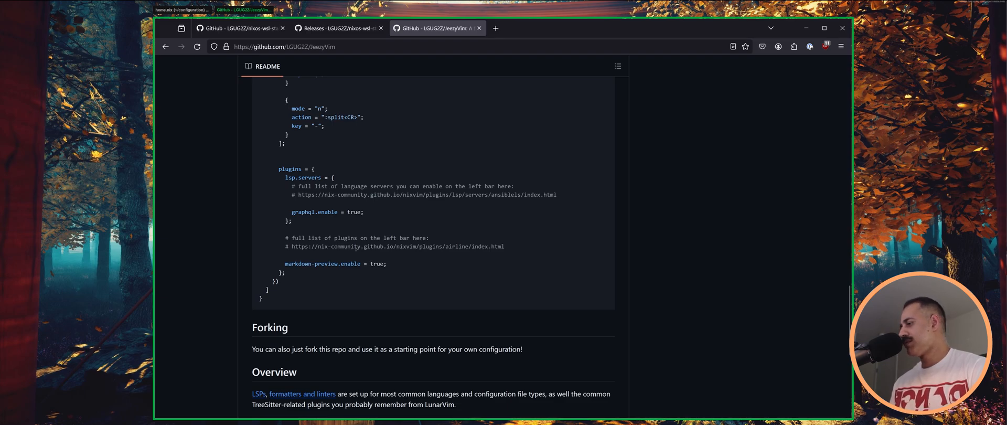
mouse_move(461, 161)
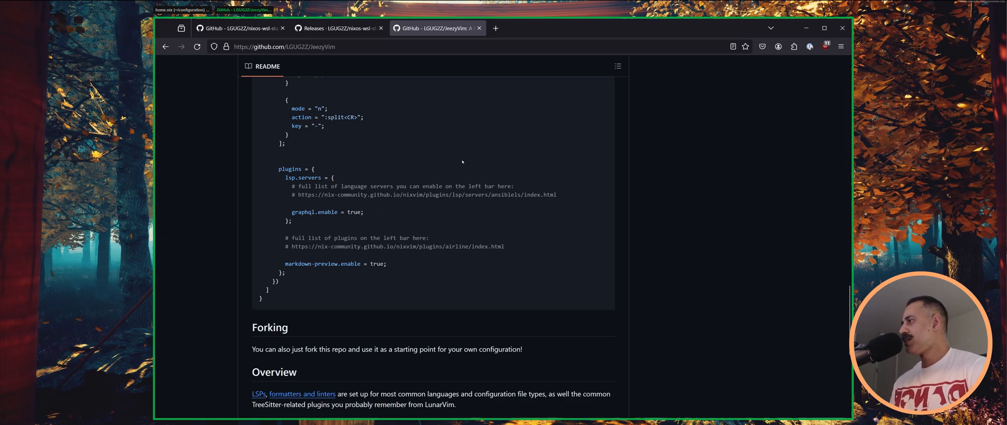
scroll("down", 3)
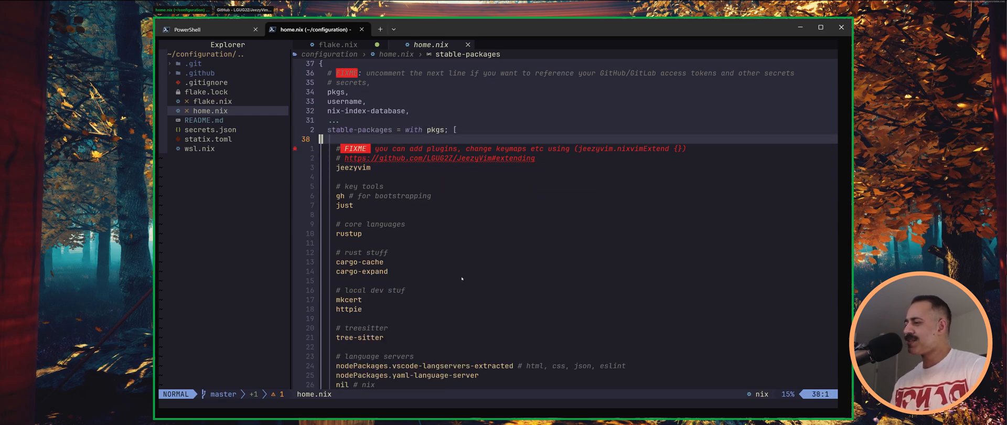
Step: Read through stable-packages, home settings and home.packages down to the programs block's starship settings
scroll("down", 3)
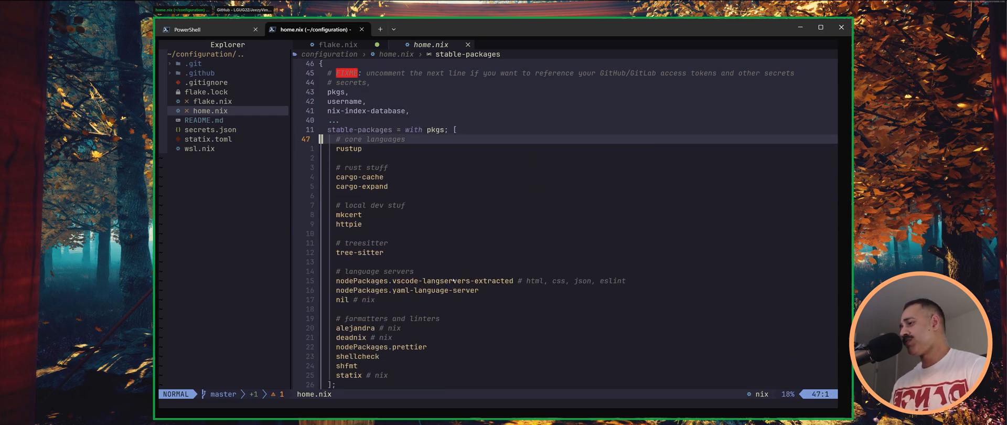
mouse_move(518, 255)
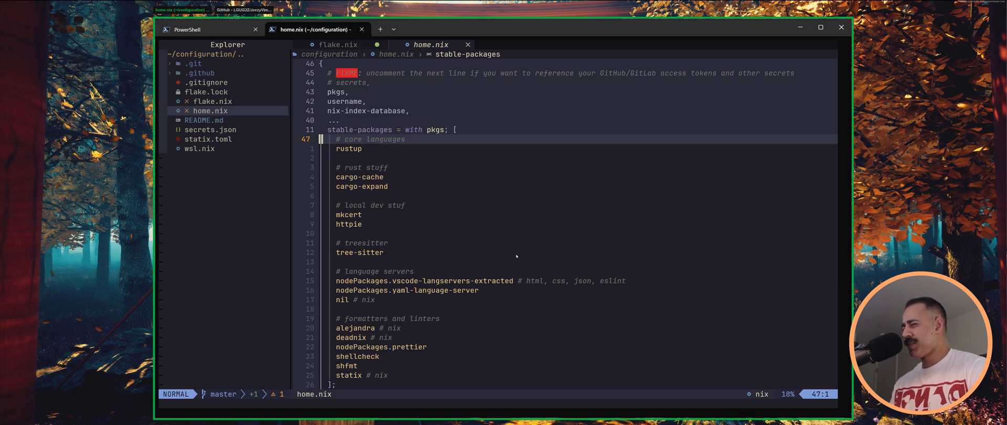
mouse_move(418, 282)
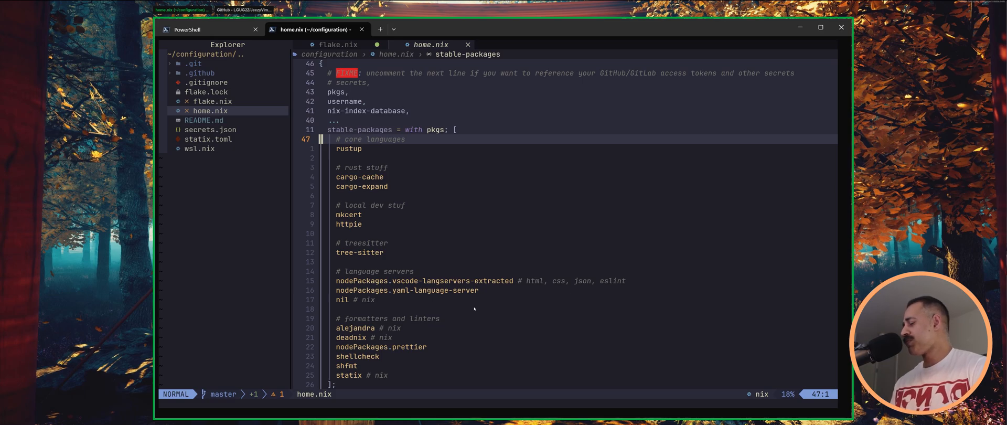
scroll("down", 3)
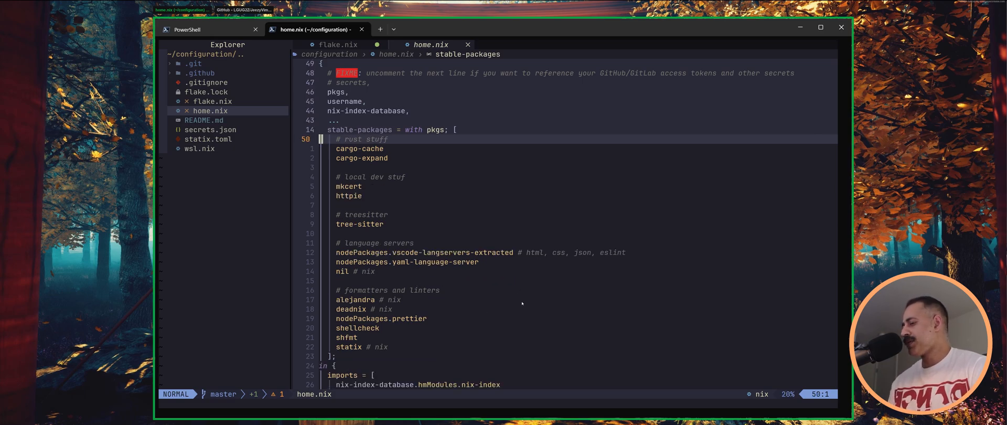
mouse_move(492, 309)
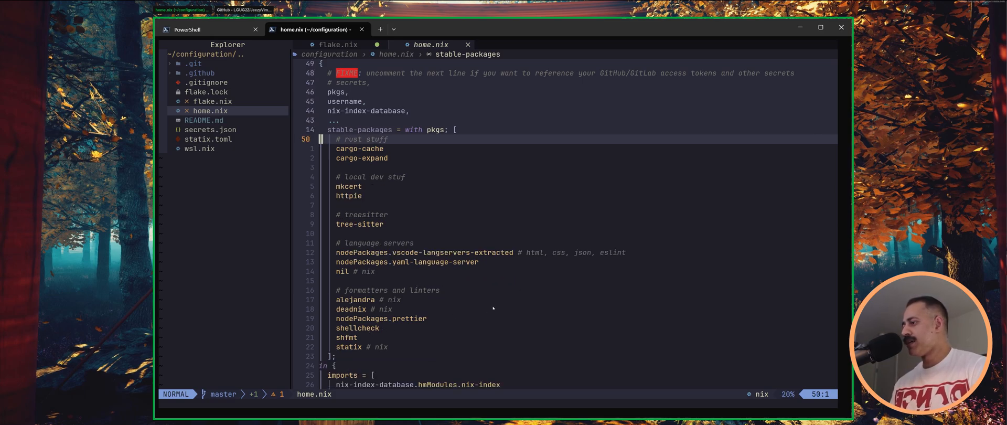
scroll("down", 3)
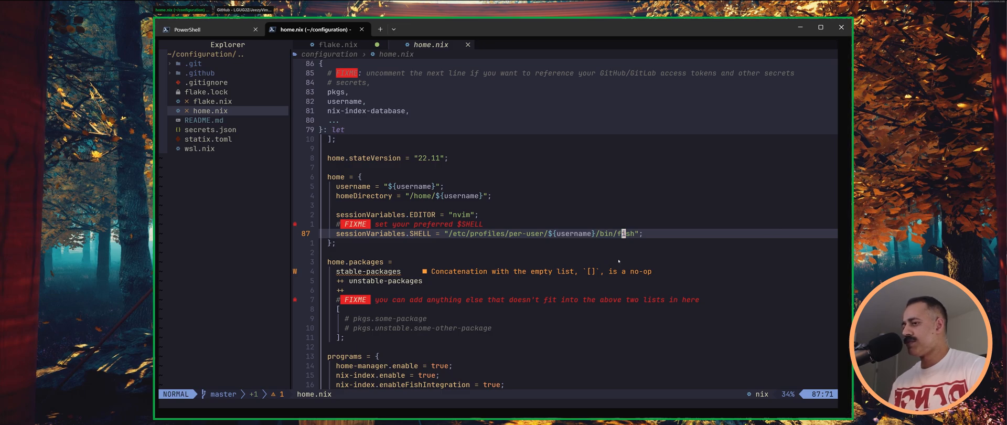
scroll("down", 3)
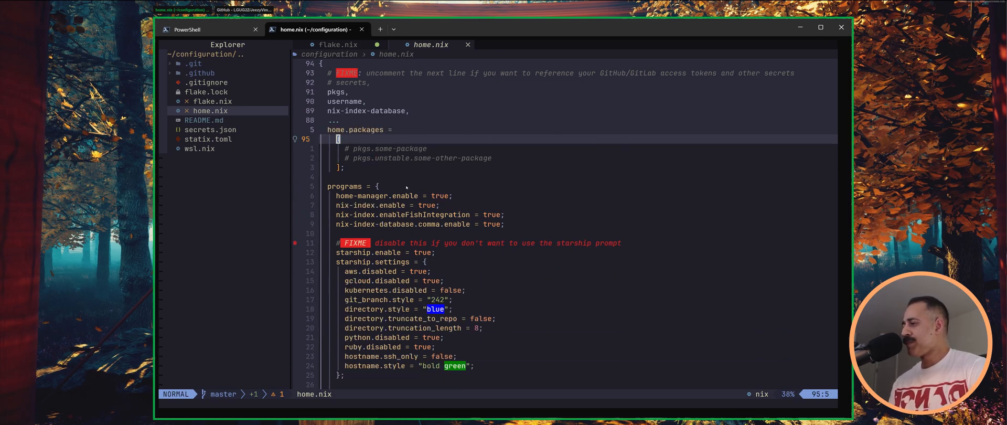
scroll("down", 3)
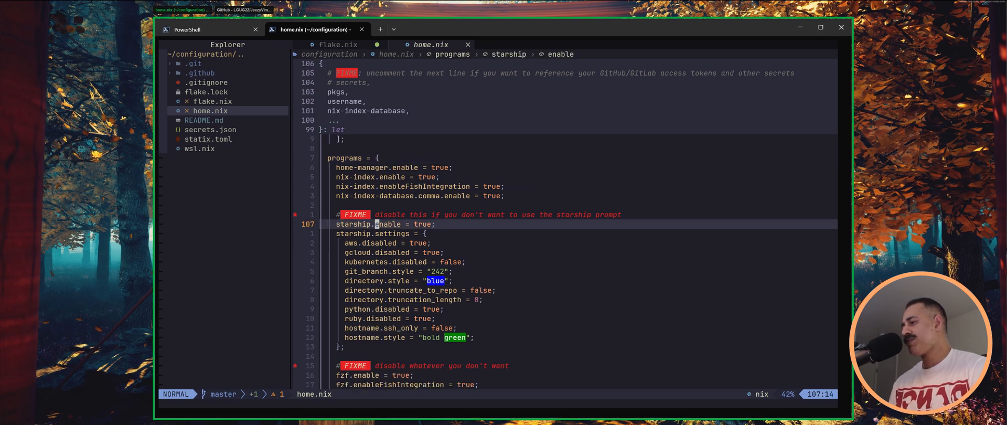
mouse_move(406, 224)
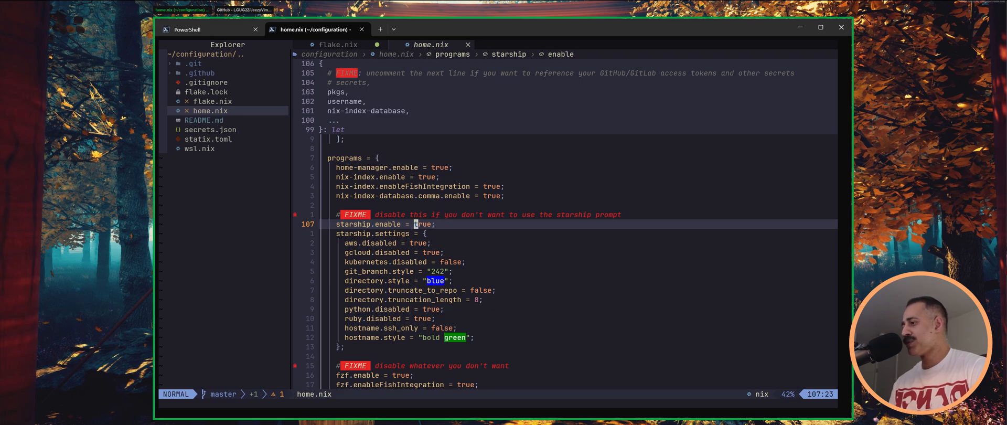
key("V")
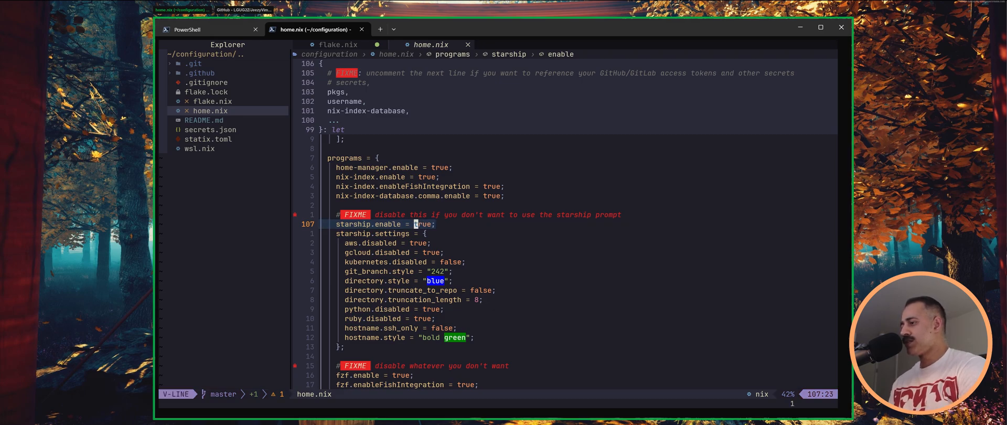
key("Escape")
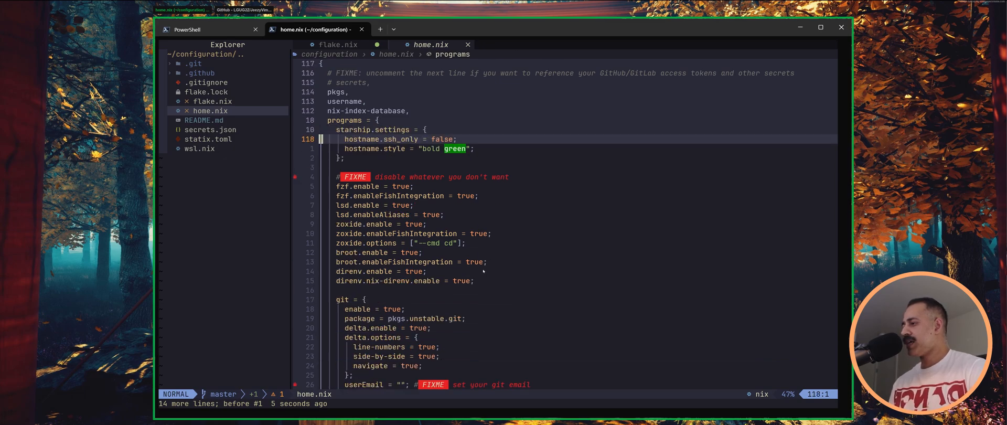
mouse_move(492, 210)
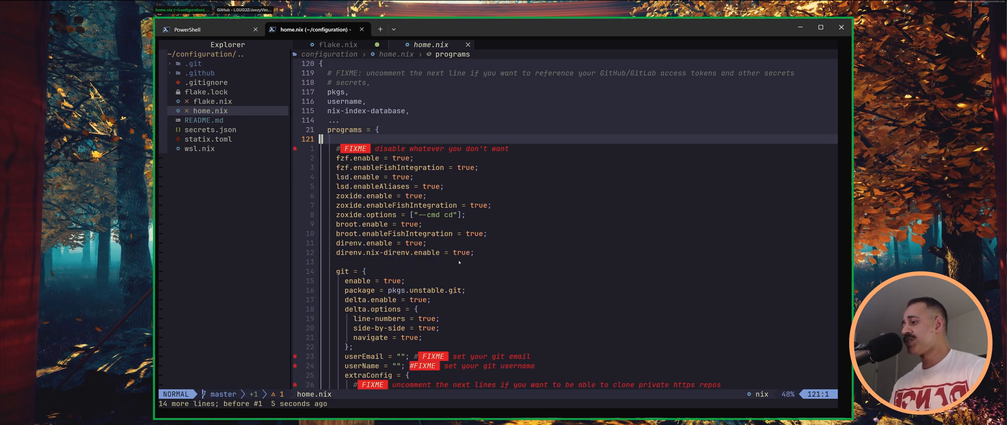
Step: Read past the git settings into the fish config, reaching its shellAliases and plugins
scroll("down", 3)
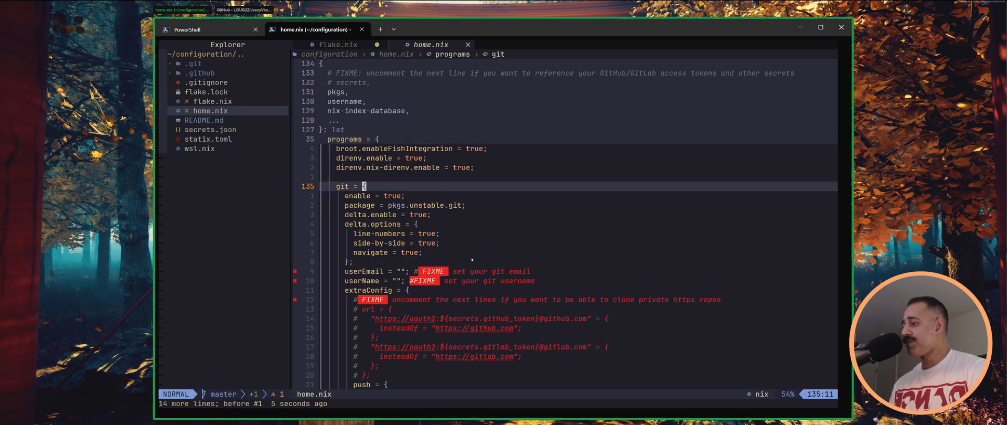
scroll("down", 3)
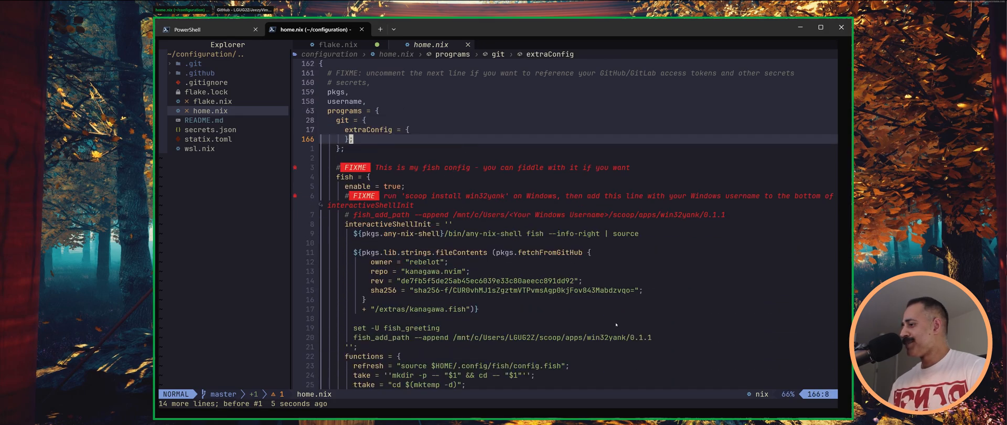
scroll("down", 3)
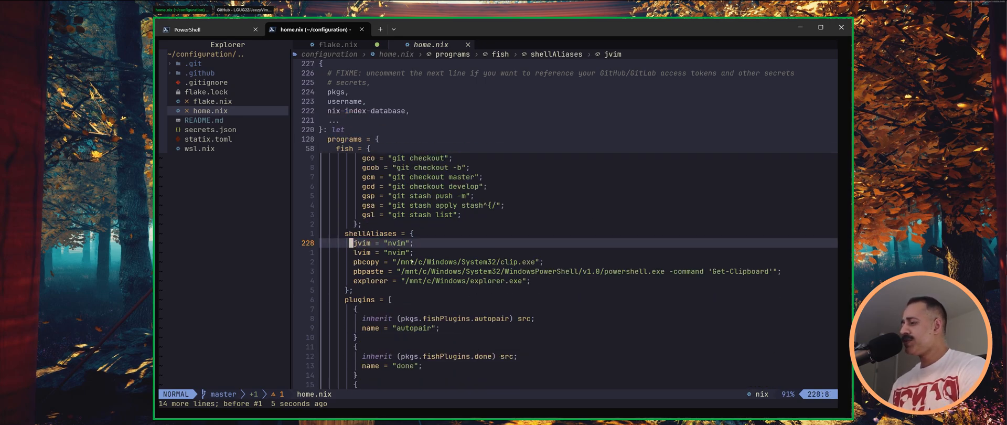
Step: Step through the jvim, pbcopy and pbpaste alias lines to the file's closing lines
key("j")
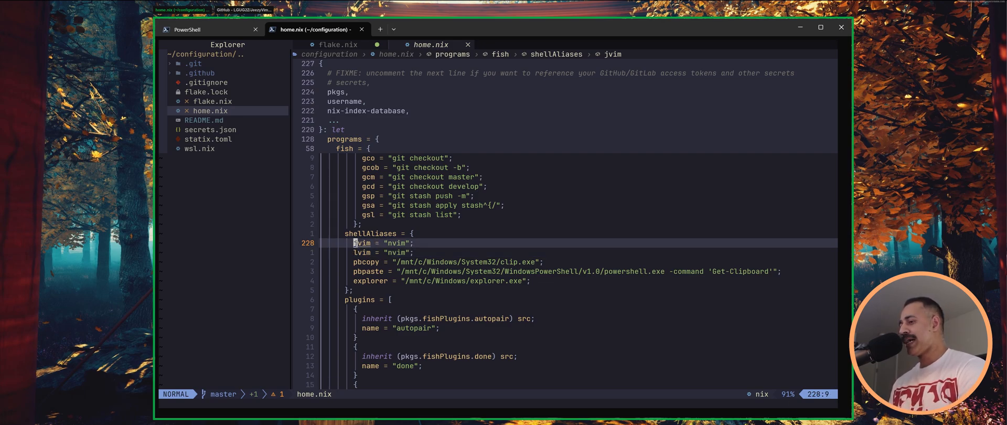
key("j")
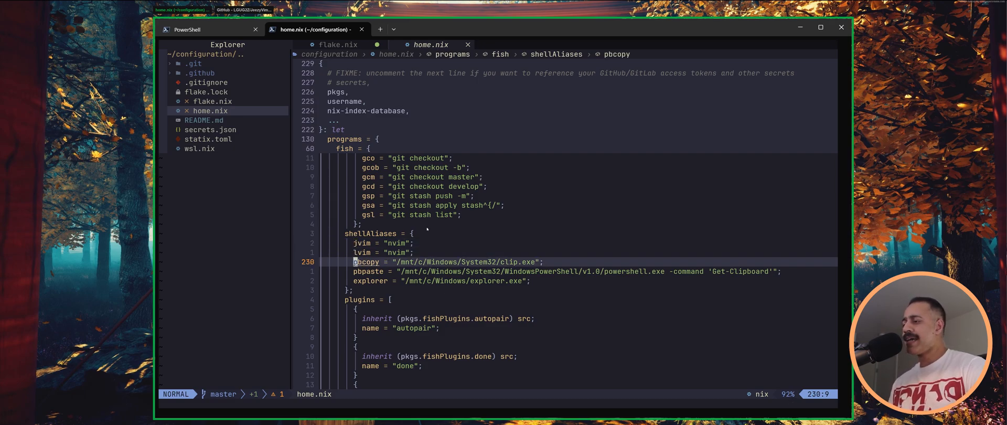
scroll("down", 3)
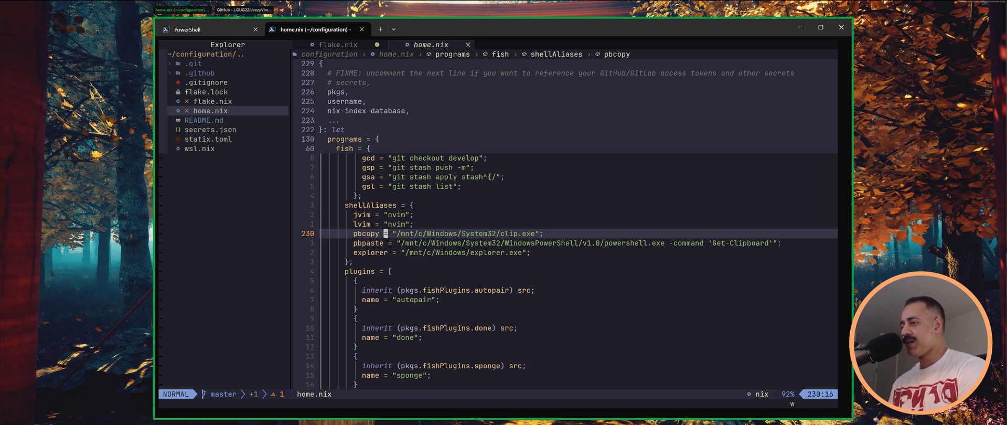
key("j")
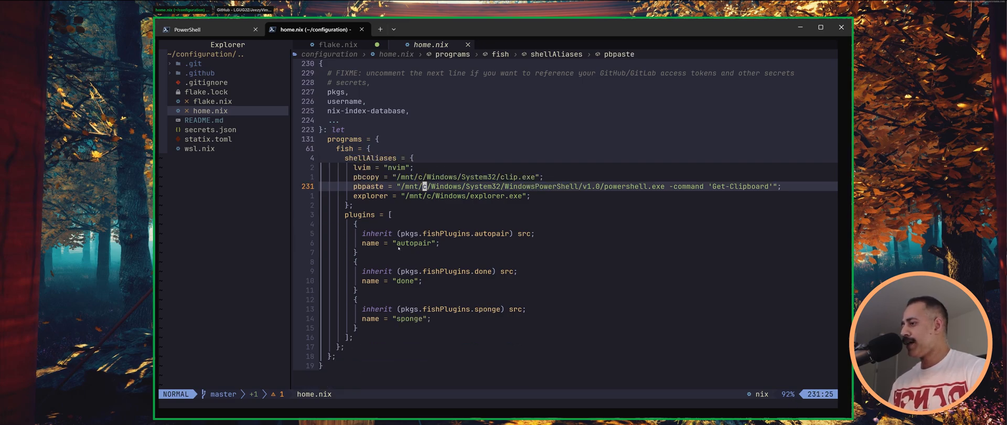
mouse_move(527, 299)
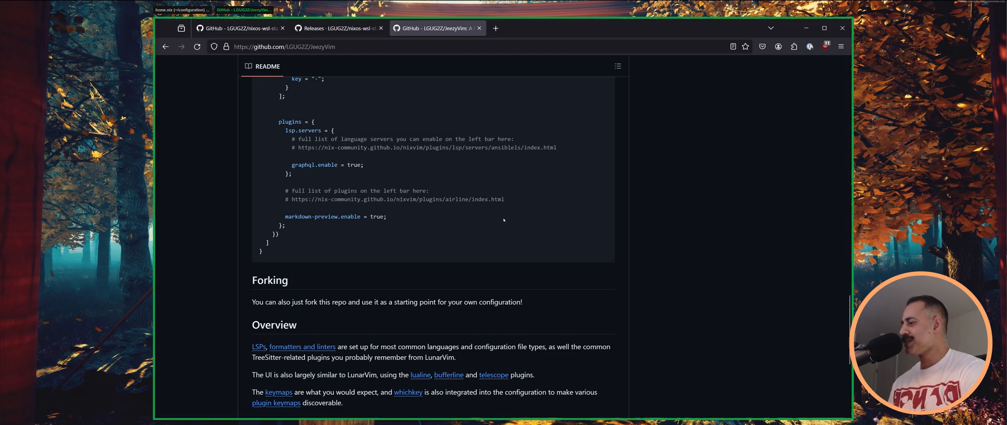
Step: Show the nixos-wsl-starter README introduction and the start of its What Is Included list
scroll("up", 3)
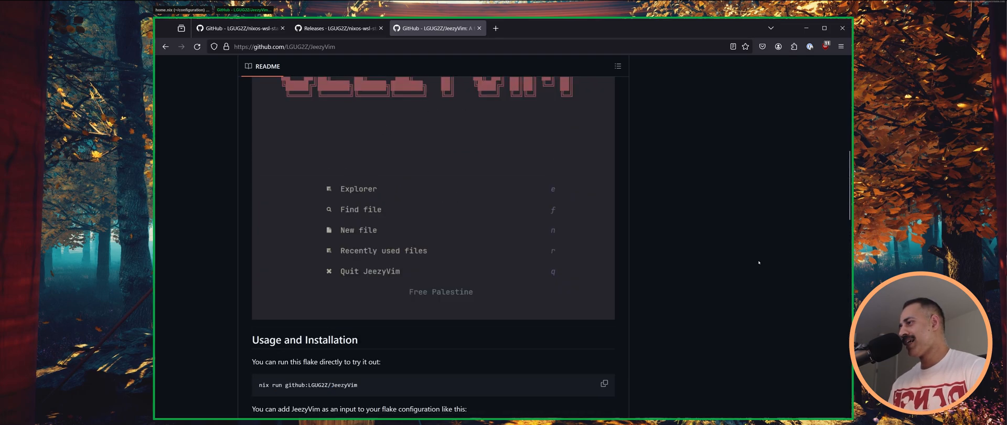
left_click(237, 28)
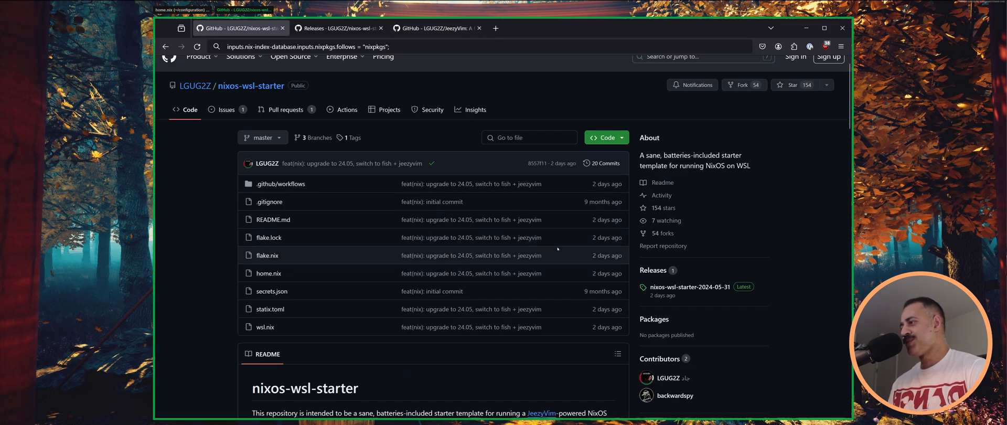
scroll("down", 3)
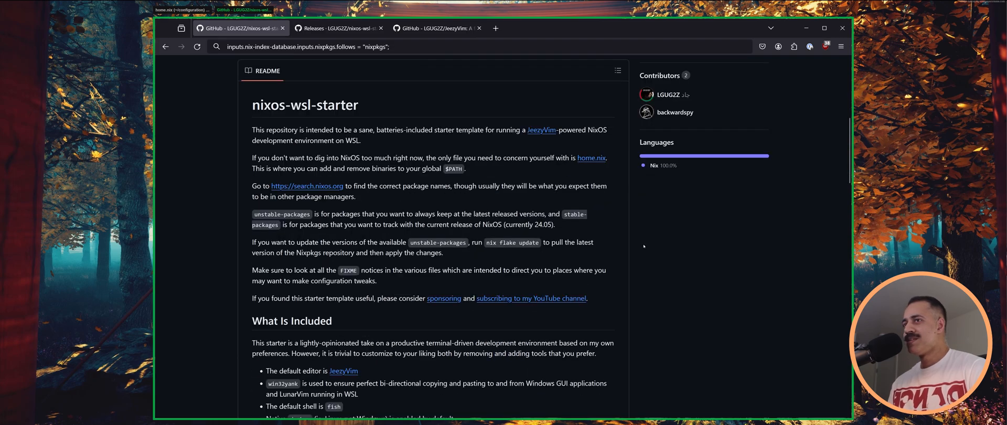
mouse_move(679, 296)
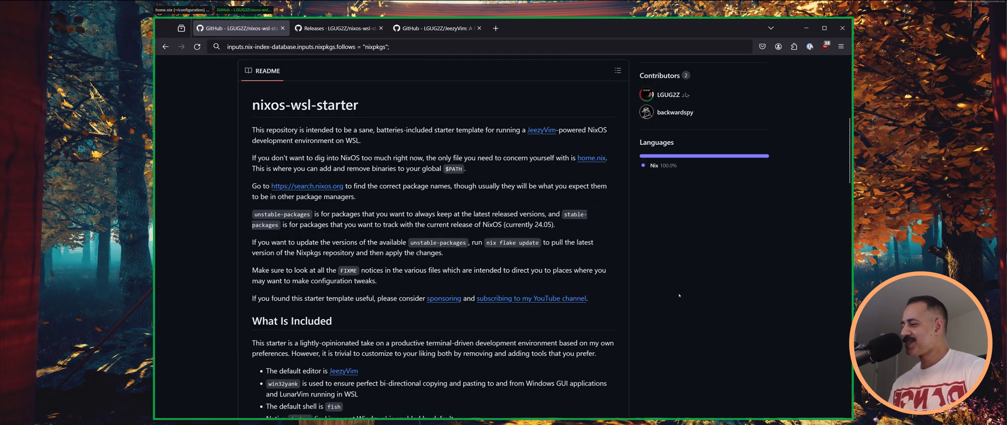